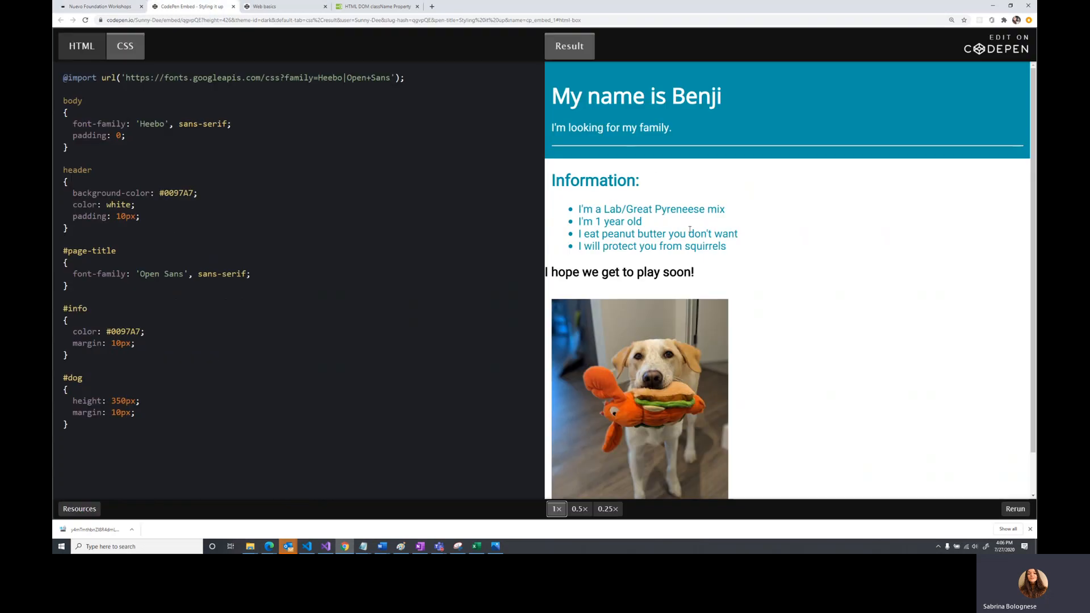
{"action": "mouse_move", "coordinate": [639, 168]}
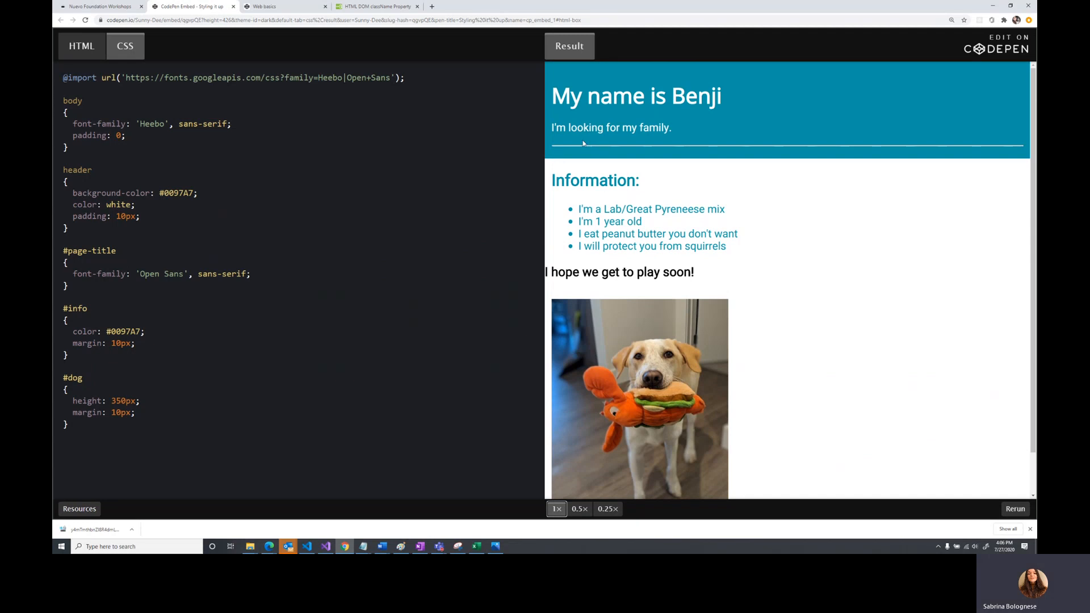
{"action": "mouse_move", "coordinate": [914, 91]}
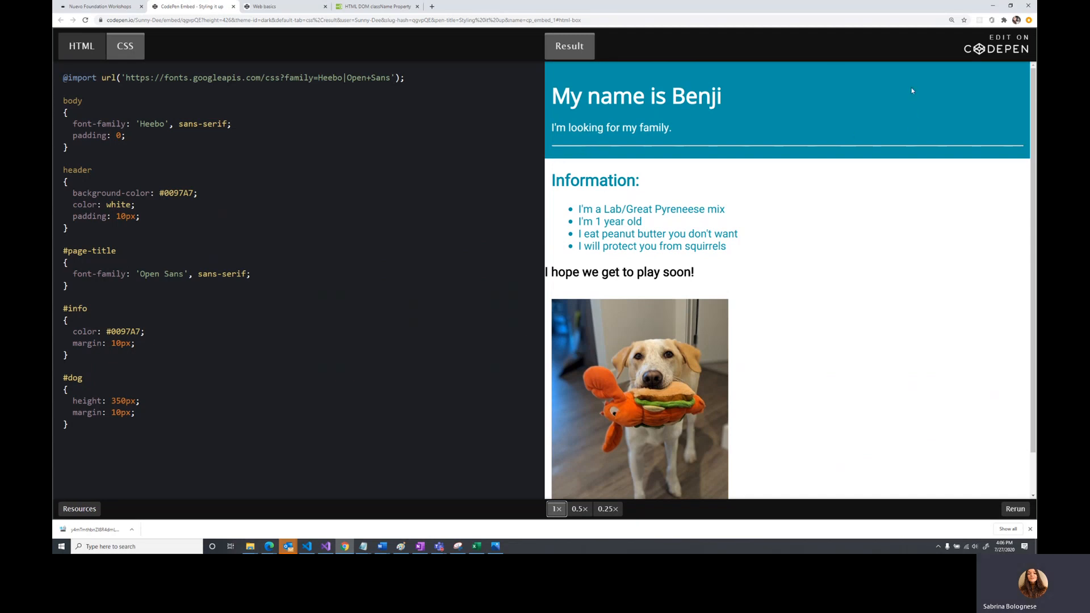
{"action": "mouse_move", "coordinate": [816, 98]}
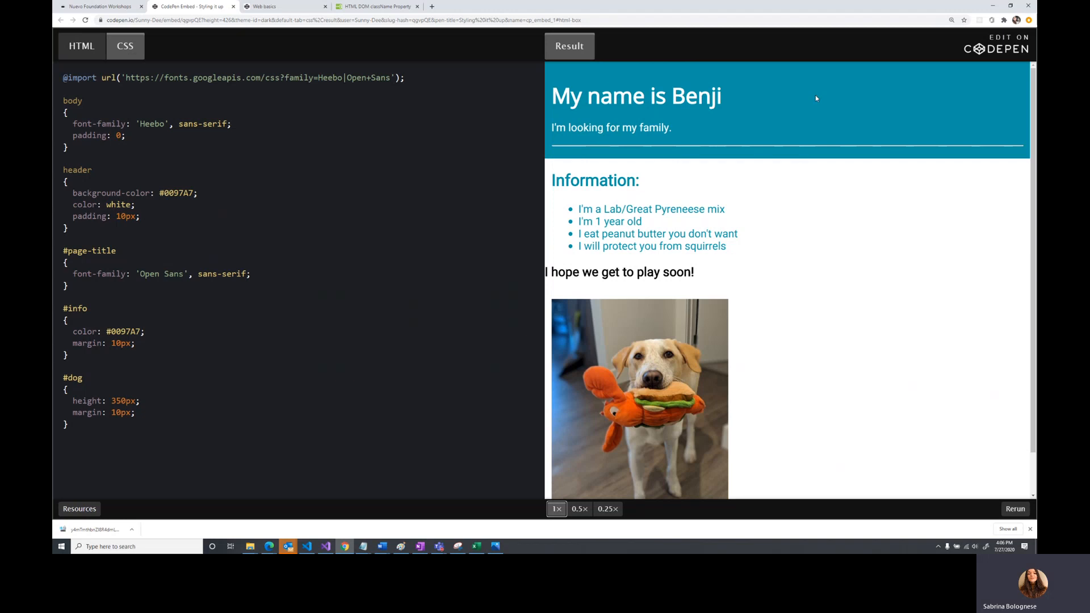
{"action": "mouse_move", "coordinate": [680, 89]}
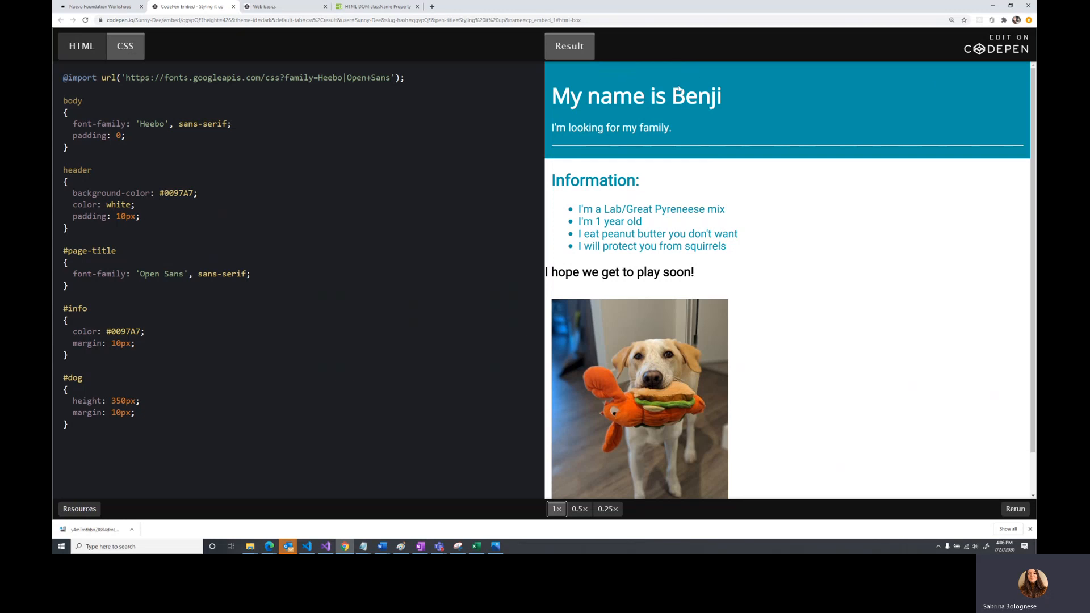
Switch from the styled example to the unstyled Web basics pen showing Benji's plain HTML
{"action": "left_click_drag", "start_coordinate": [552, 180], "coordinate": [695, 271]}
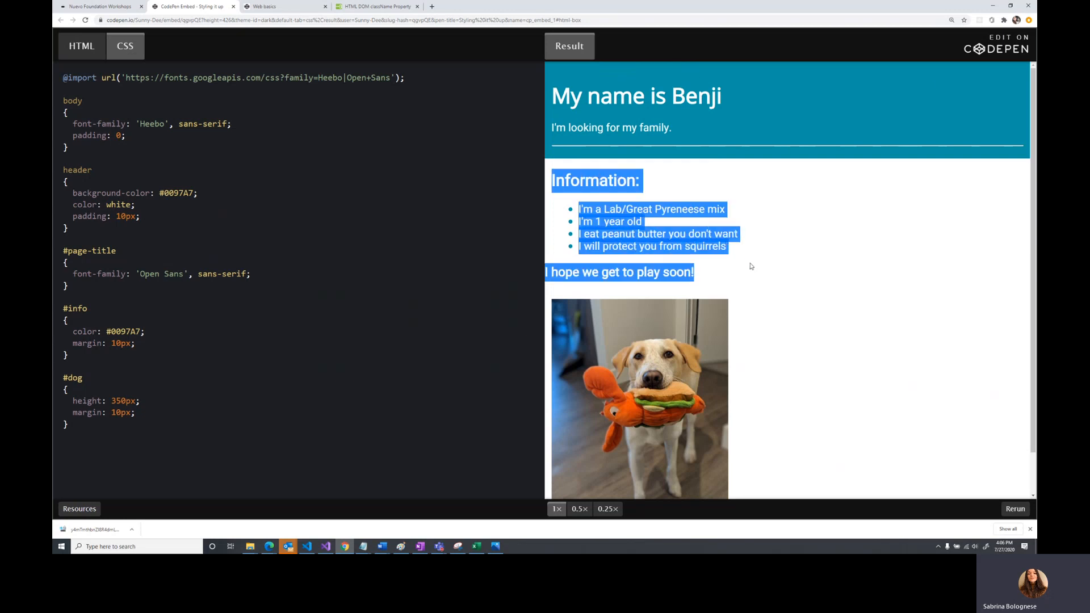
{"action": "left_click", "coordinate": [684, 181]}
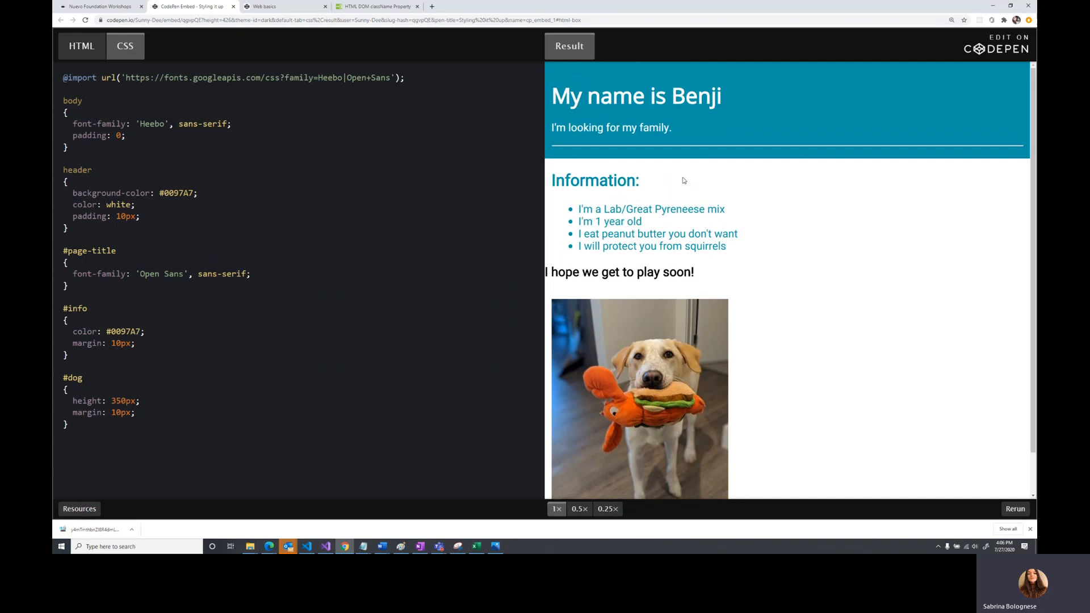
{"action": "scroll", "scroll_direction": "down", "scroll_amount": 3}
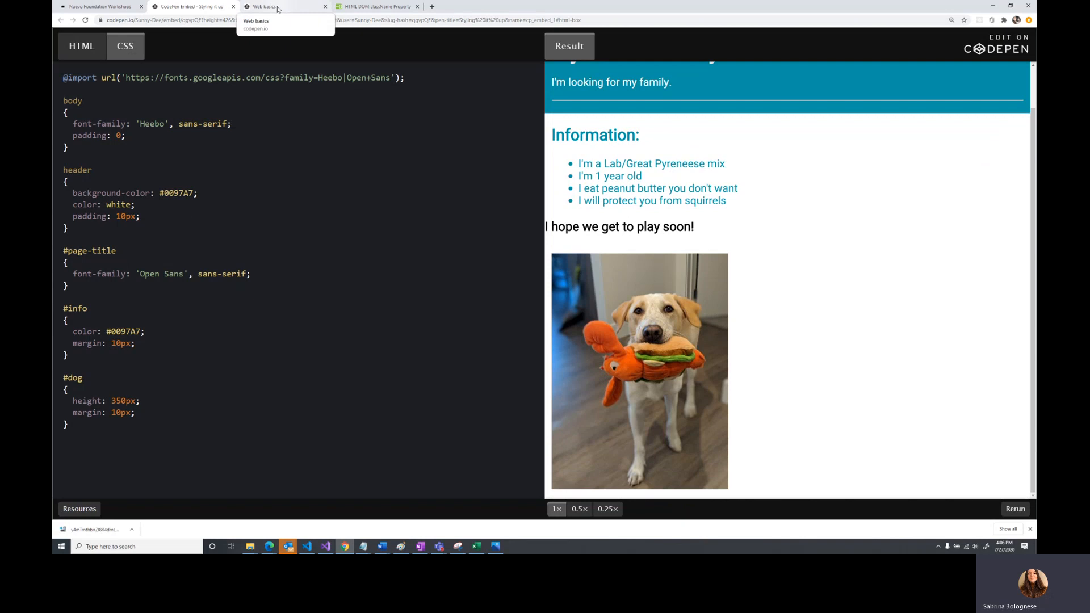
{"action": "left_click", "coordinate": [272, 6]}
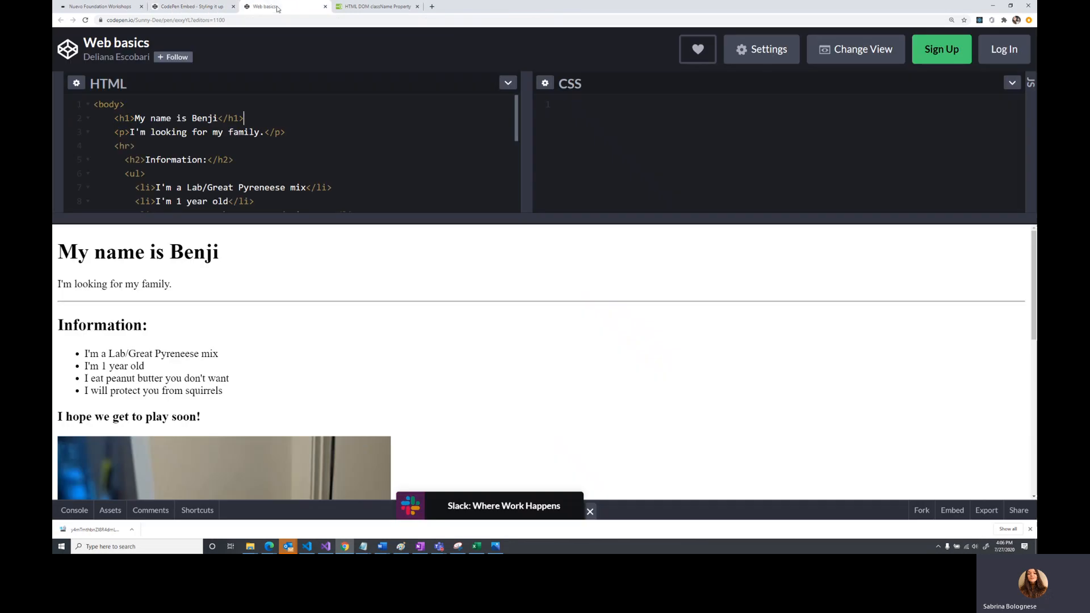
{"action": "mouse_move", "coordinate": [366, 307]}
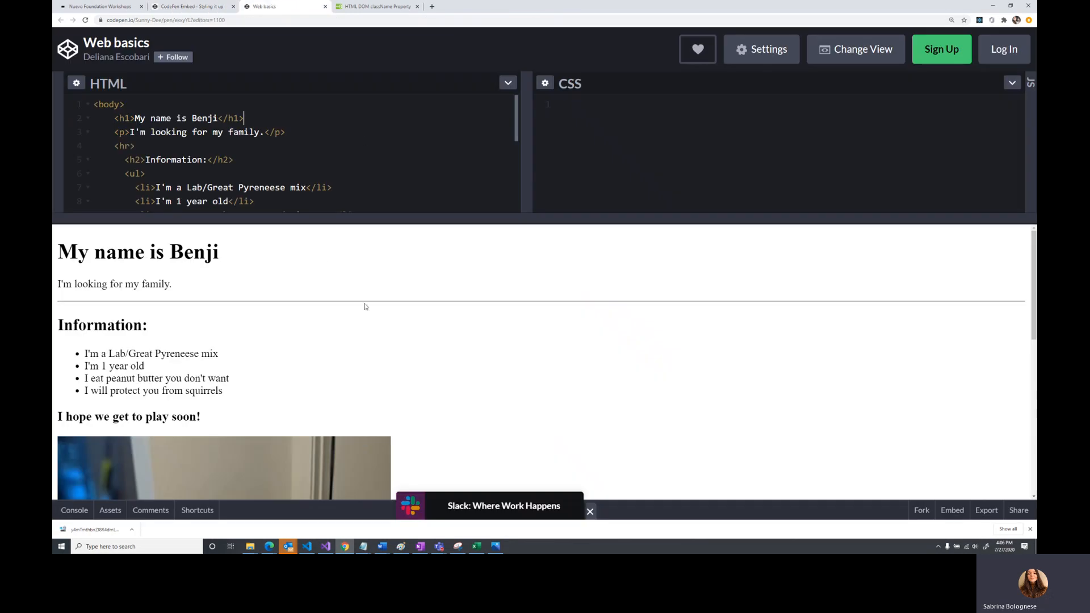
{"action": "mouse_move", "coordinate": [434, 340]}
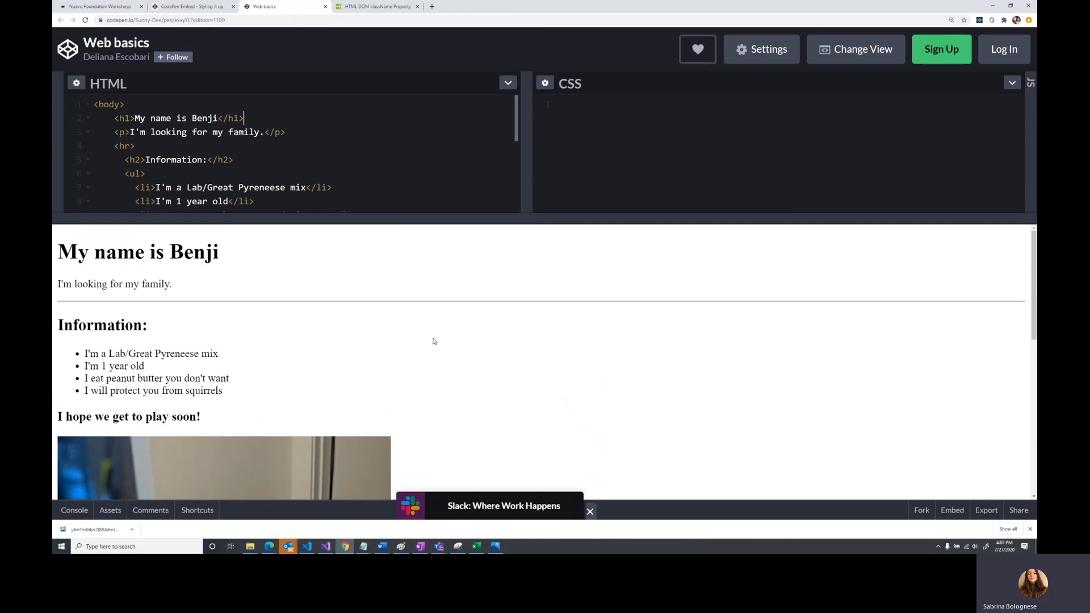
{"action": "mouse_move", "coordinate": [189, 275]}
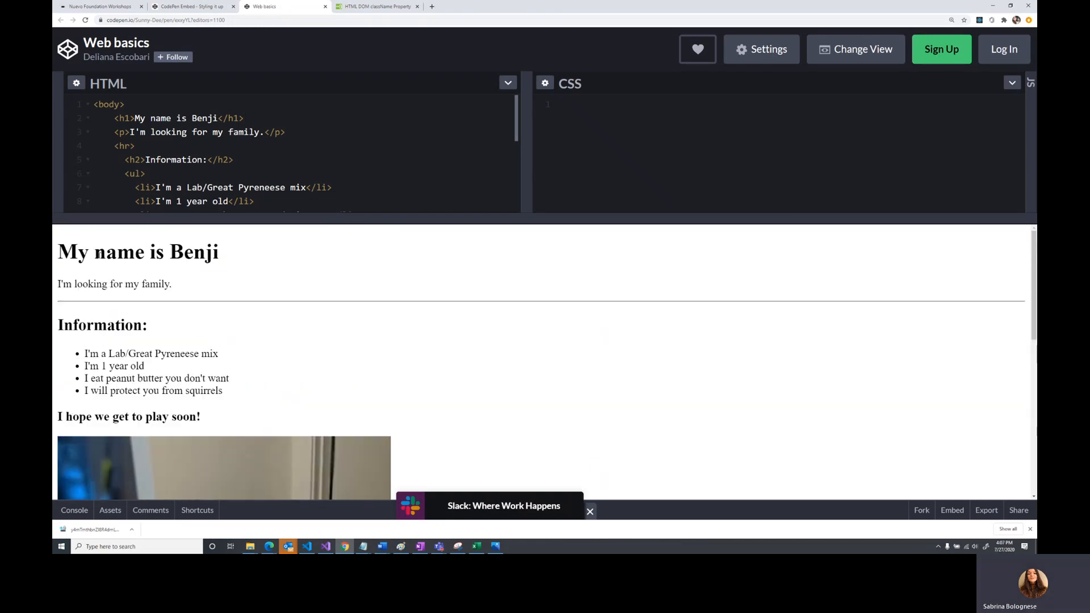
{"action": "scroll", "scroll_direction": "down", "scroll_amount": 3}
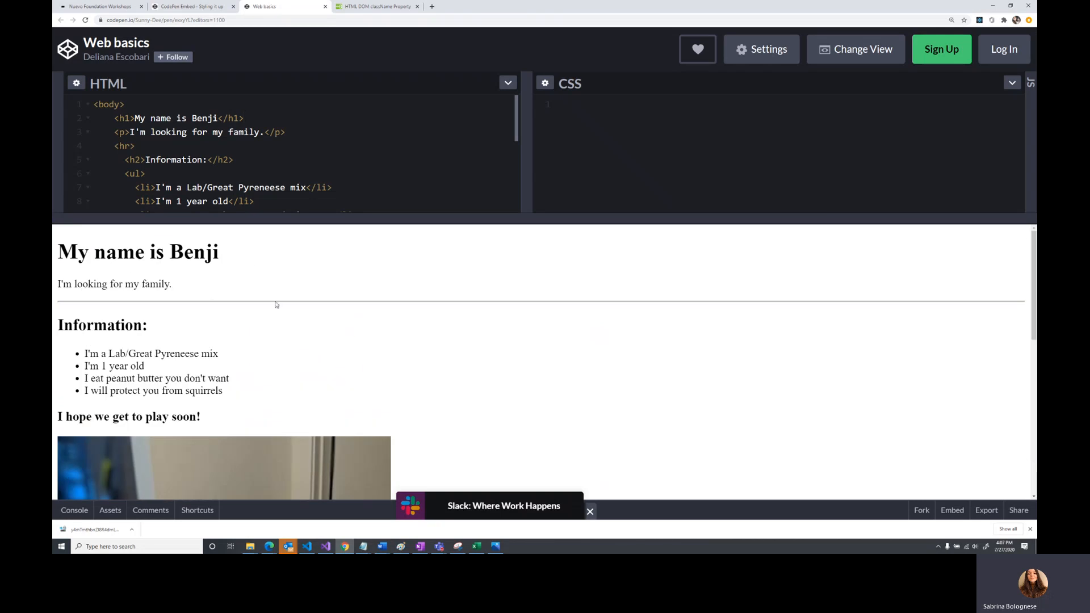
{"action": "mouse_move", "coordinate": [250, 263]}
{"action": "type", "text": " style="}
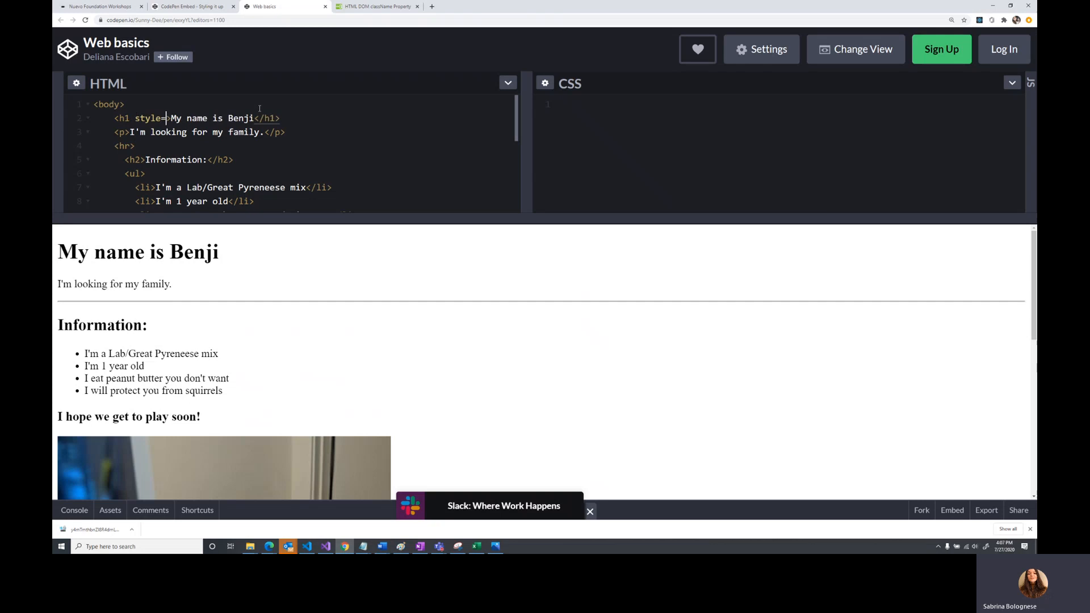
Complete the h1's inline attribute as style="color:blue" so the Benji heading renders blue
{"action": "type", "text": "\"\""}
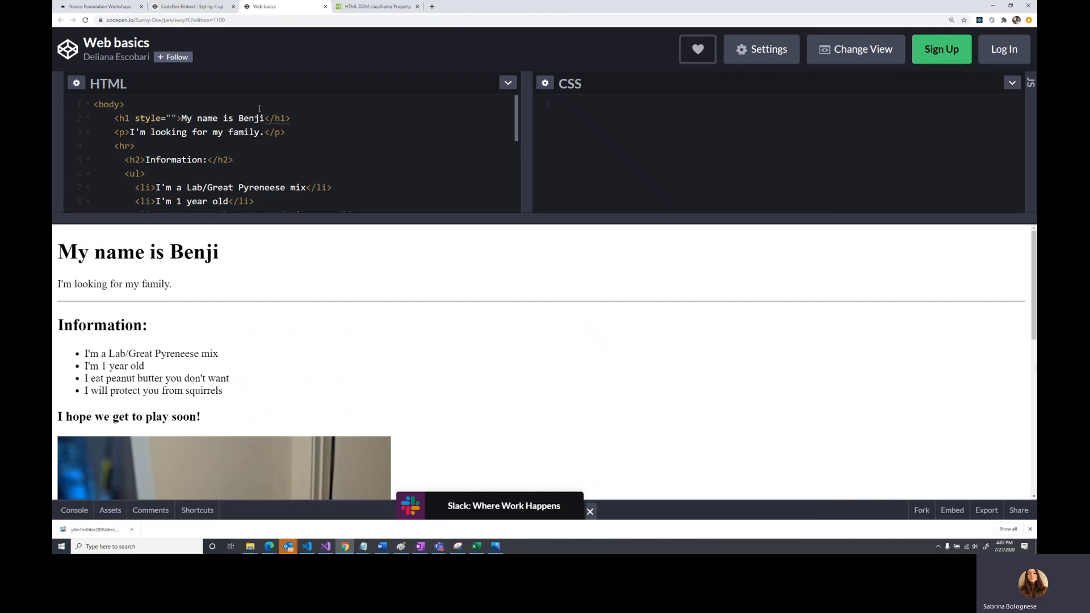
{"action": "type", "text": "color:blu"}
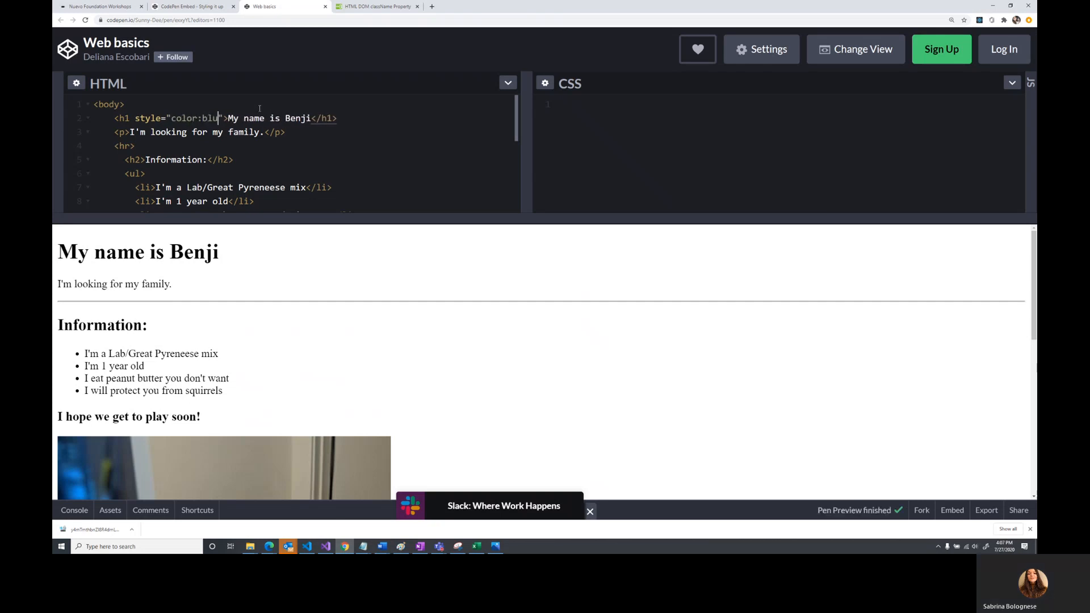
{"action": "type", "text": "e"}
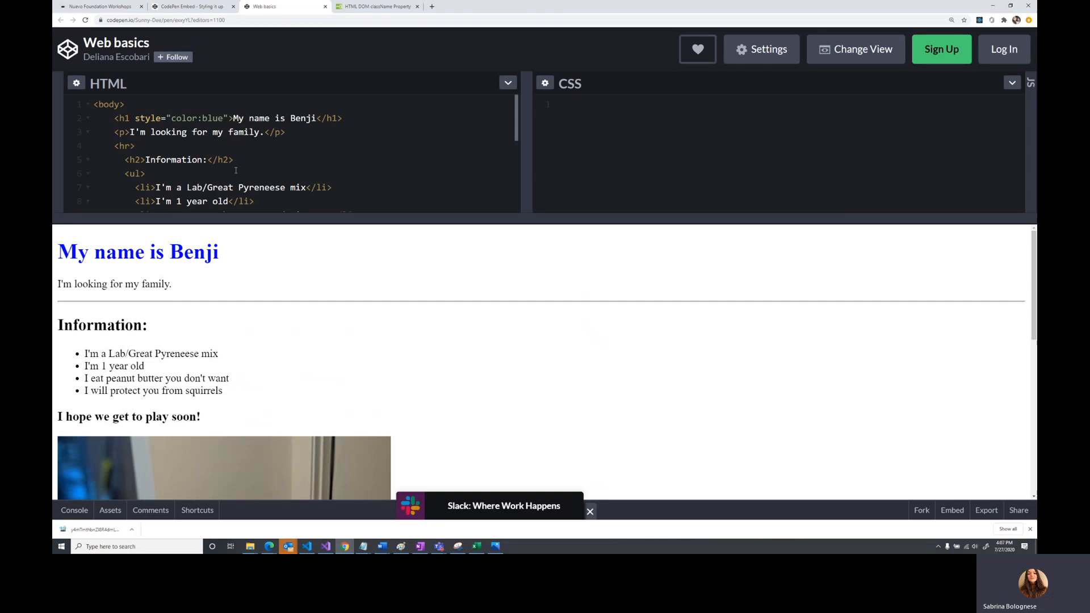
{"action": "scroll", "scroll_direction": "down", "scroll_amount": 3}
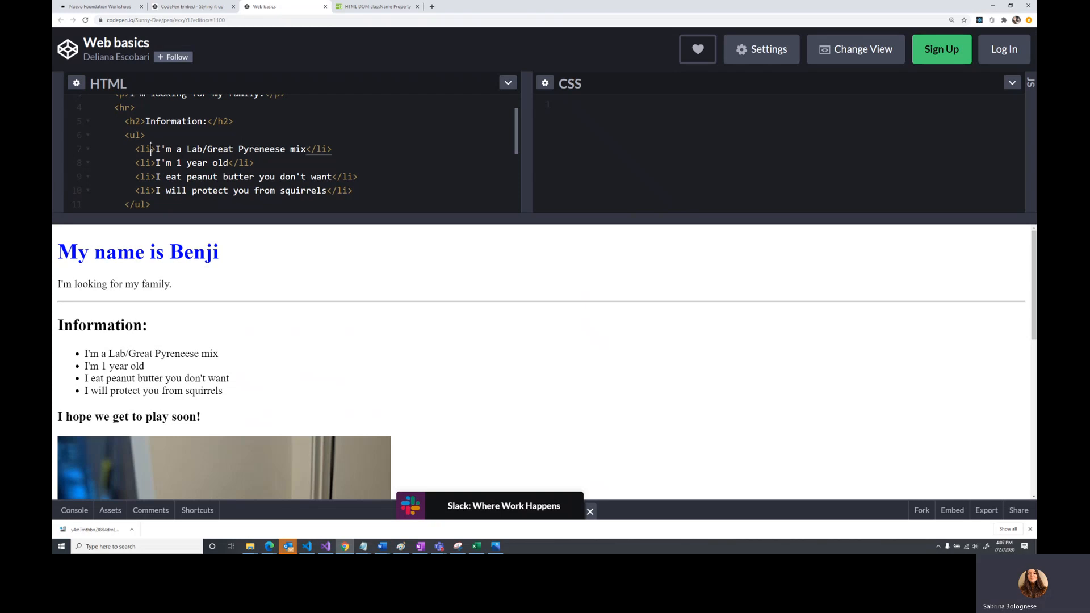
Add style="color:blue" to the first list item before the inline styles are removed
{"action": "type", "text": "style="}
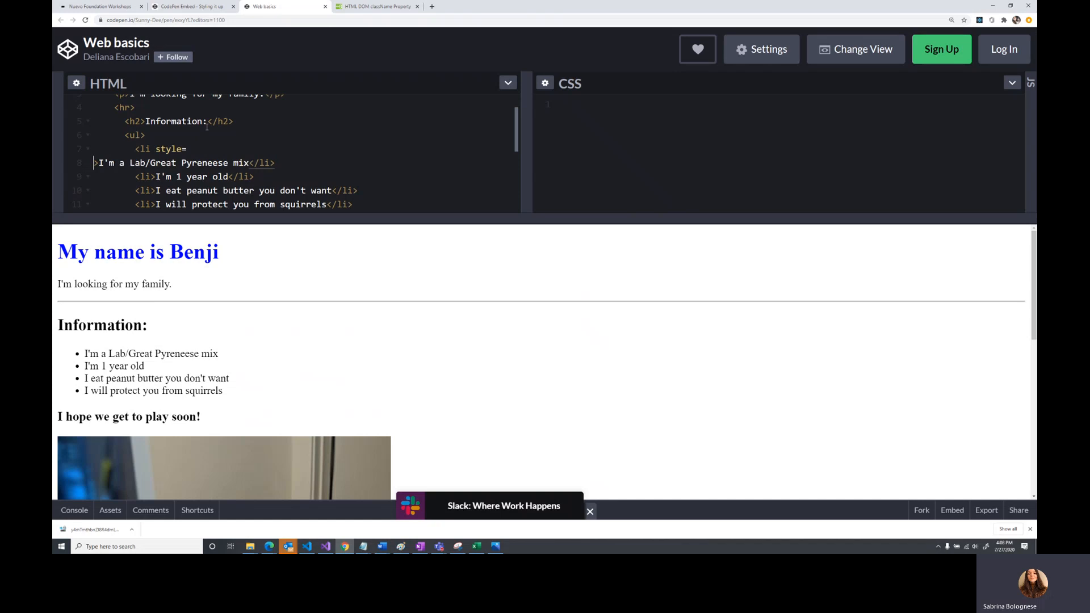
{"action": "type", "text": "\"color:\">I'm a Lab/Great Pyreneese mix</li>"}
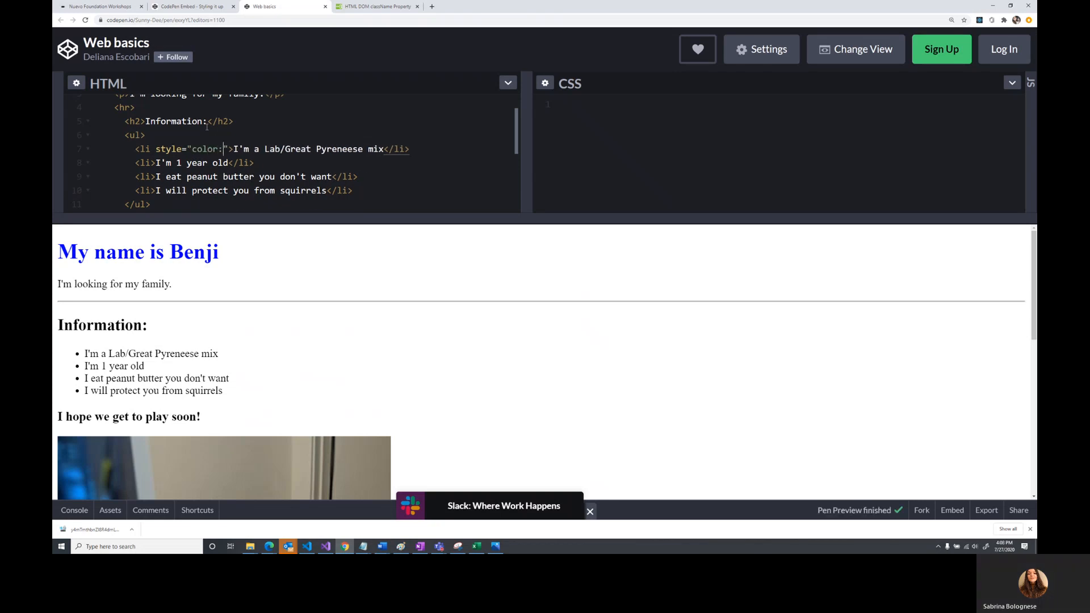
{"action": "type", "text": "blue"}
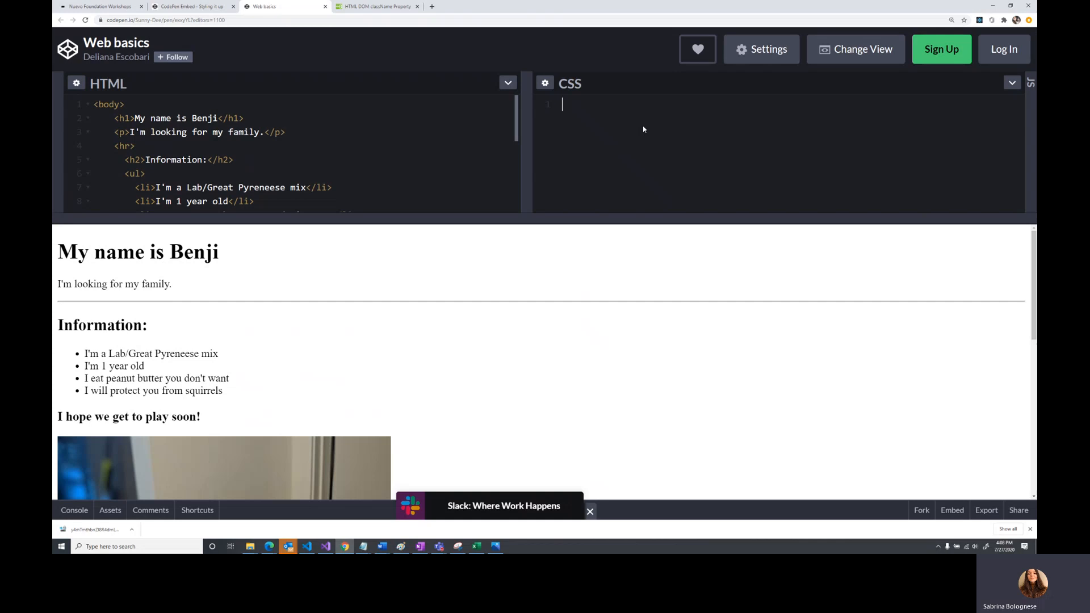
Start an h1 rule in the empty stylesheet with its opening brace on its own line
{"action": "left_click", "coordinate": [125, 118]}
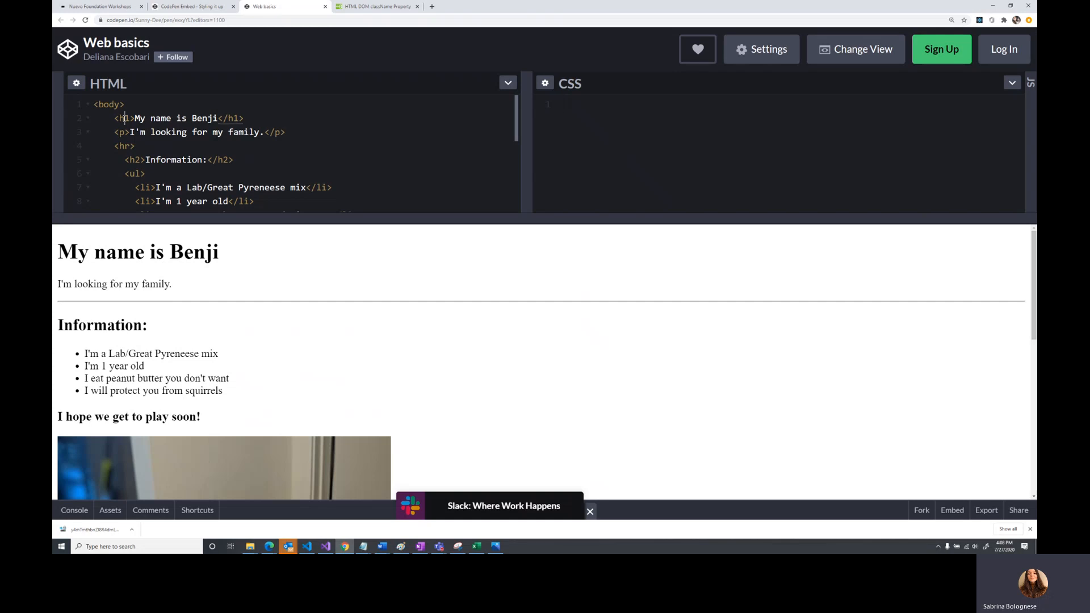
{"action": "left_click", "coordinate": [645, 111]}
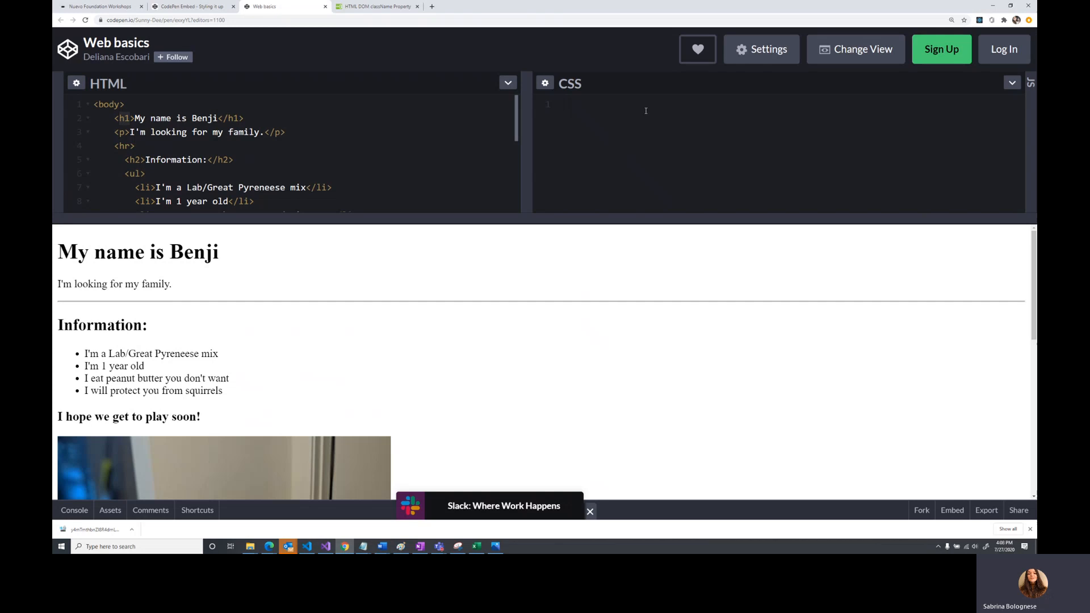
{"action": "type", "text": "h1`"}
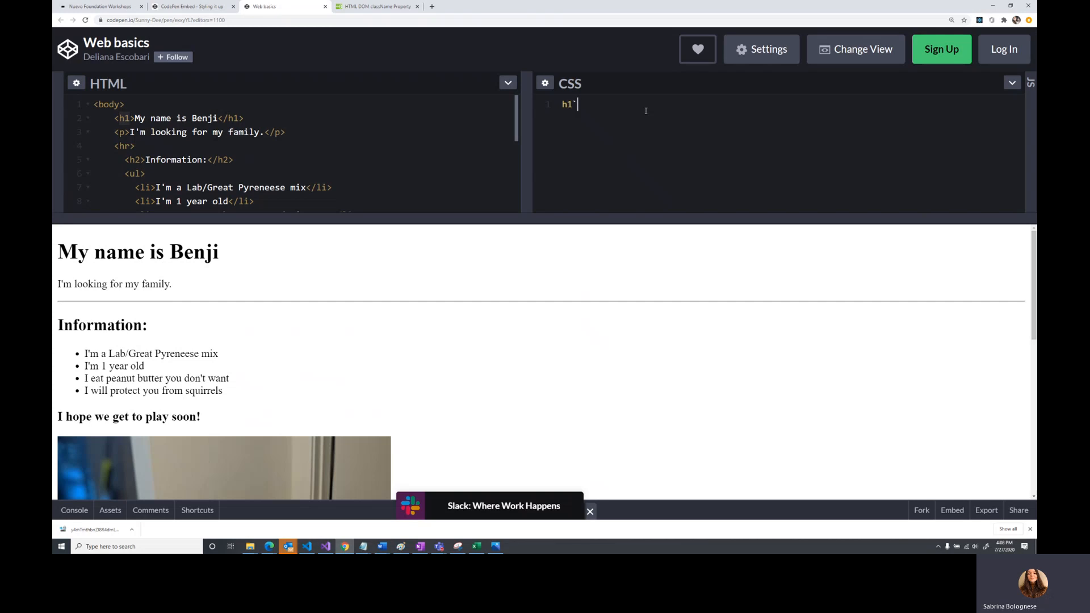
{"action": "key", "text": "Backspace"}
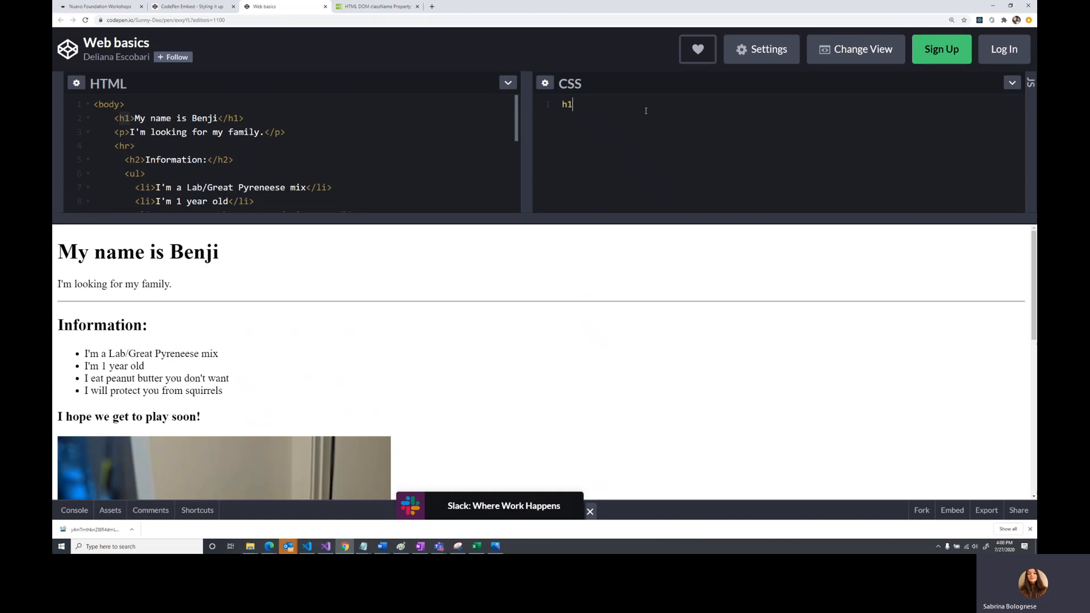
{"action": "type", "text": "{"}
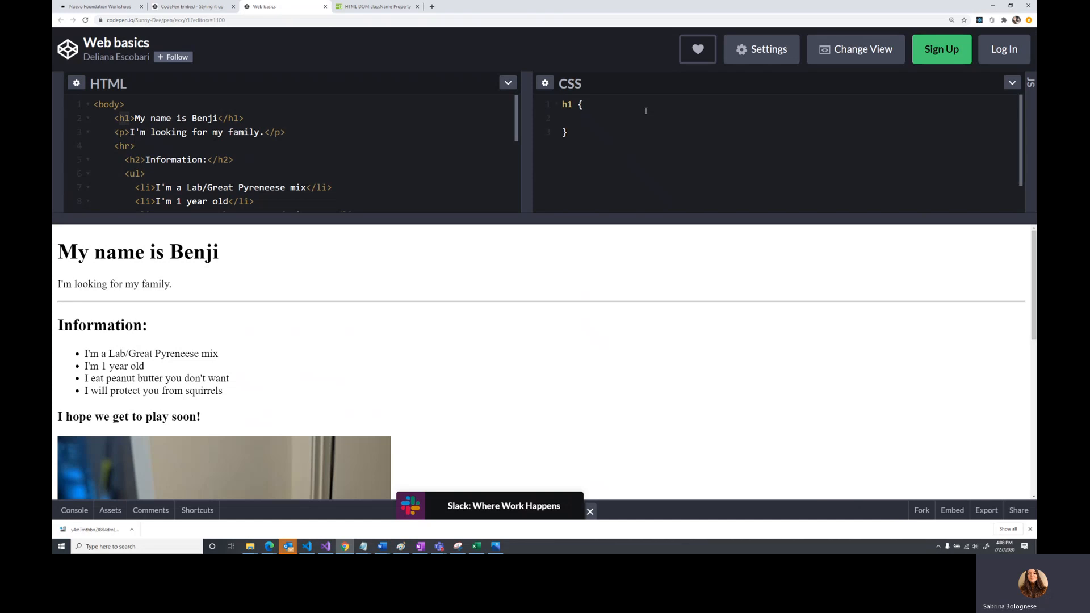
{"action": "key", "text": "Enter"}
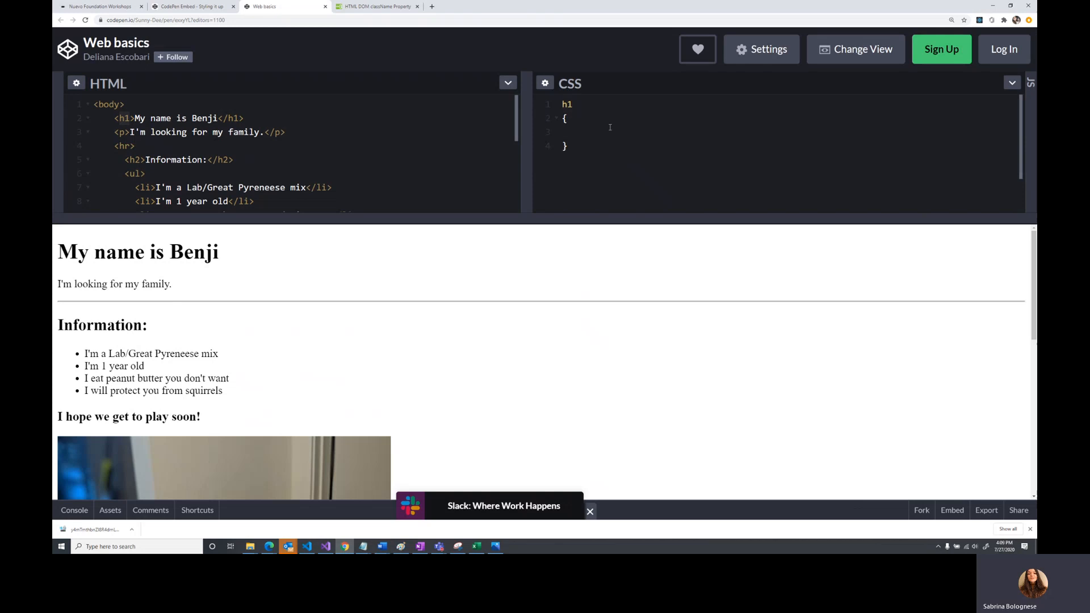
Give the h1 rule color:blue;, correcting the misspelled property so the heading turns blue
{"action": "type", "text": "color:blu"}
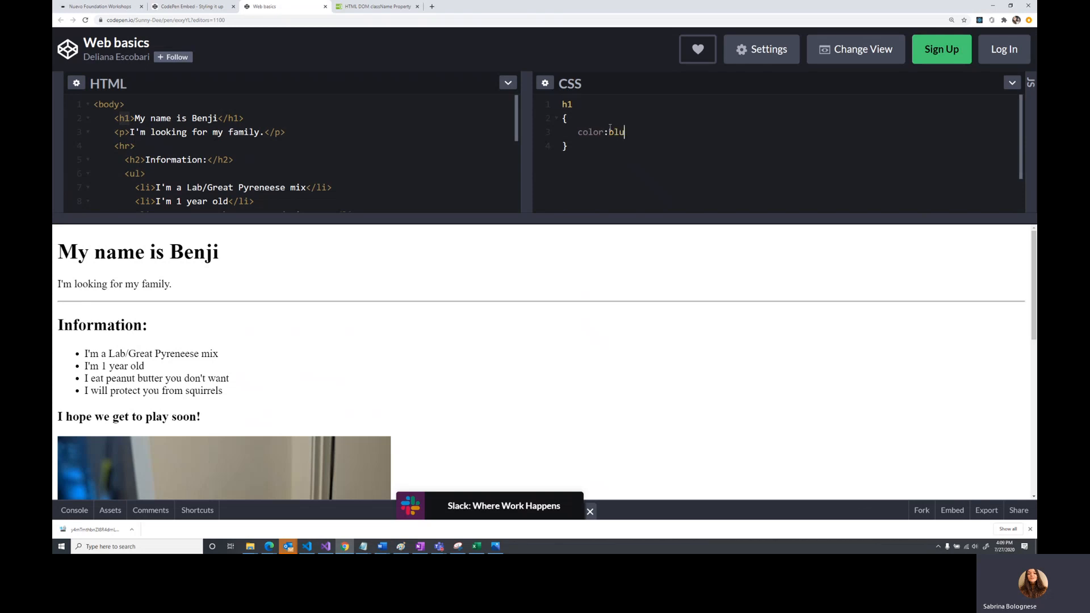
{"action": "type", "text": "e;"}
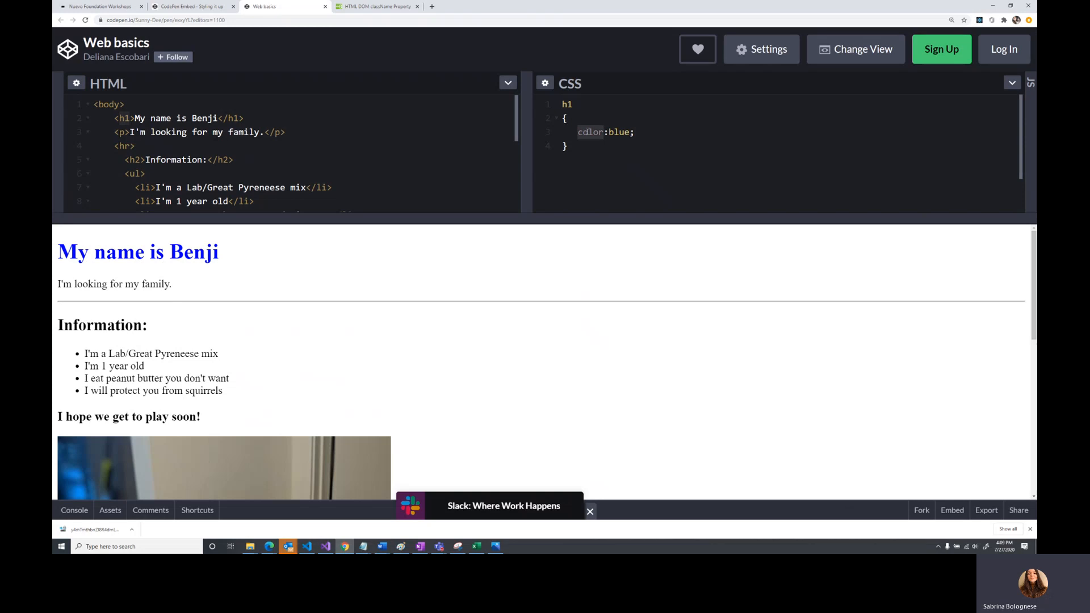
{"action": "type", "text": "color"}
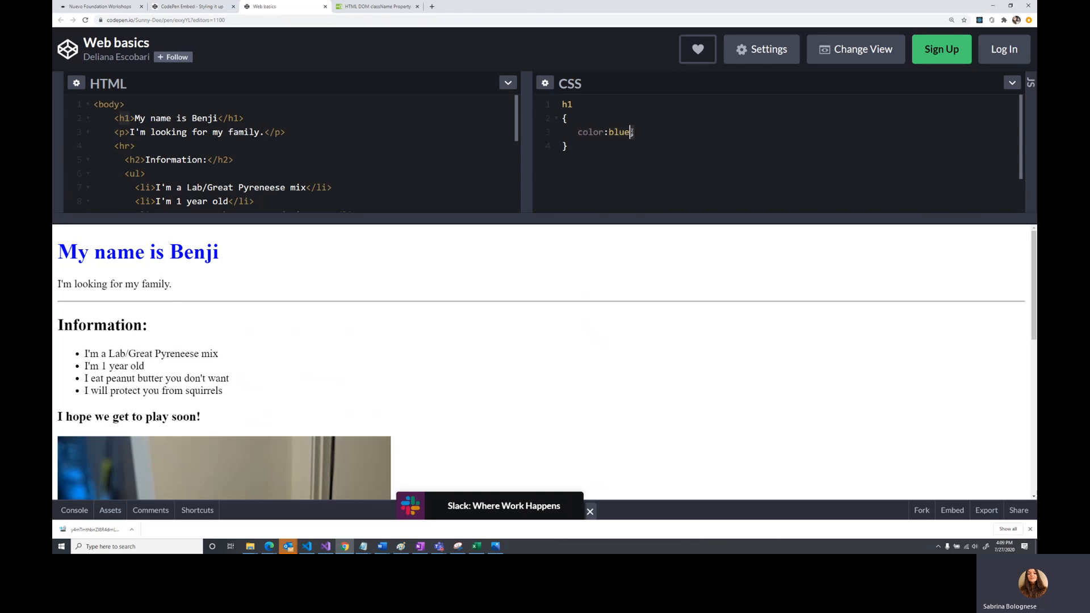
{"action": "type", "text": ";"}
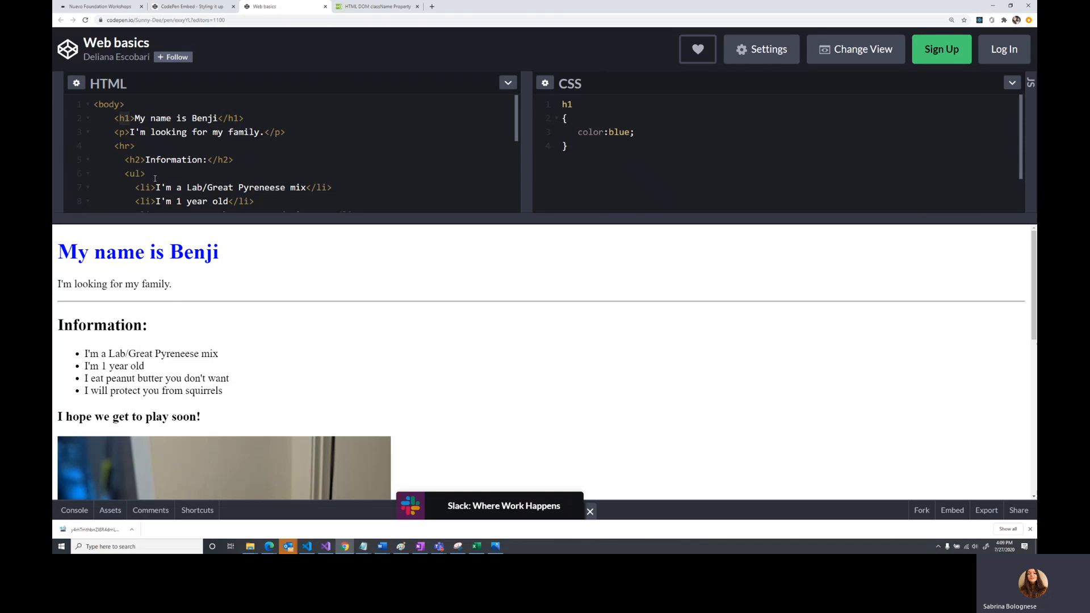
Retarget the blue rule from h1 to li, then begin an id attribute on the first list item
{"action": "scroll", "scroll_direction": "down", "scroll_amount": 3}
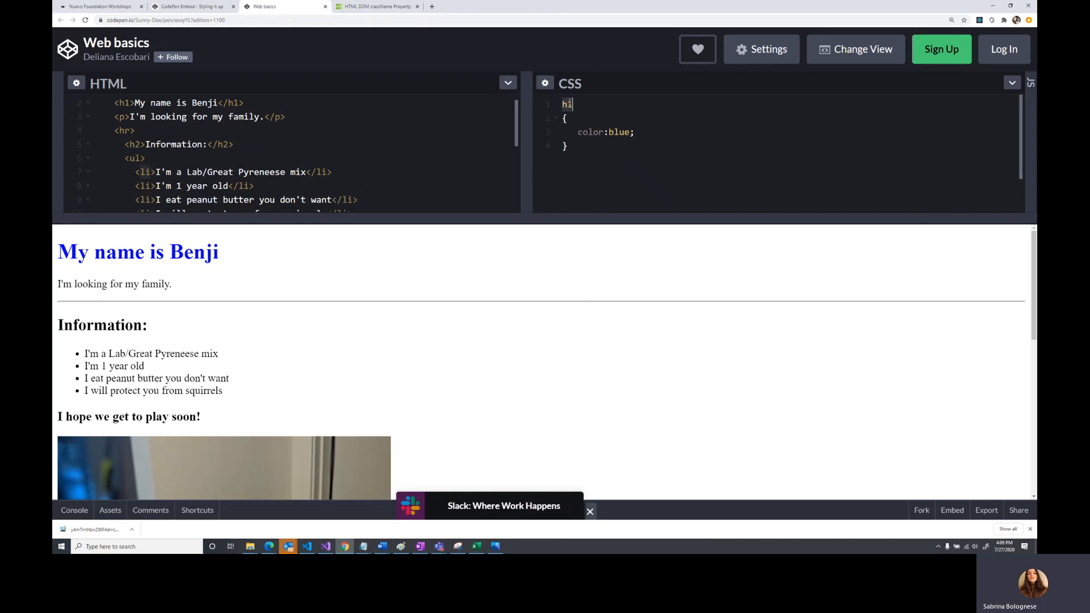
{"action": "type", "text": "li"}
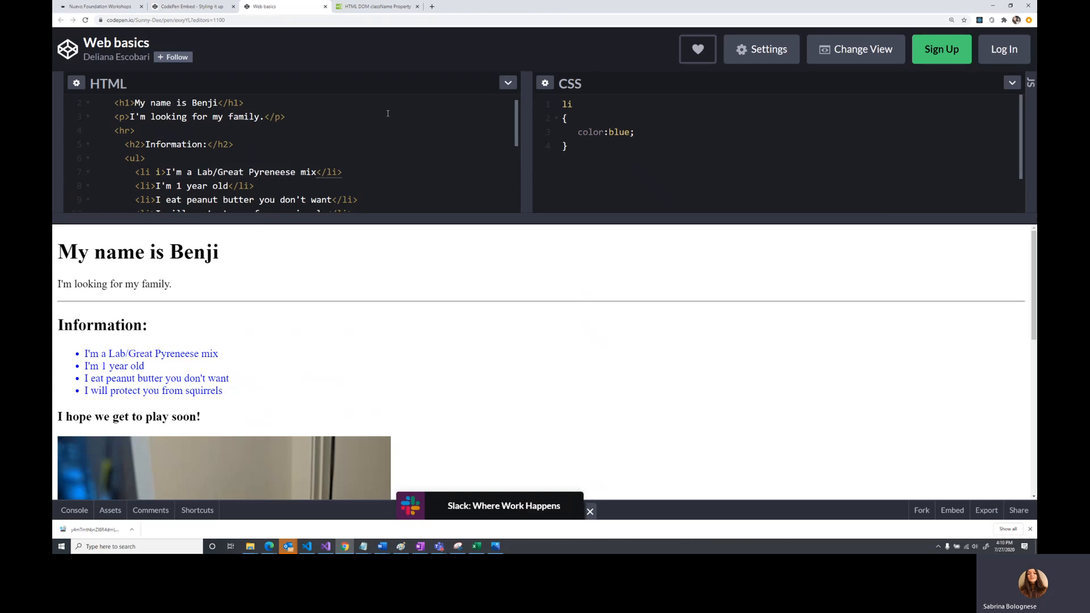
{"action": "type", "text": "id="}
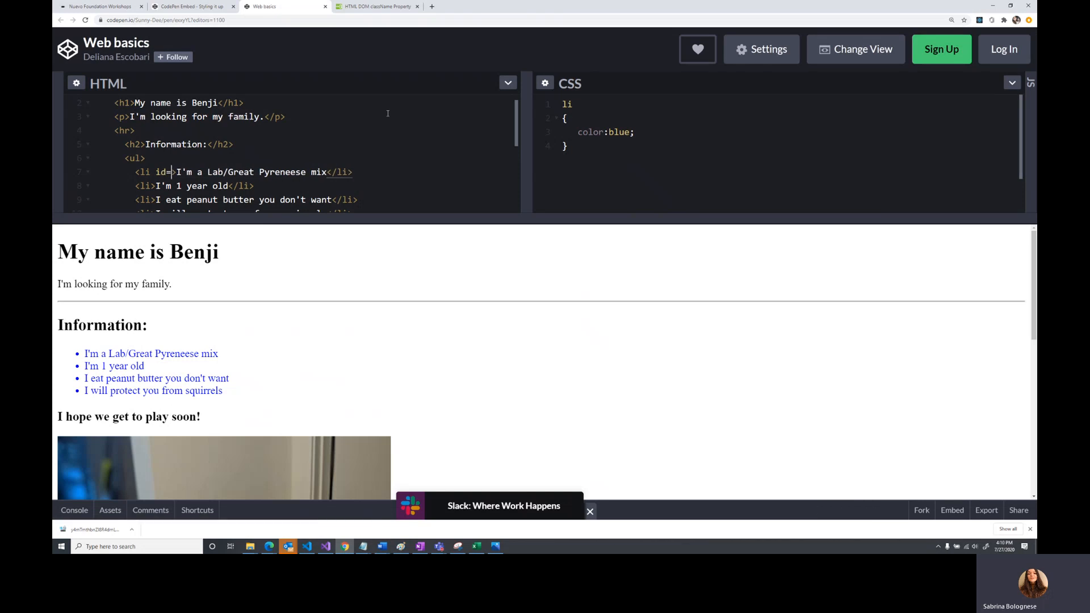
Set the first list item's id to "first-item"
{"action": "type", "text": "\"\""}
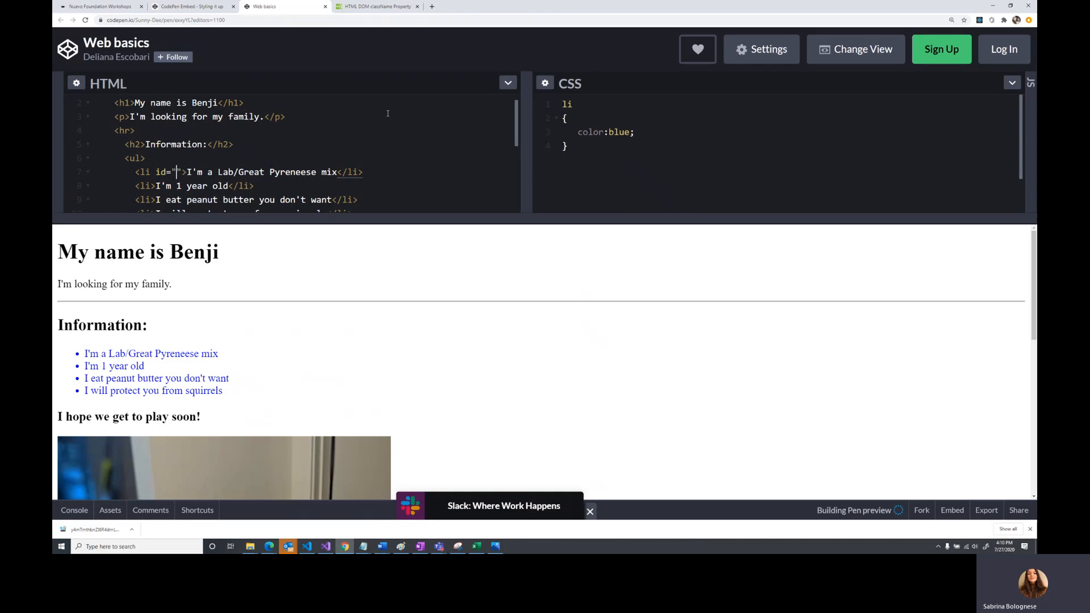
{"action": "type", "text": "first-item"}
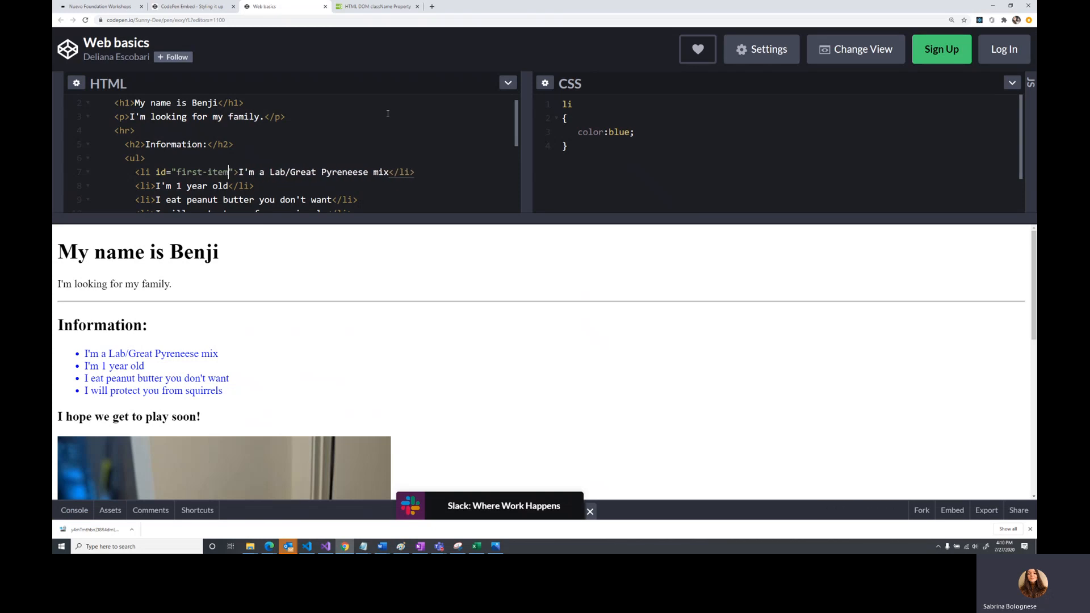
{"action": "scroll", "scroll_direction": "down", "scroll_amount": 3}
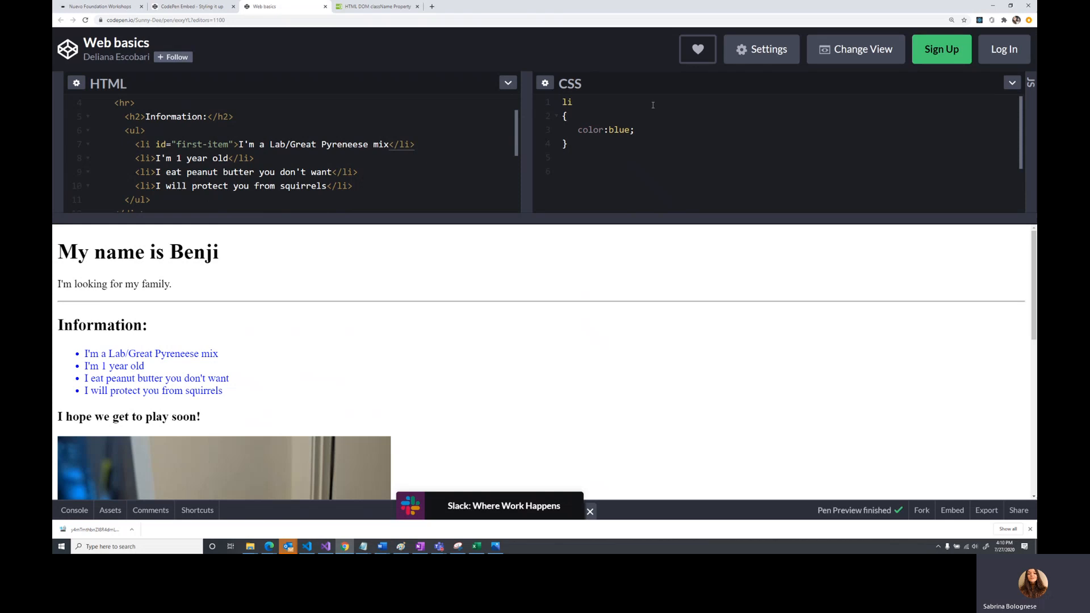
Add a #first-item rule with color: orange; for the first list item
{"action": "type", "text": "#"}
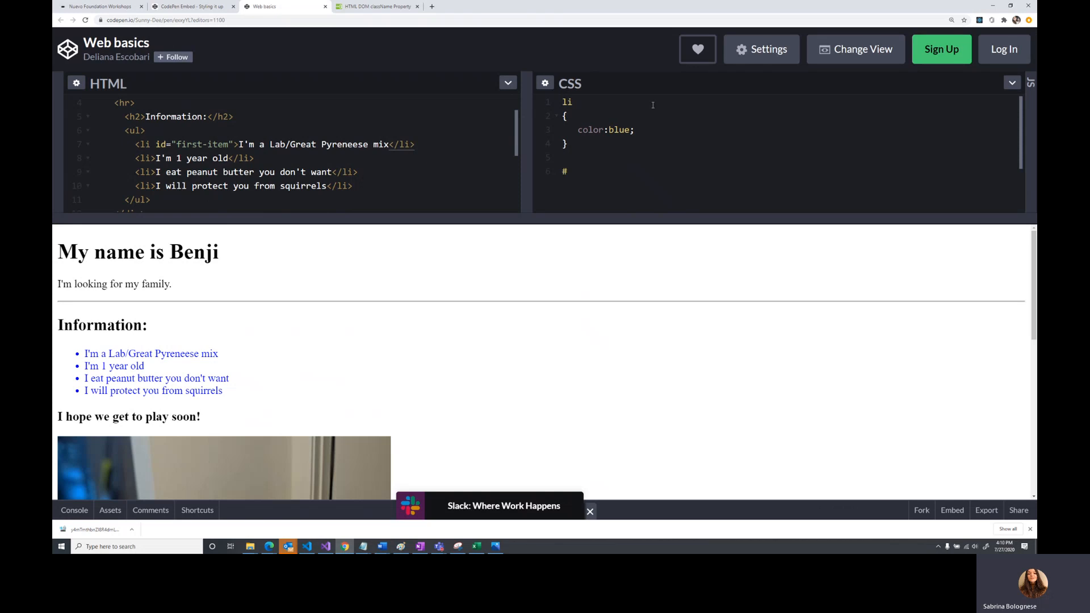
{"action": "type", "text": "f"}
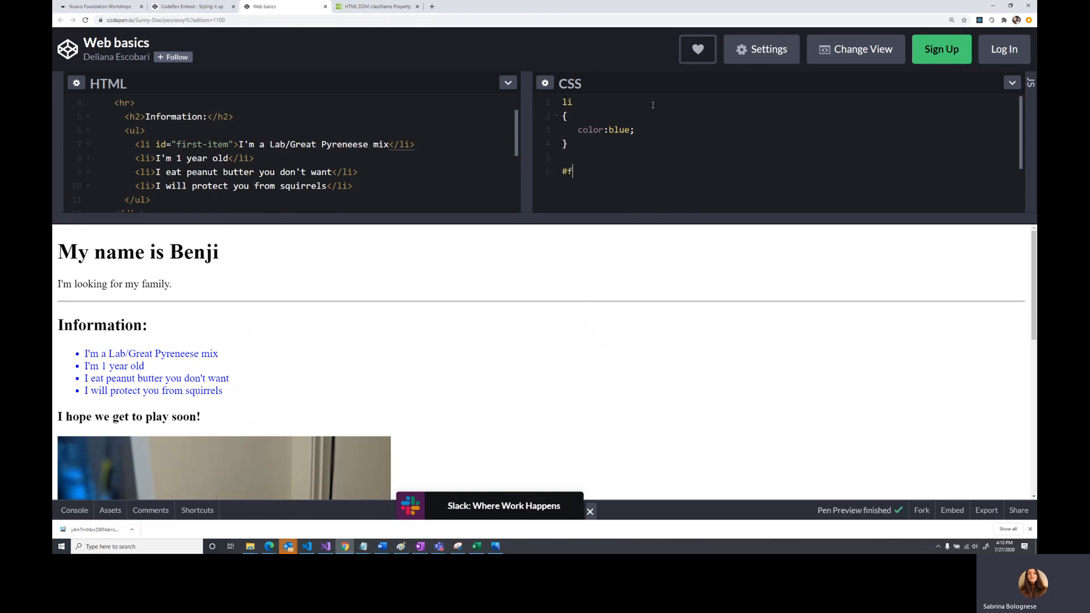
{"action": "type", "text": "irst-item"}
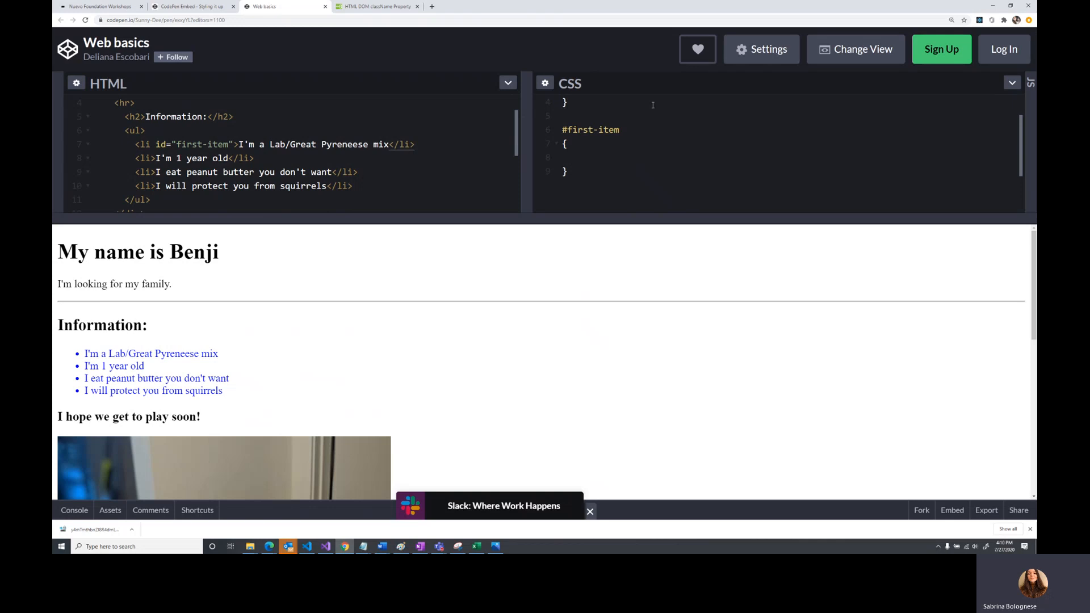
{"action": "type", "text": "color: orange;"}
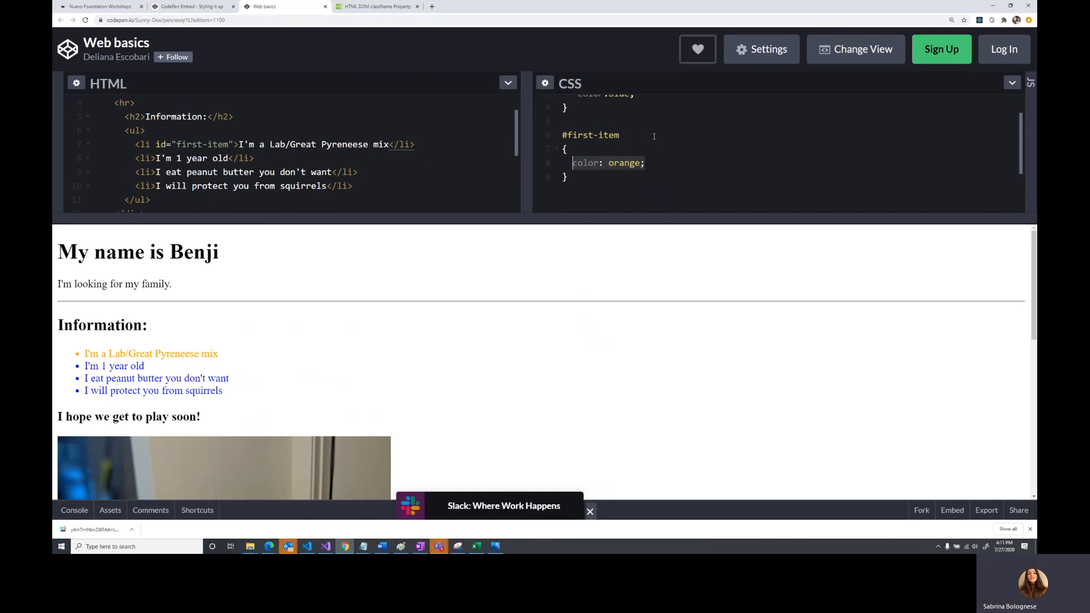
Replace orange with text-decoration:underline; so only the first list item is underlined
{"action": "key", "text": "Delete"}
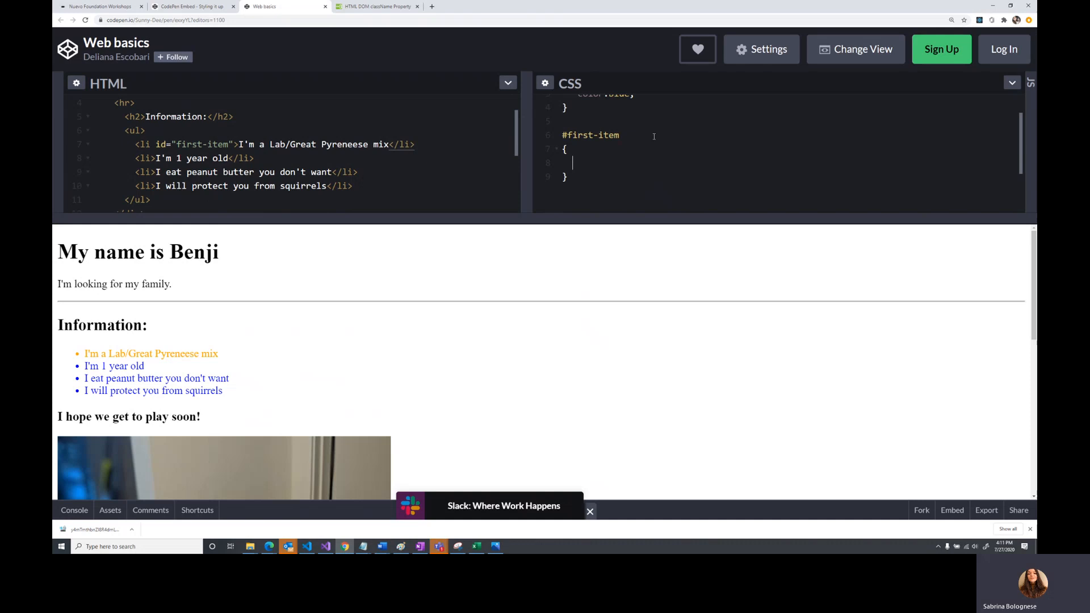
{"action": "type", "text": "text-decor"}
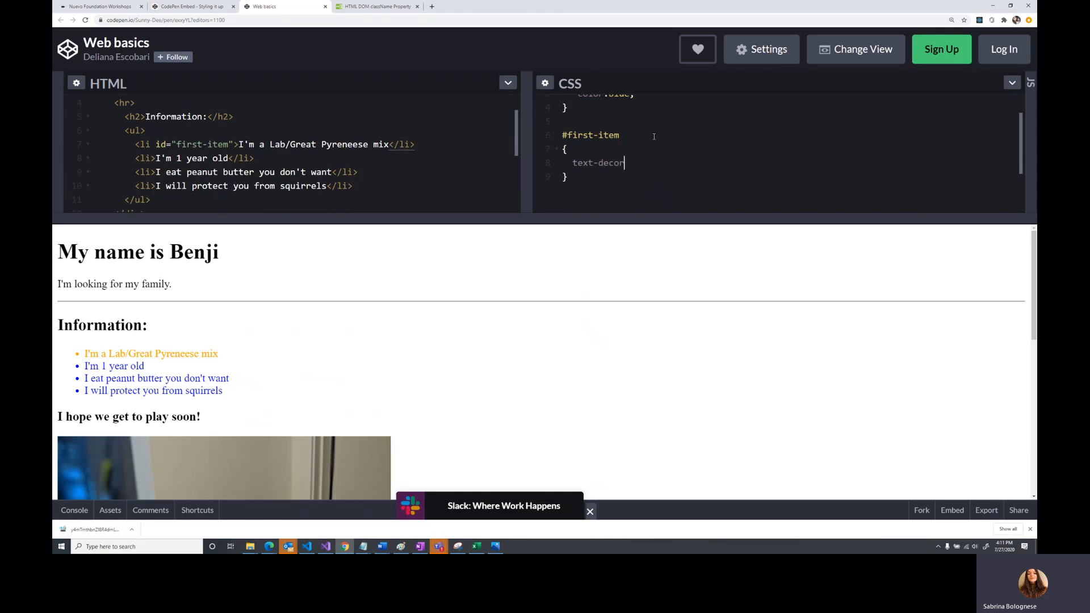
{"action": "type", "text": "ation:underline;"}
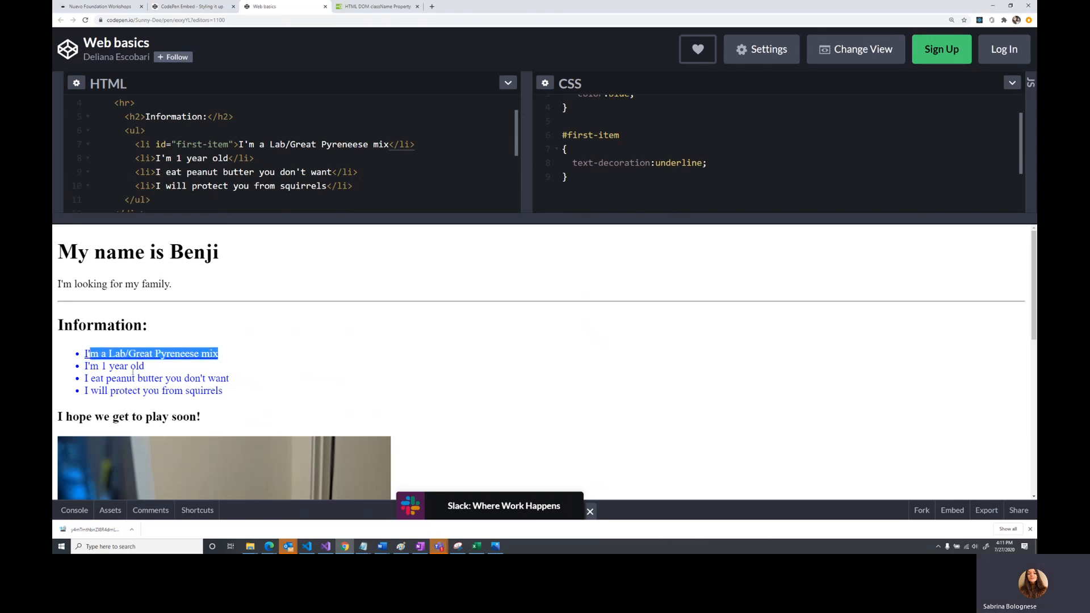
{"action": "left_click", "coordinate": [260, 354]}
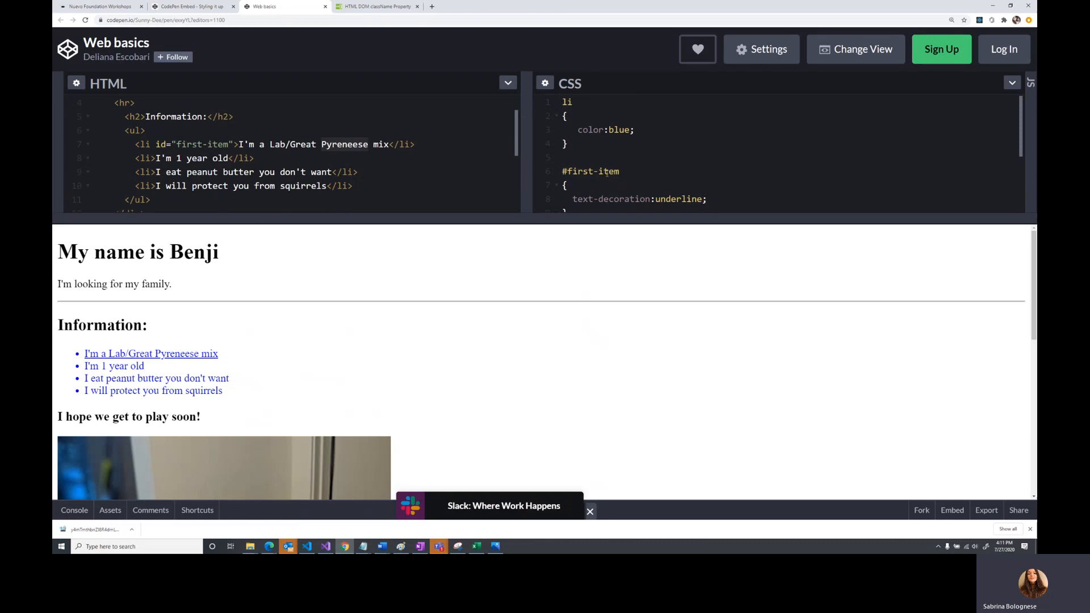
{"action": "left_click", "coordinate": [570, 143]}
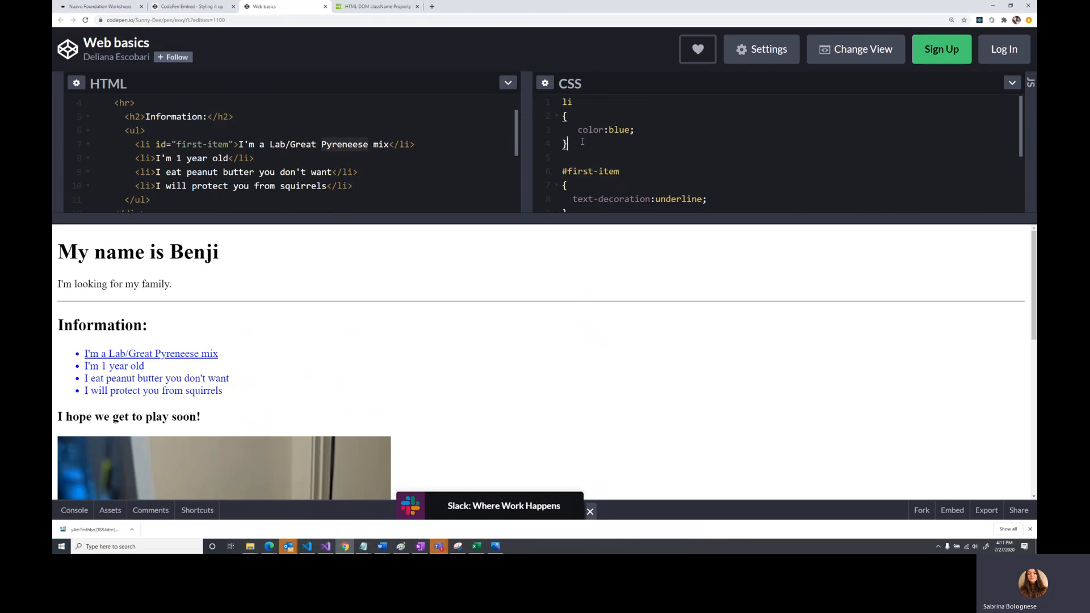
{"action": "left_click_drag", "start_coordinate": [565, 104], "coordinate": [567, 147]}
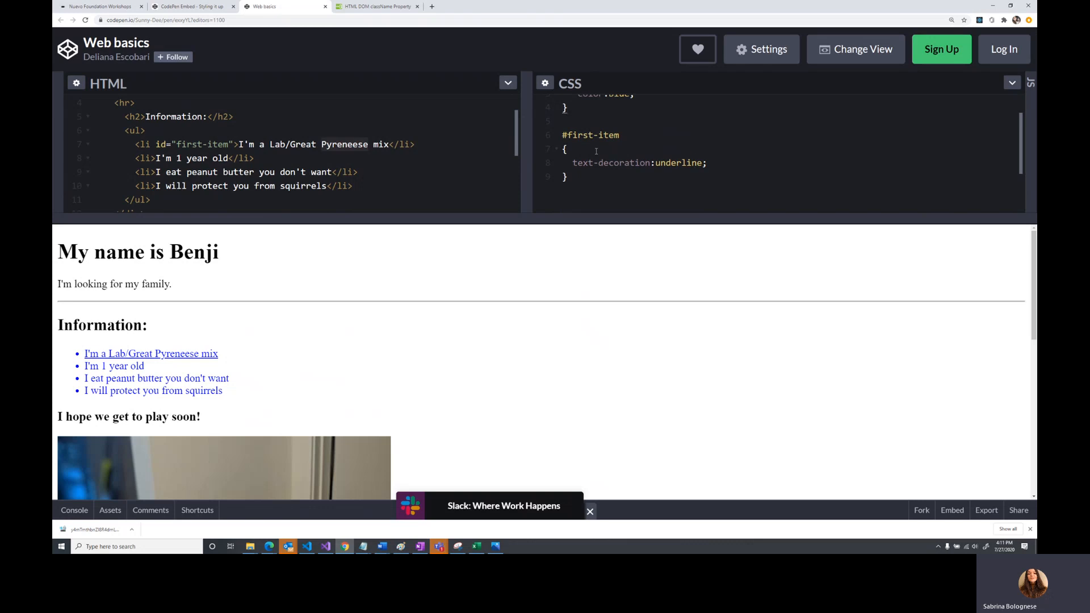
{"action": "mouse_move", "coordinate": [222, 354]}
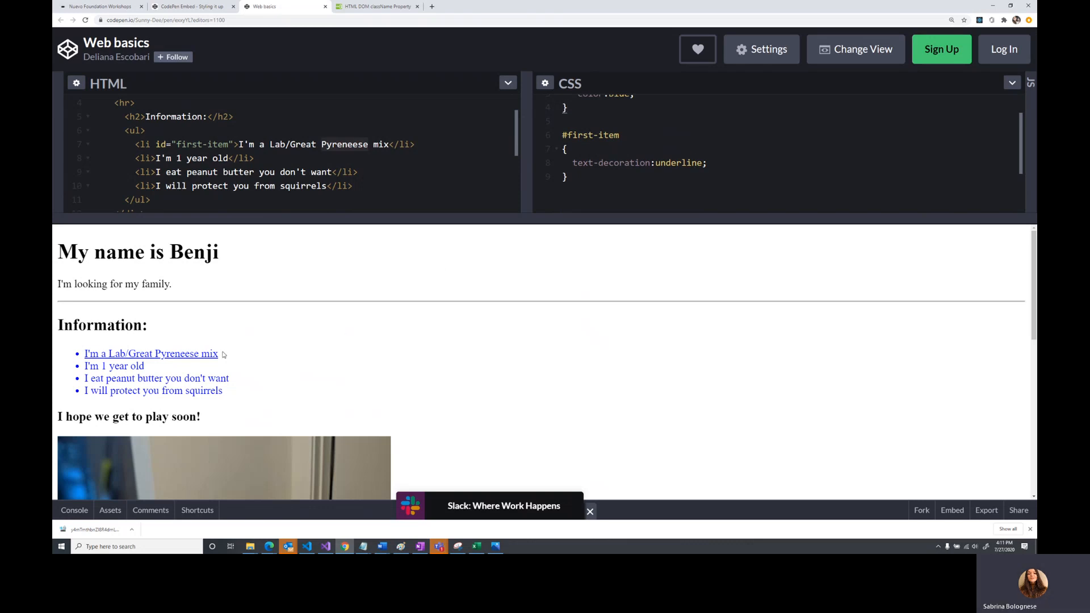
{"action": "double_click", "coordinate": [150, 354]}
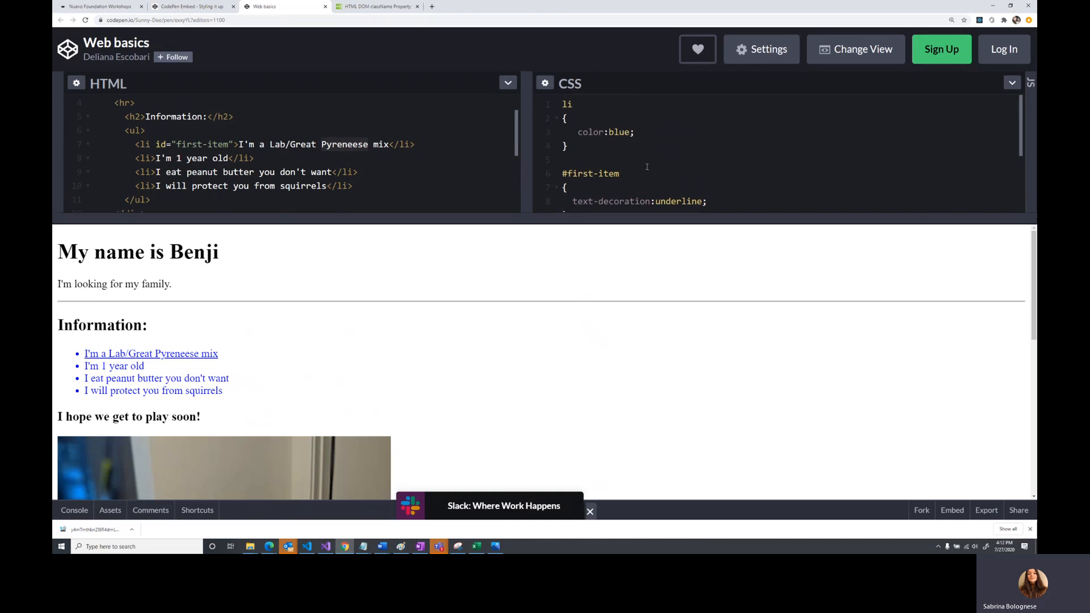
{"action": "scroll", "scroll_direction": "down", "scroll_amount": 3}
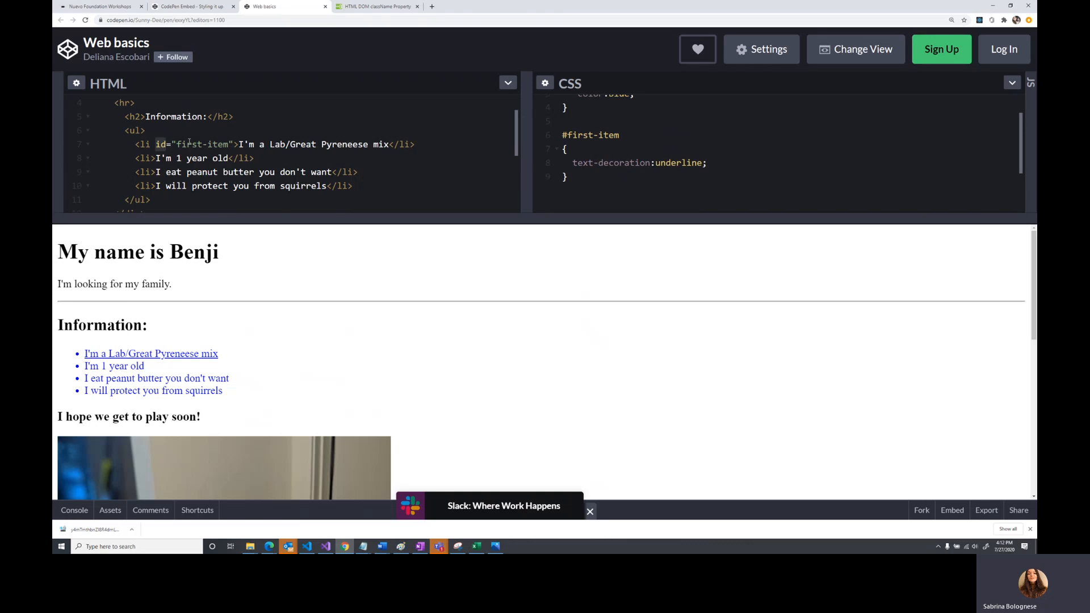
Turn the ID into a .some-item class rule with text-decoration underline
{"action": "type", "text": "class"}
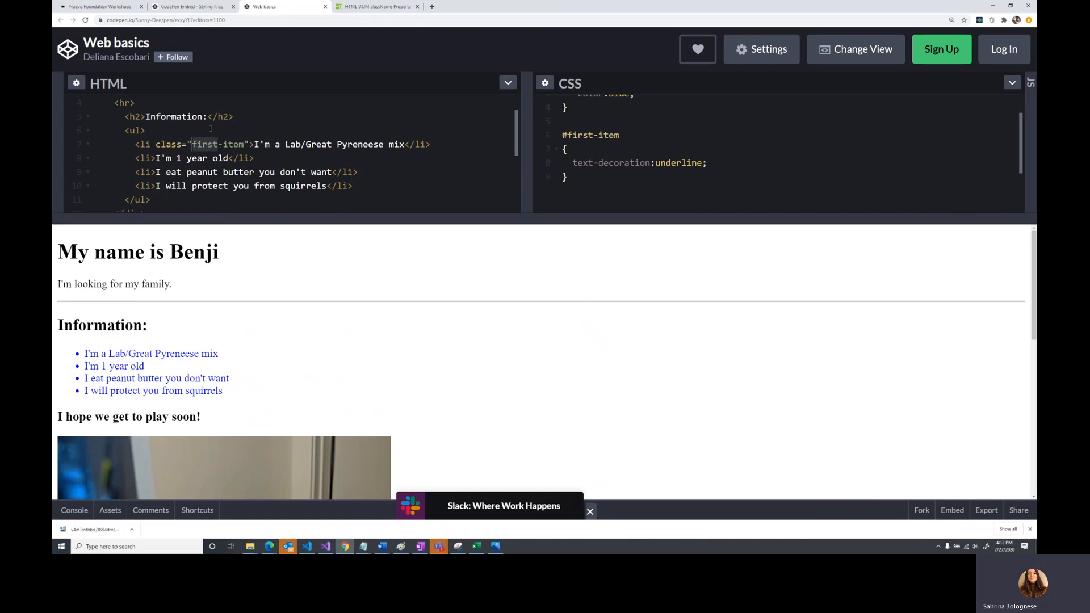
{"action": "type", "text": "some"}
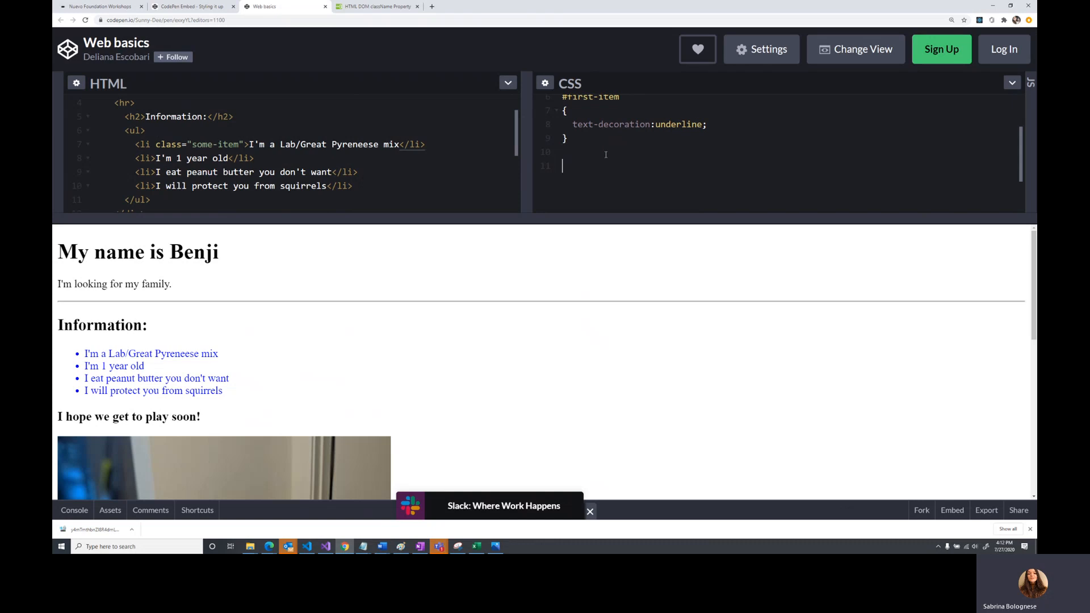
{"action": "type", "text": "."}
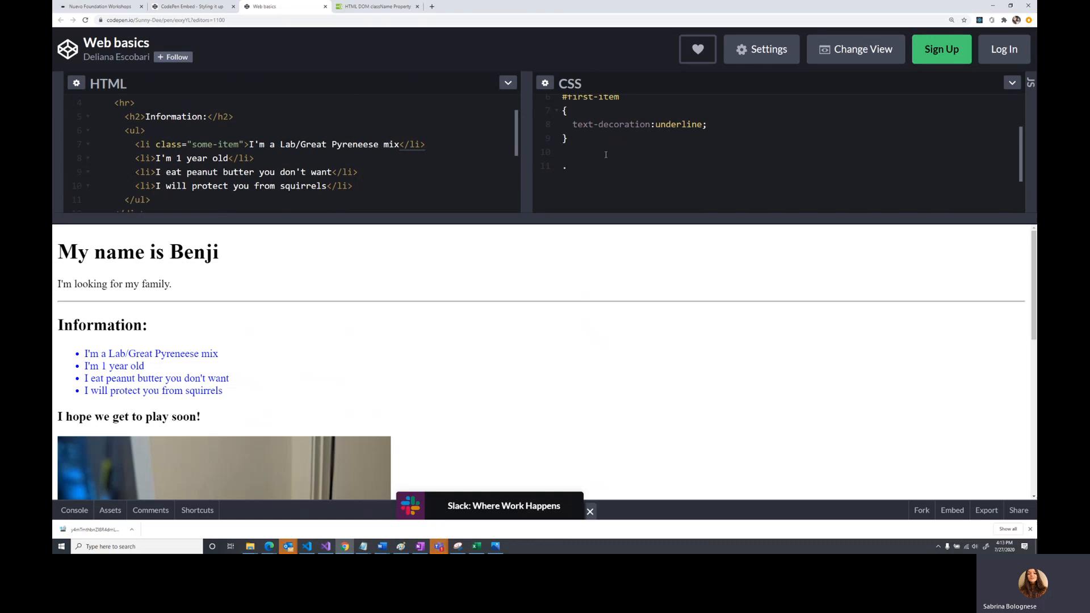
{"action": "type", "text": "some-item"}
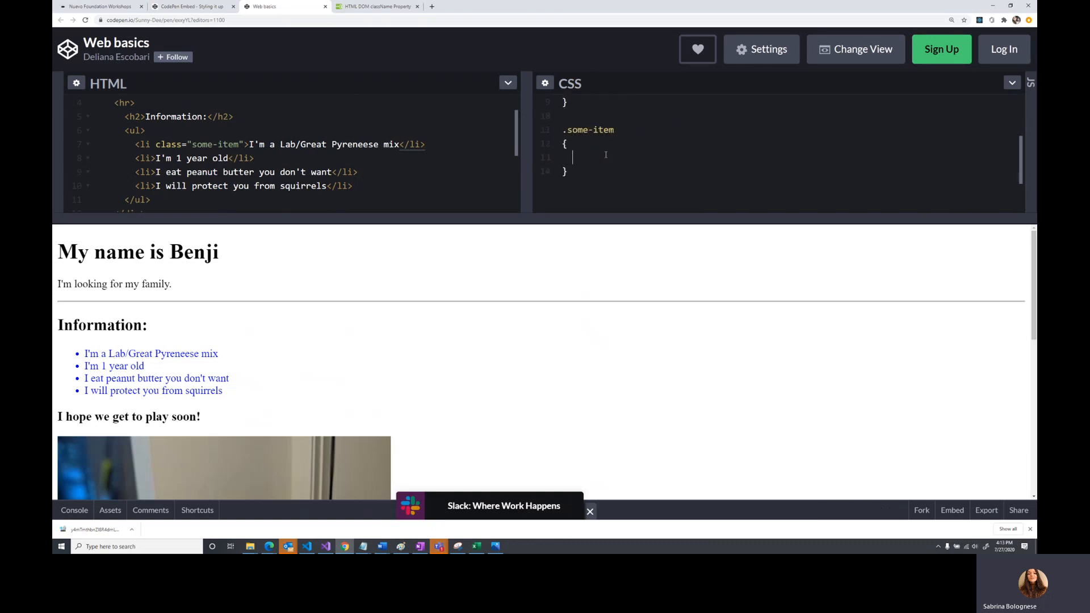
{"action": "type", "text": "text-decoration: under"}
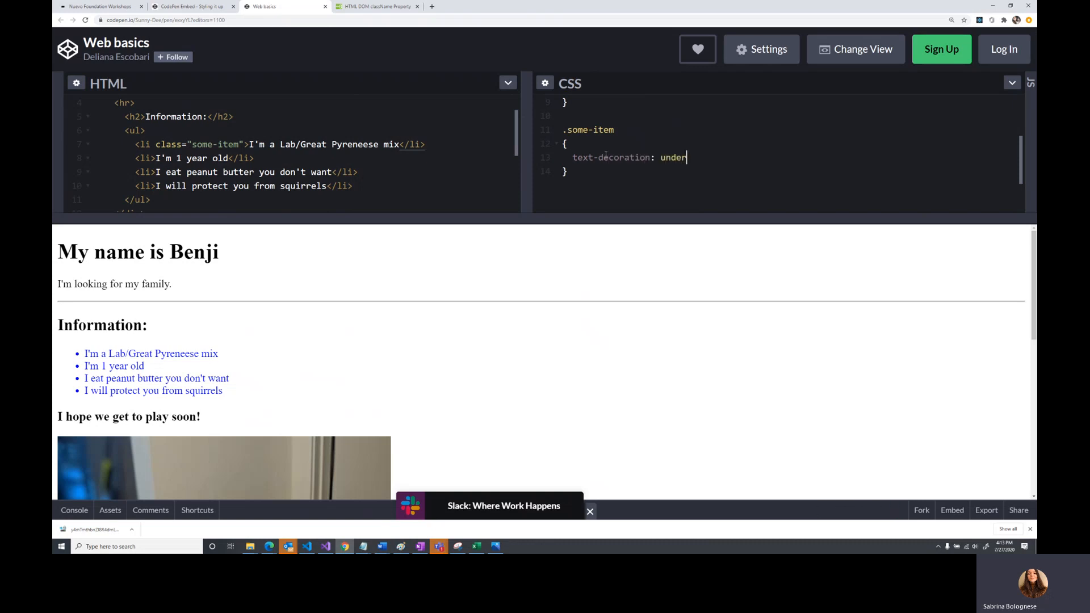
{"action": "type", "text": "line;"}
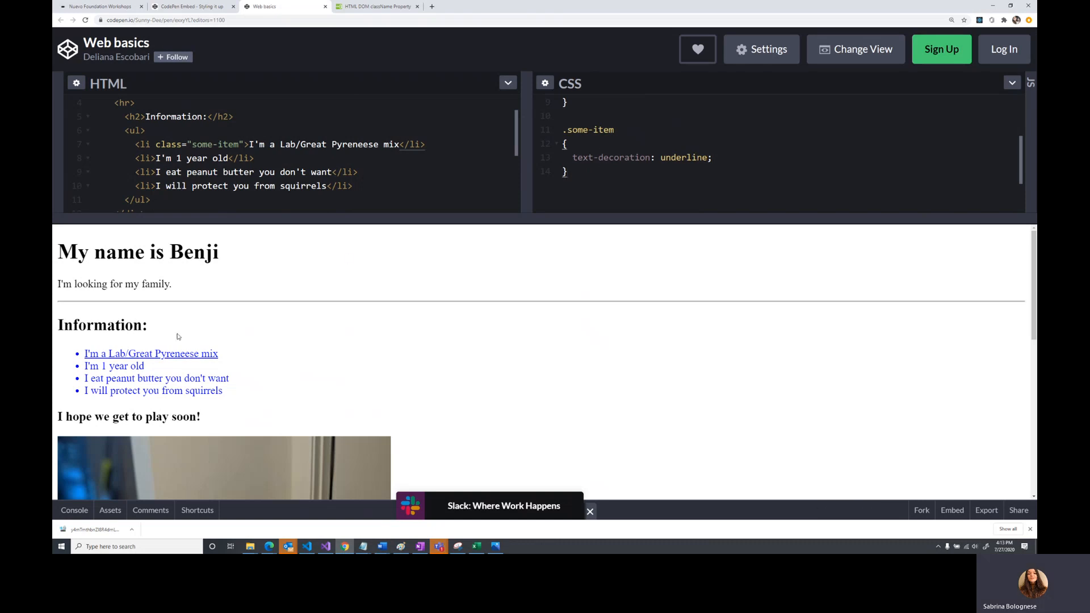
Give the last list item class="some-item" so it is underlined too
{"action": "double_click", "coordinate": [149, 354]}
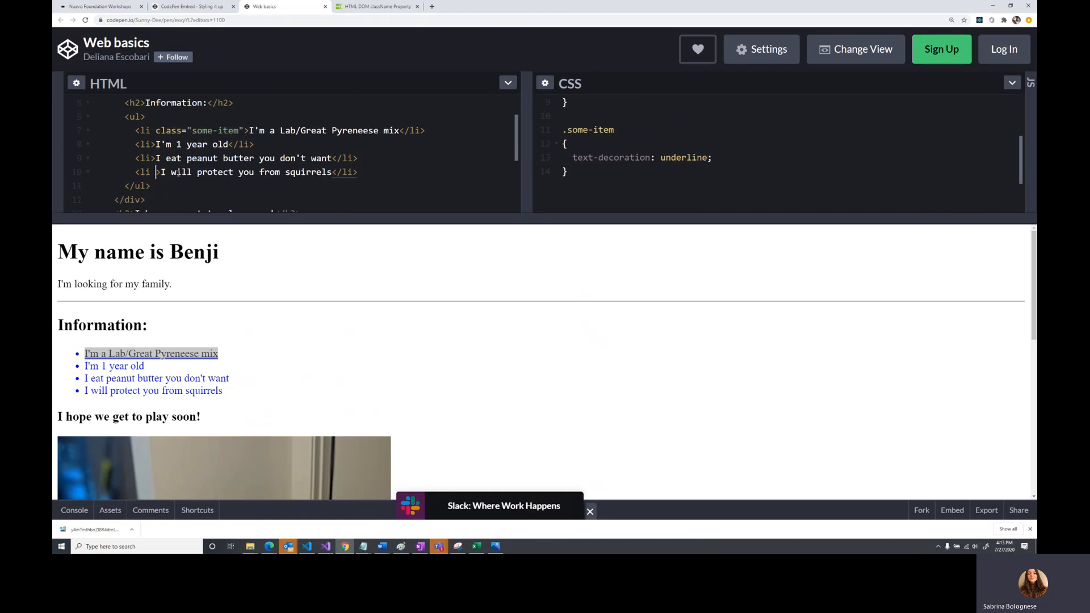
{"action": "type", "text": "class=\"some-item\""}
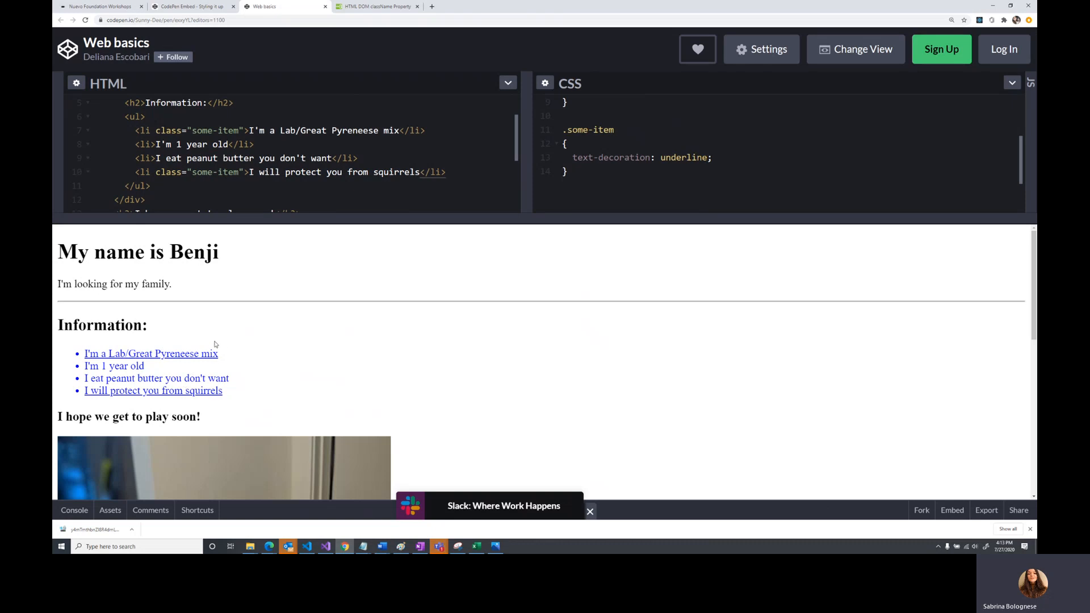
{"action": "mouse_move", "coordinate": [188, 334]}
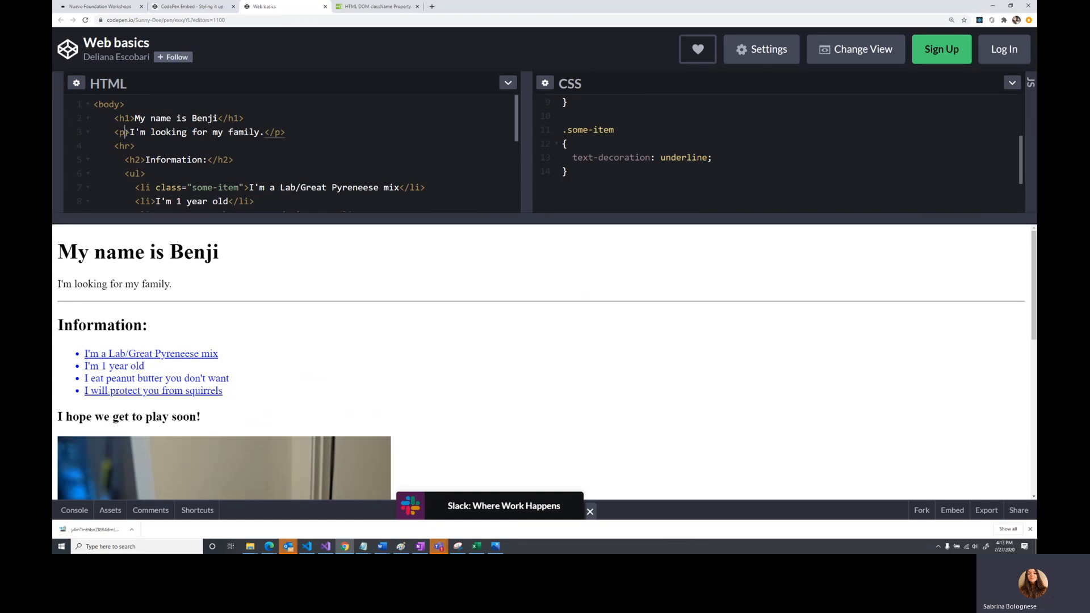
Add class="some-item" to the family paragraph so it is underlined
{"action": "type", "text": "class=\"some-item\""}
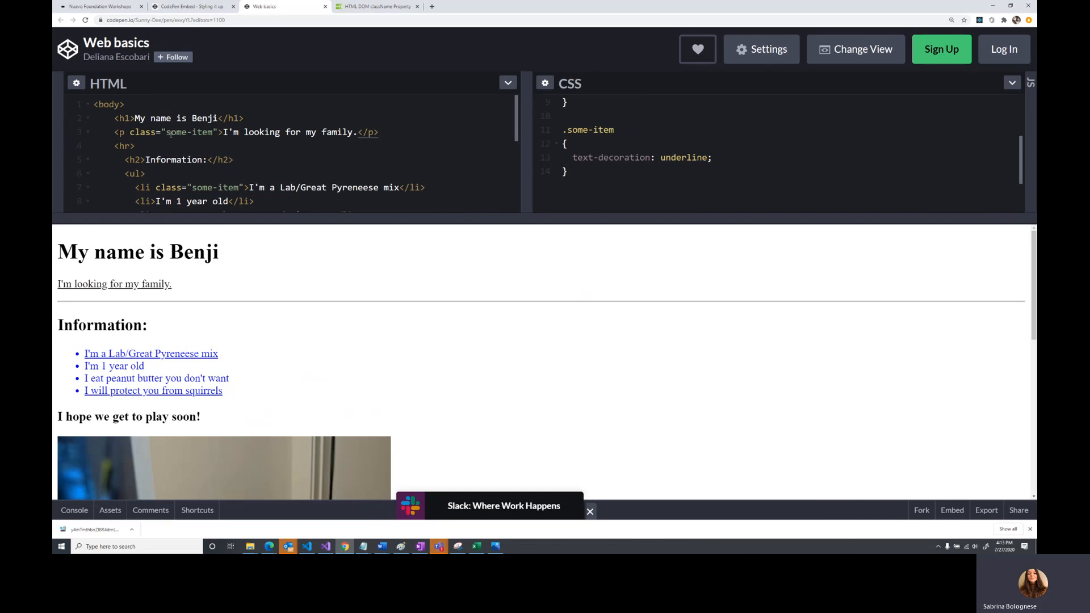
{"action": "scroll", "scroll_direction": "down", "scroll_amount": 3}
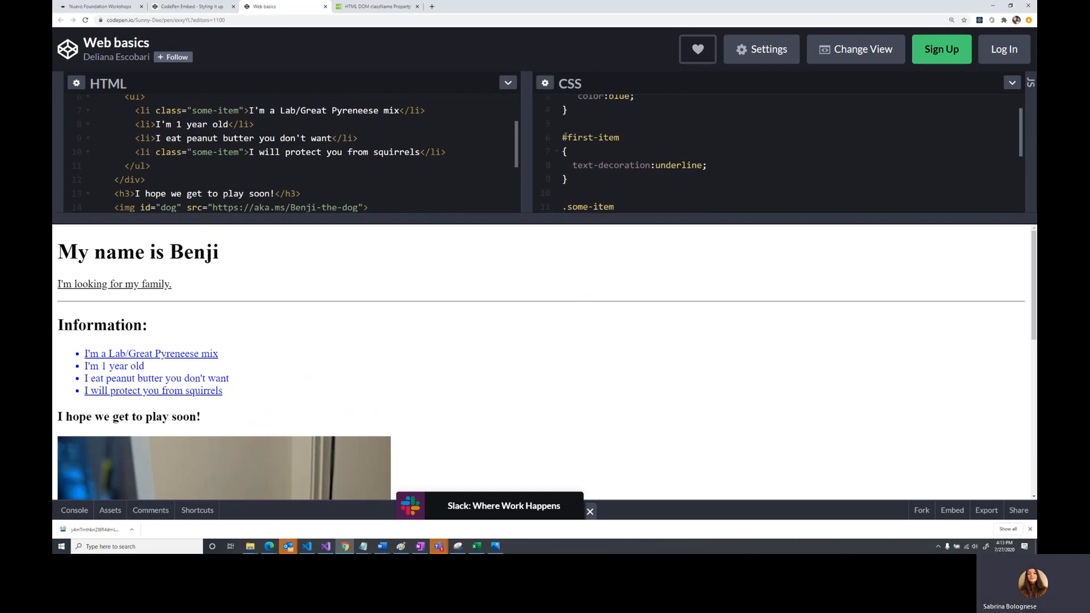
Give the first list item id="first-item" so its own rule can cancel the underline
{"action": "double_click", "coordinate": [591, 138]}
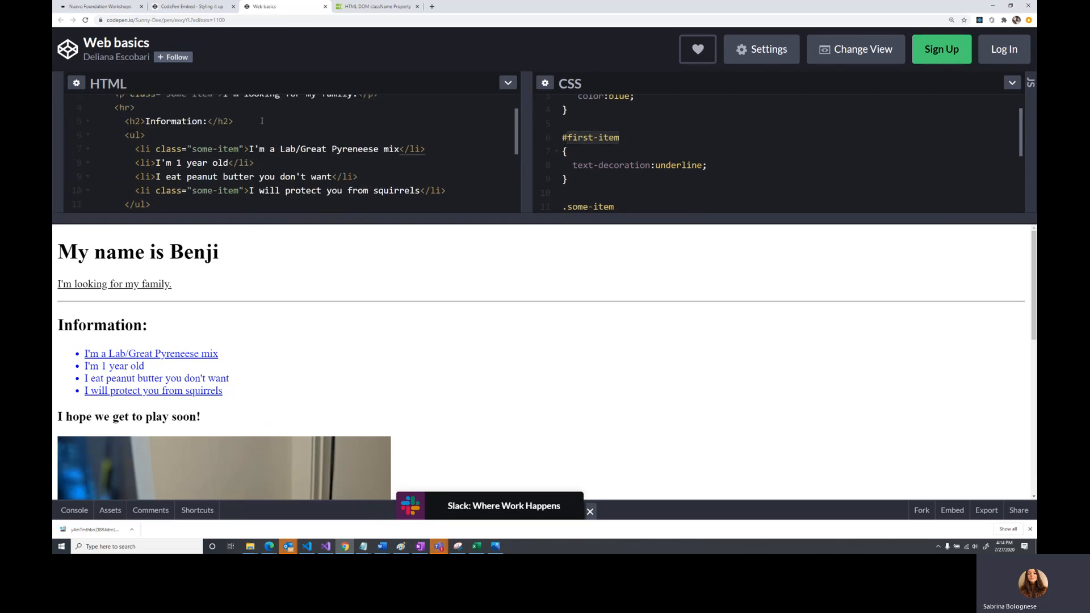
{"action": "type", "text": "id="}
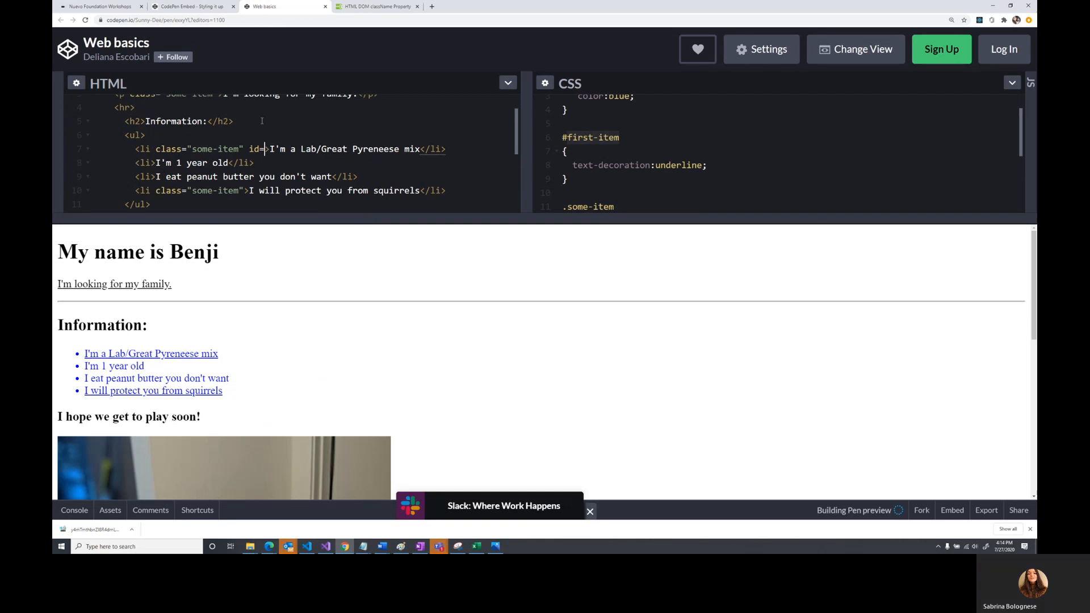
{"action": "type", "text": "\"first-item"}
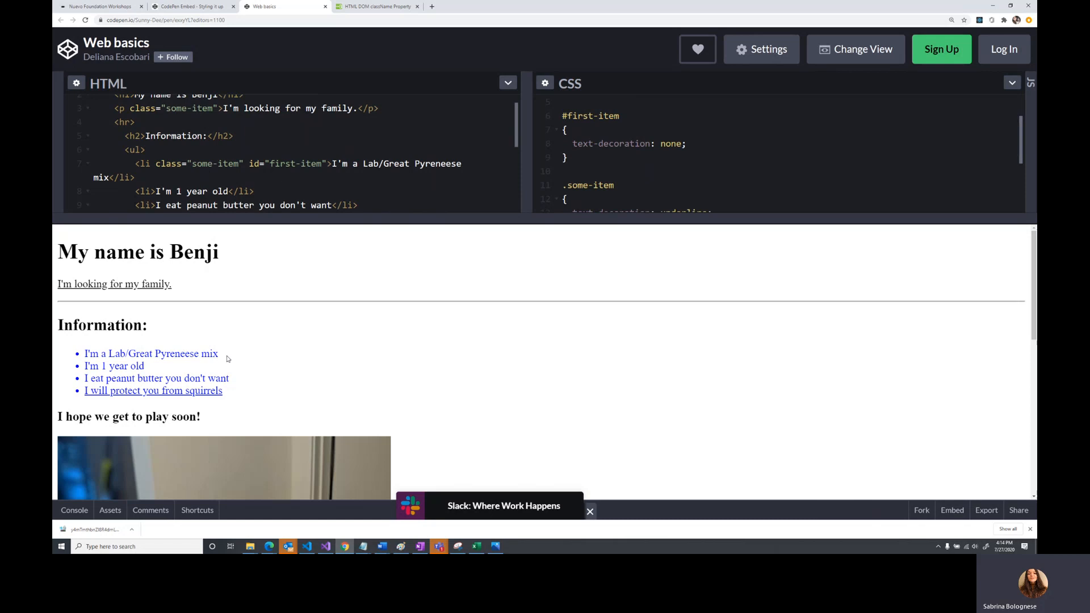
{"action": "double_click", "coordinate": [150, 355]}
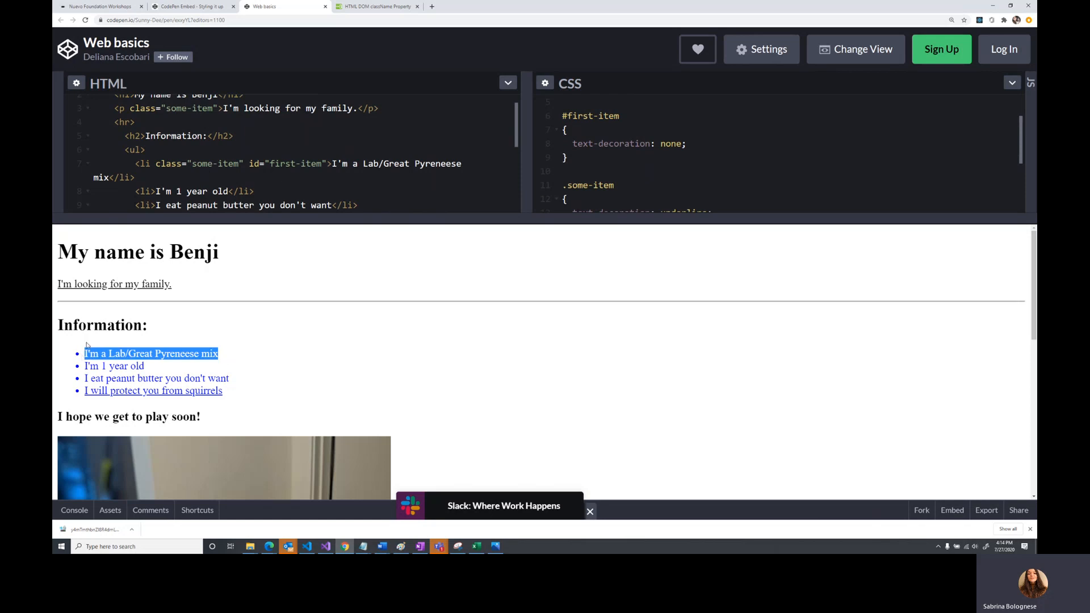
{"action": "mouse_move", "coordinate": [86, 347]}
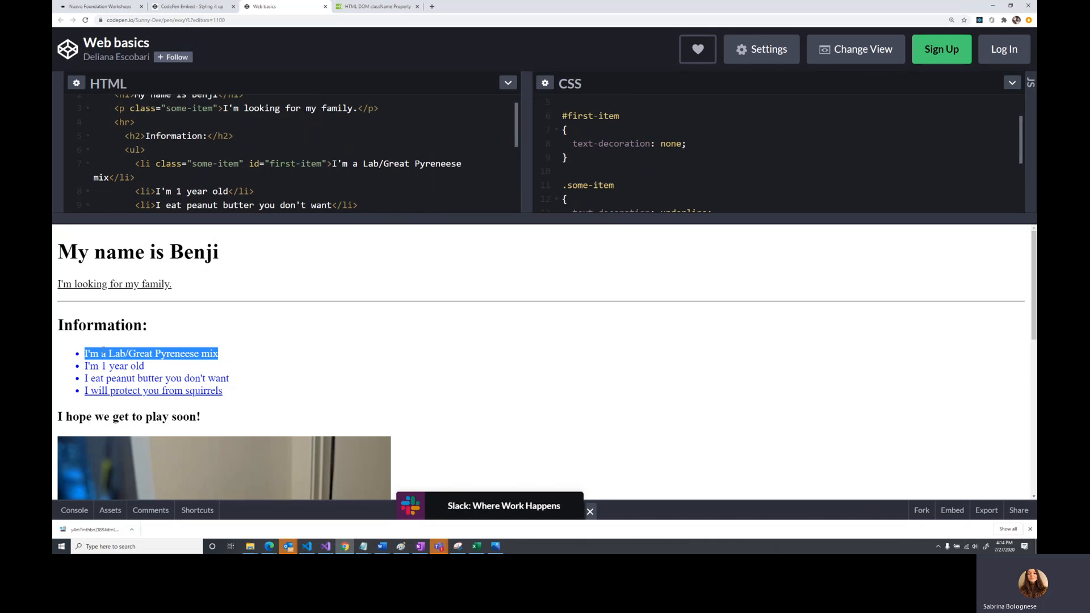
{"action": "mouse_move", "coordinate": [348, 298]}
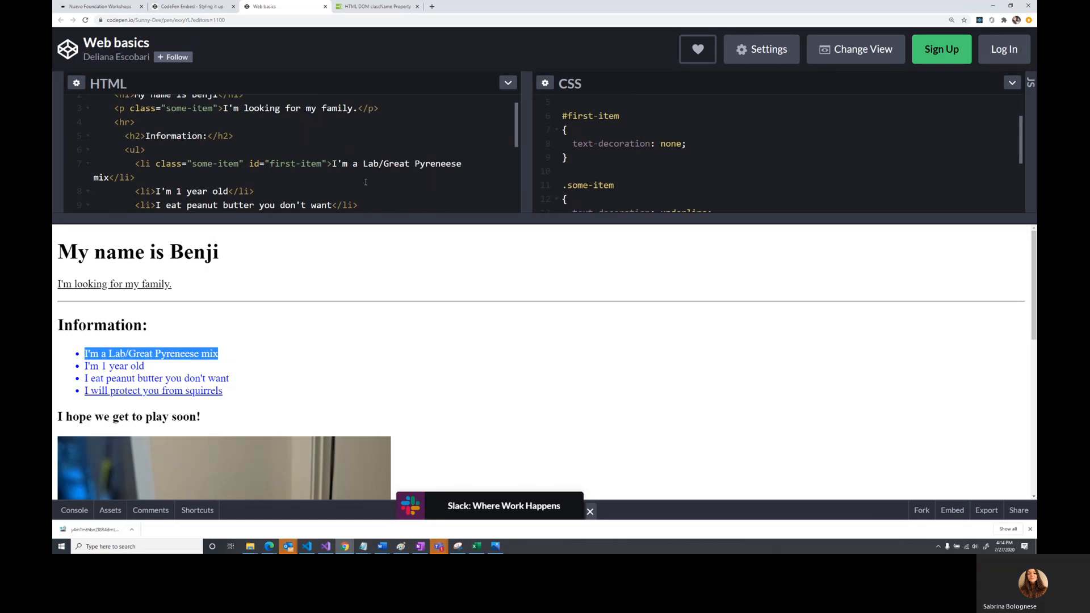
{"action": "mouse_move", "coordinate": [473, 86]}
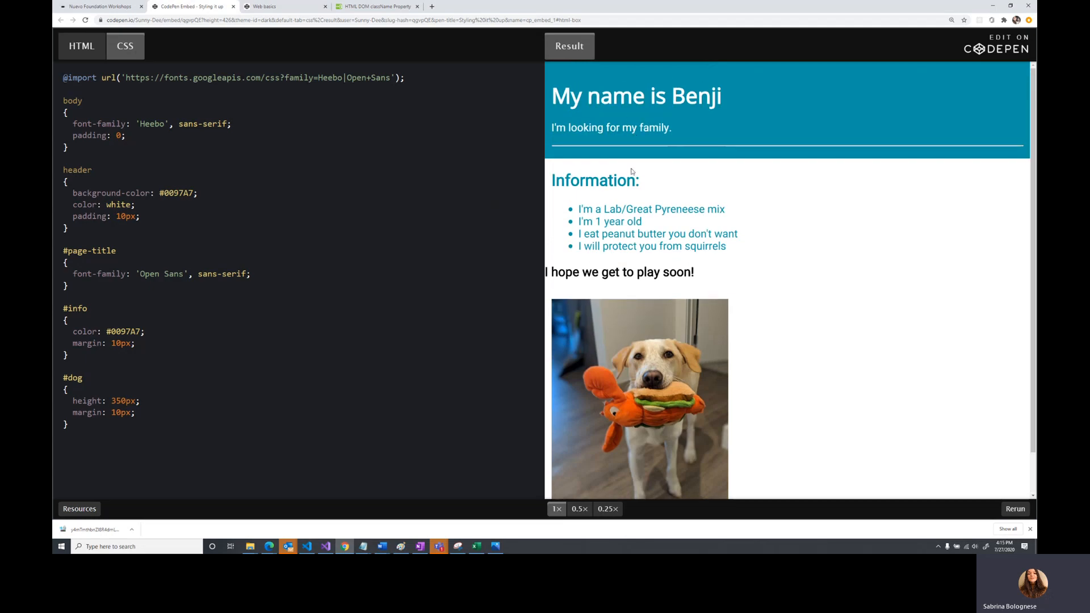
{"action": "mouse_move", "coordinate": [275, 5]}
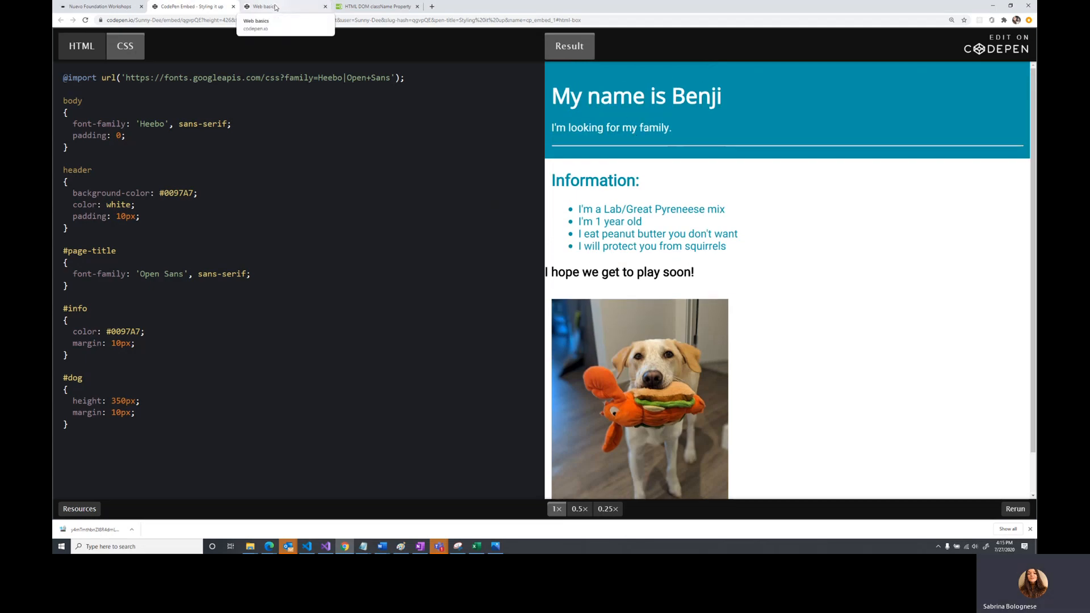
Return to the Web basics pen, reset to plain Benji HTML with an empty stylesheet
{"action": "left_click", "coordinate": [271, 6]}
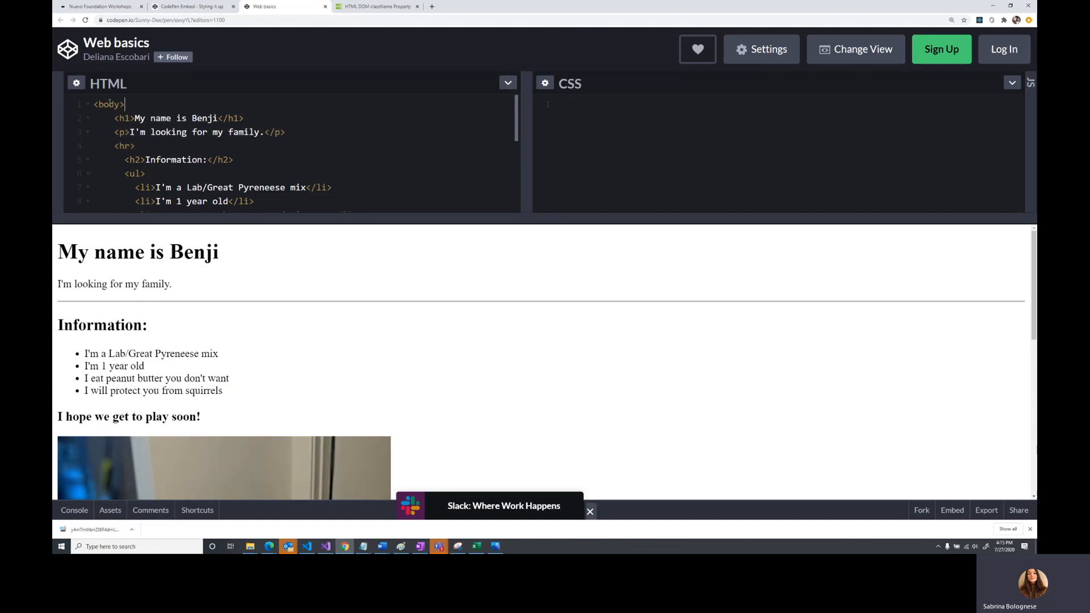
Wrap the h1, tagline and hr in a <header></header> element
{"action": "type", "text": "<header>"}
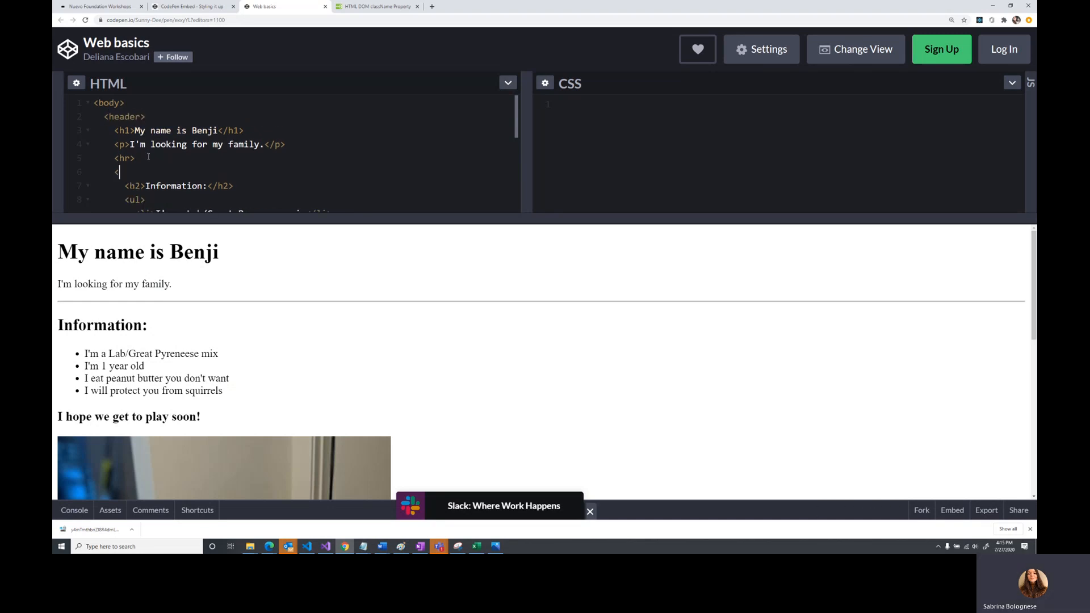
{"action": "type", "text": "/header>"}
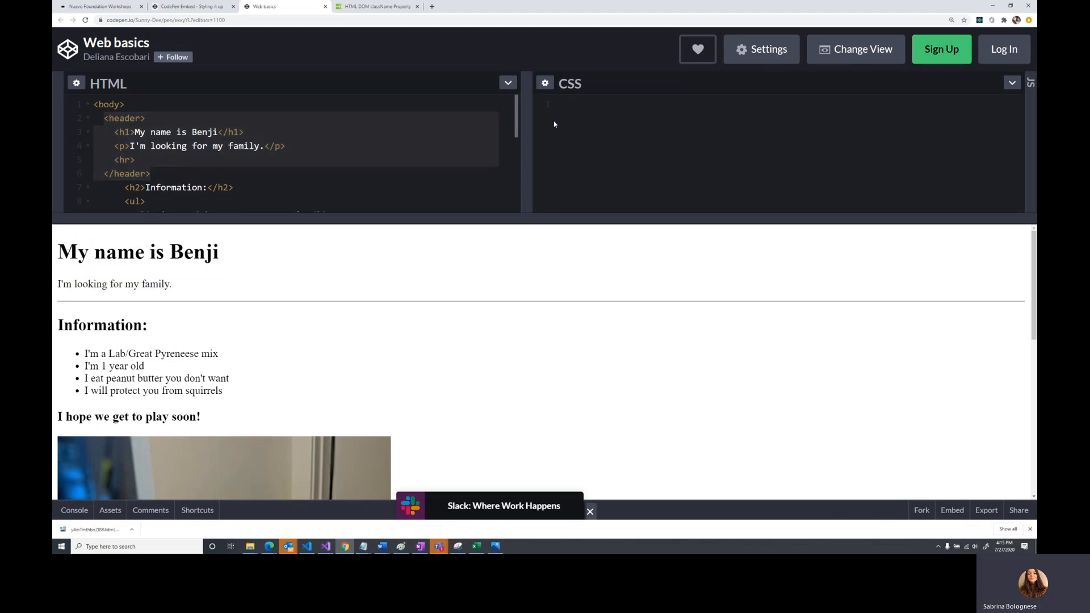
{"action": "mouse_move", "coordinate": [594, 134]}
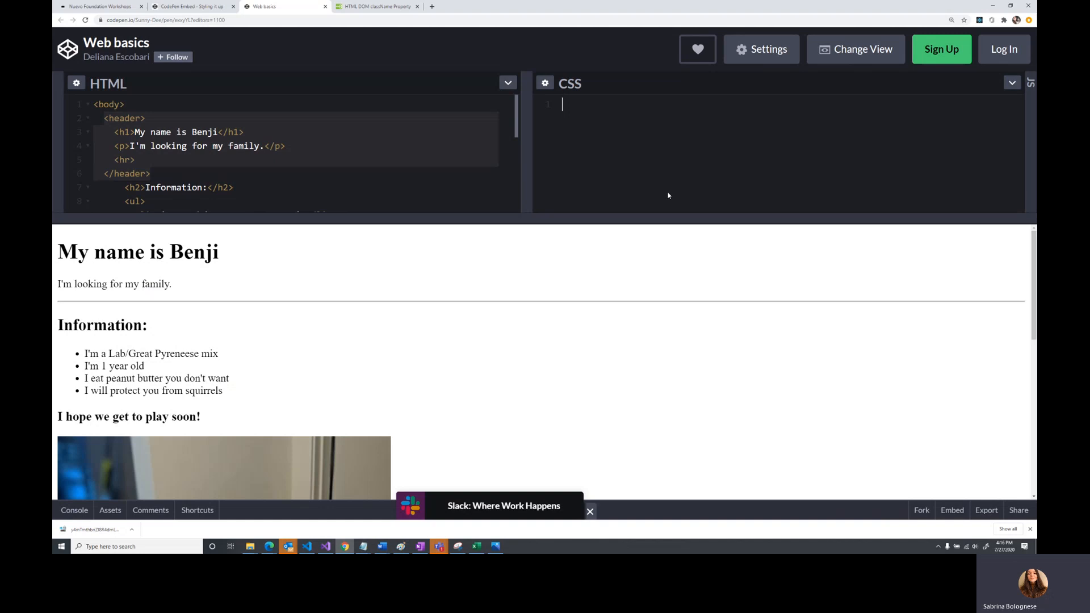
Start a header rule testing color: blue and background-color: black
{"action": "type", "text": "header"}
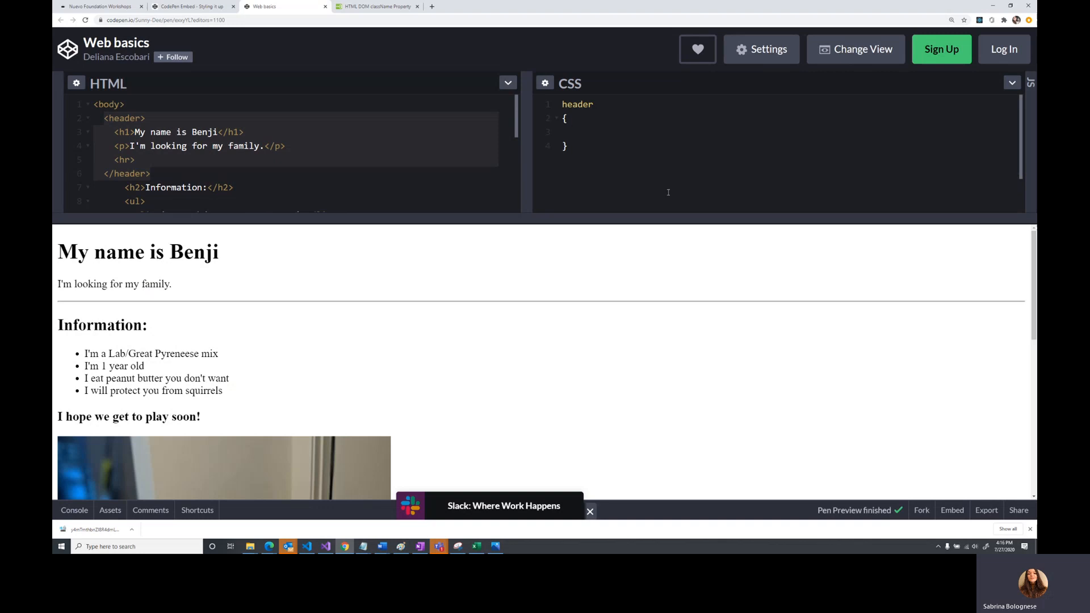
{"action": "type", "text": "back"}
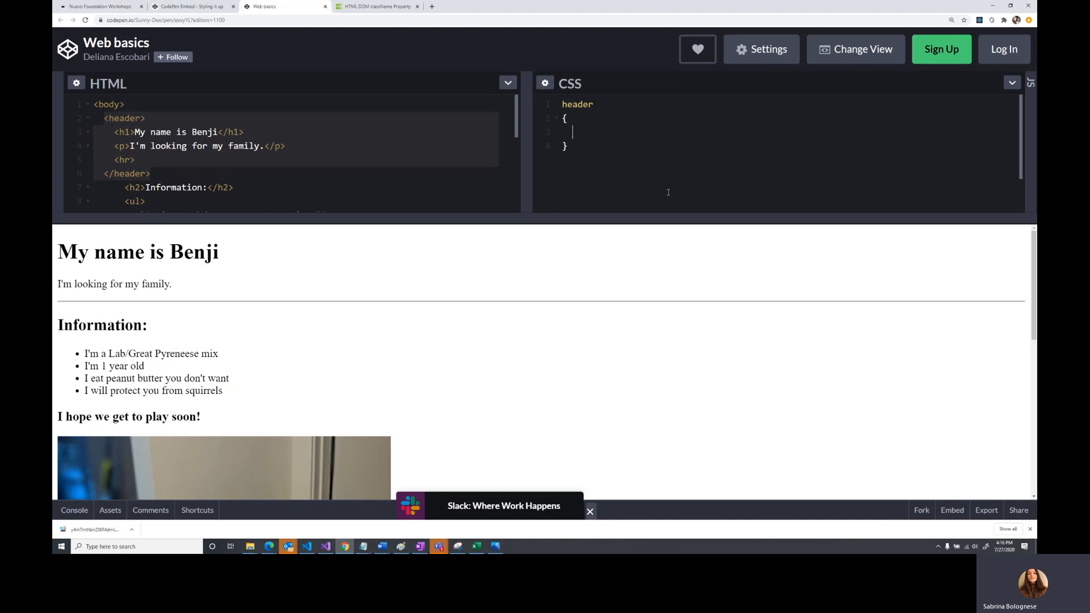
{"action": "type", "text": "color"}
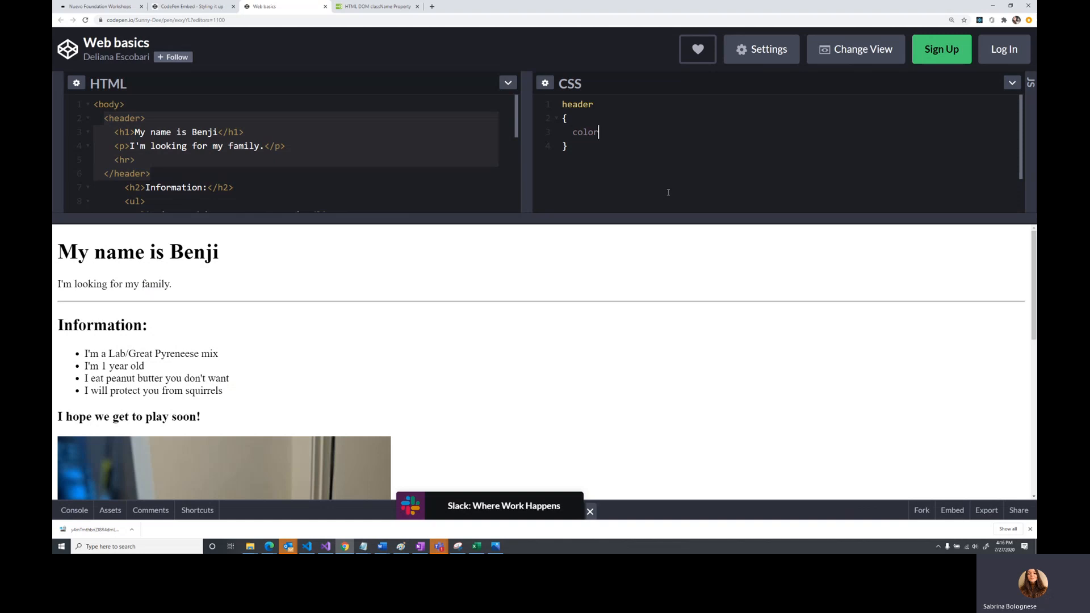
{"action": "type", "text": ": blue;"}
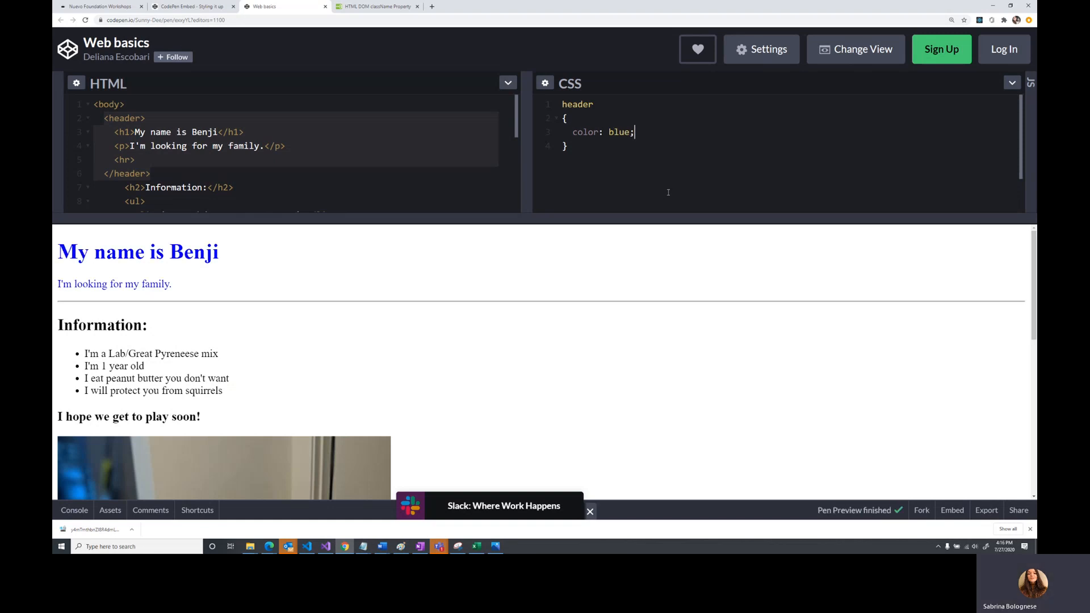
{"action": "type", "text": "b"}
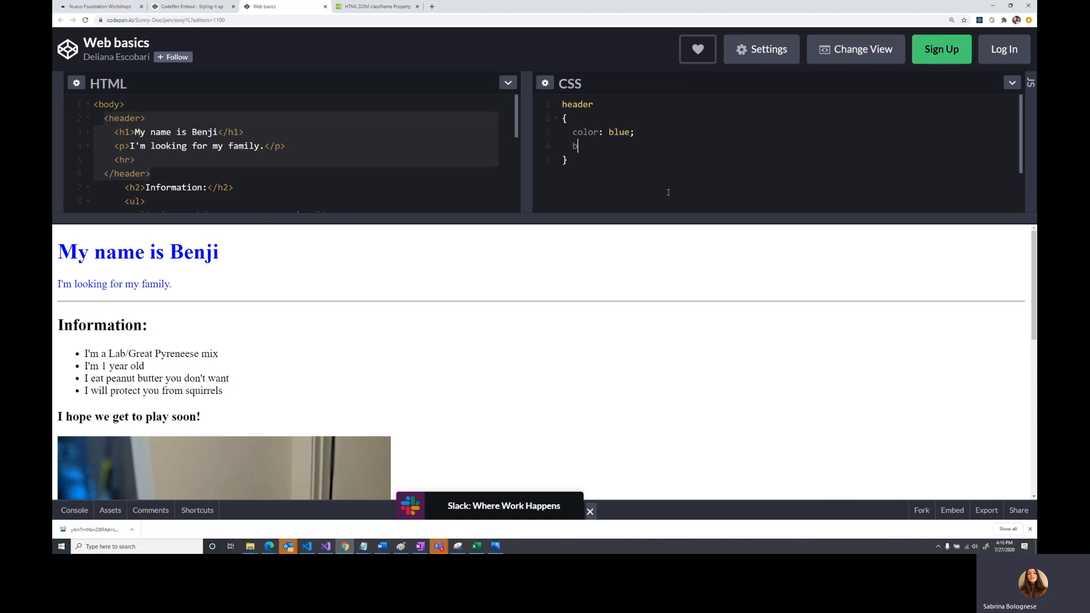
{"action": "type", "text": "ackgorund"}
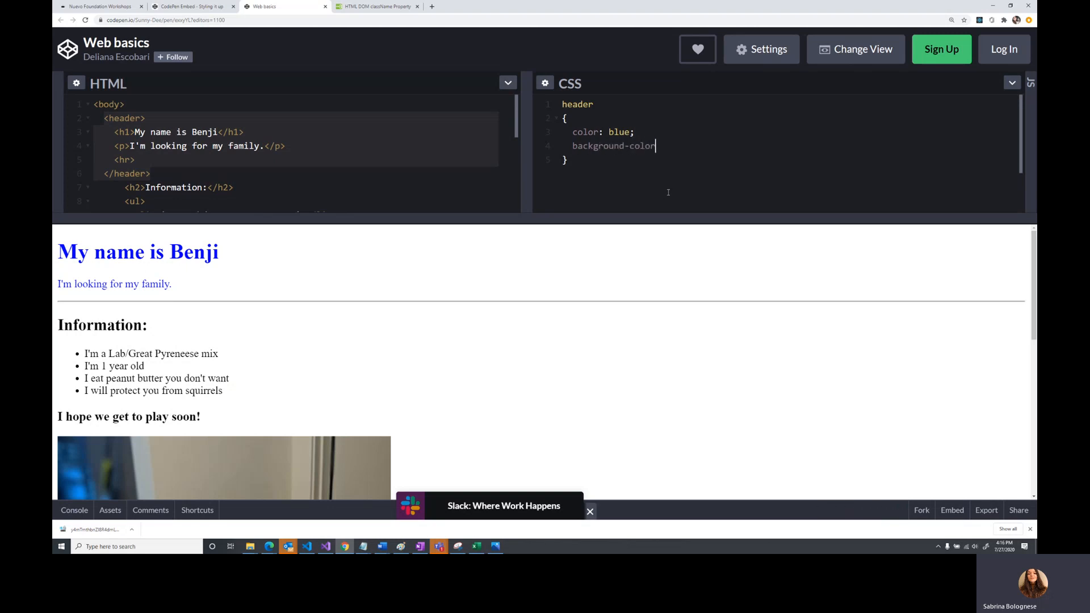
{"action": "type", "text": ":black;"}
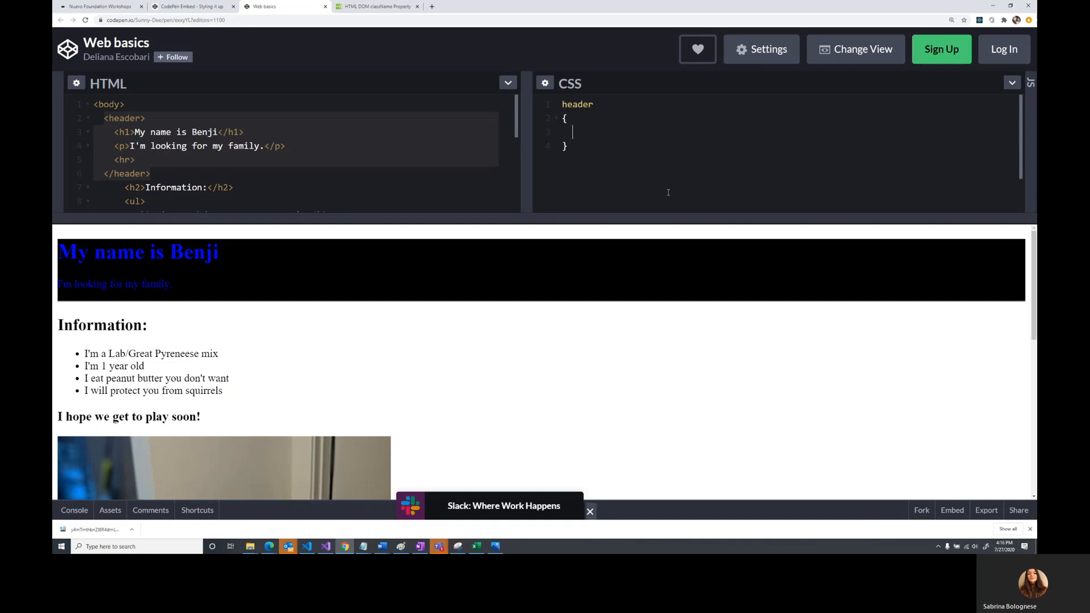
{"action": "type", "text": "backgrou"}
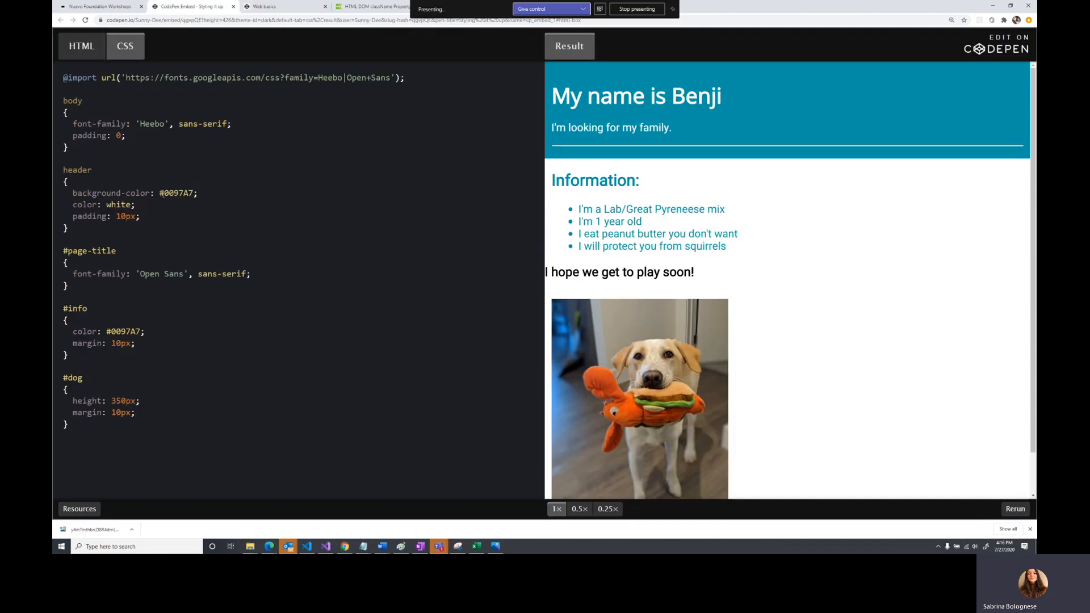
Cycle the header background-color through #000000, #00FF00 and #FF0000
{"action": "double_click", "coordinate": [178, 193]}
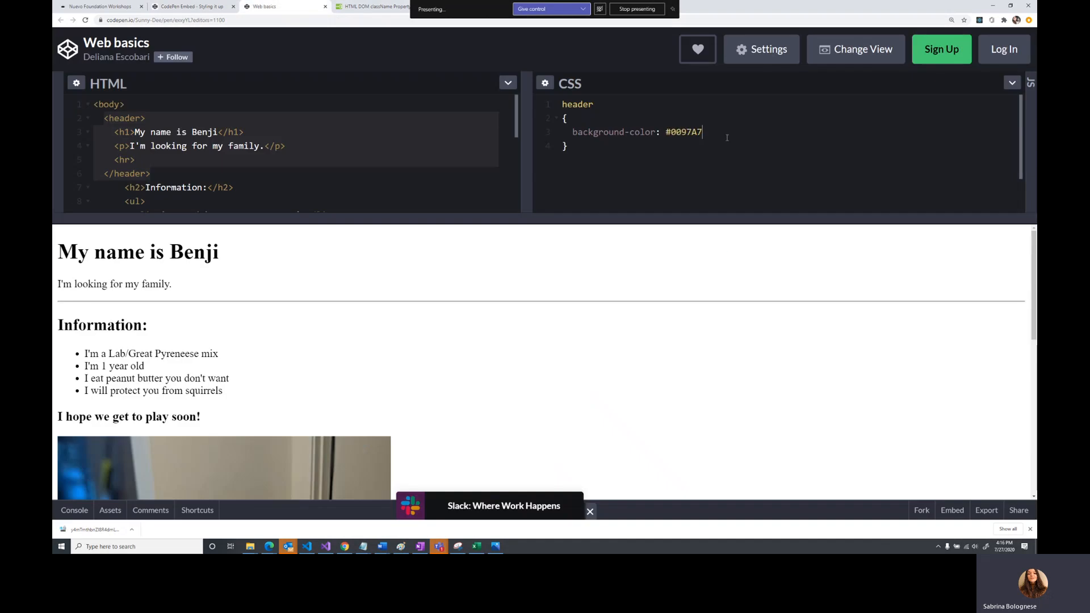
{"action": "type", "text": ";"}
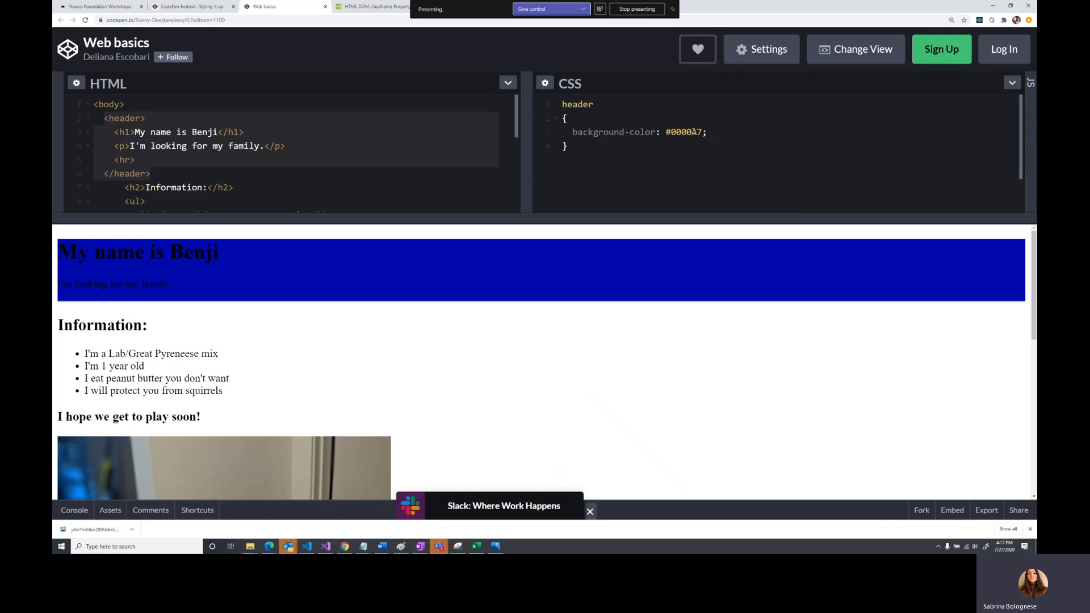
{"action": "type", "text": "000000"}
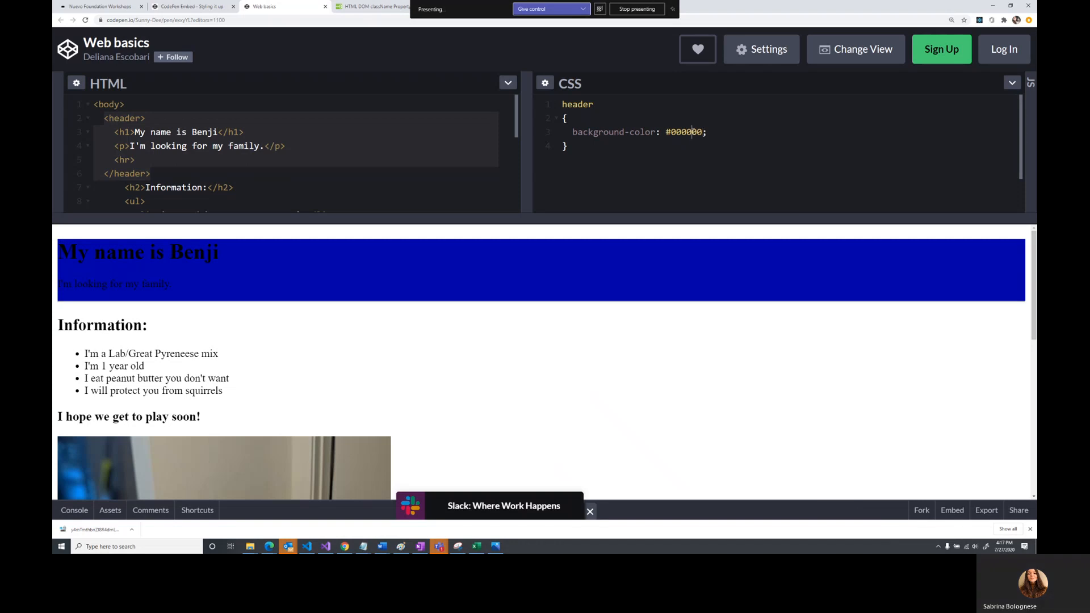
{"action": "type", "text": "00FF00"}
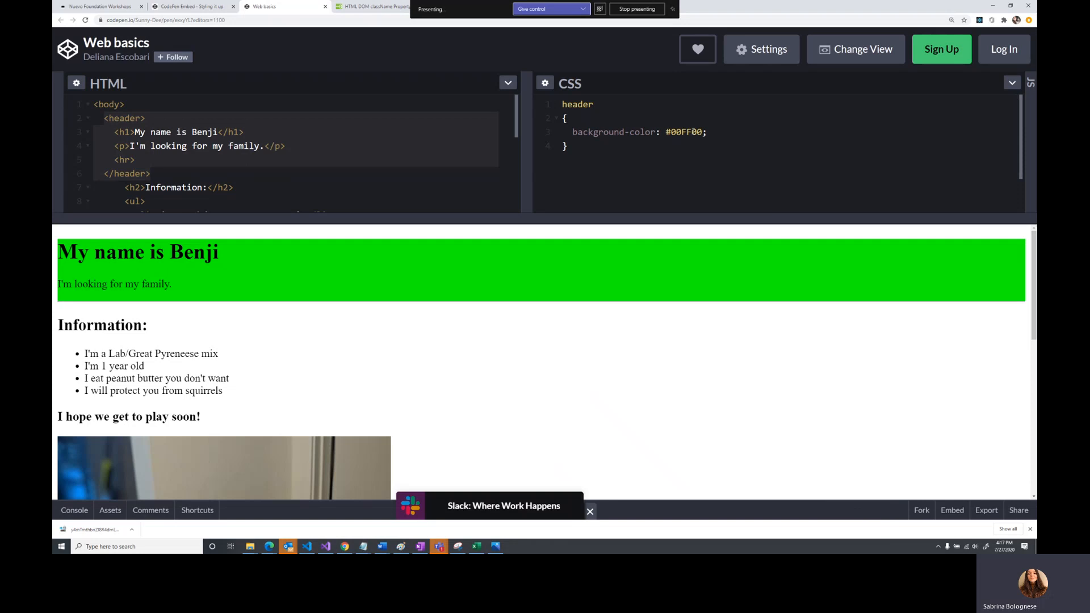
{"action": "type", "text": "FF0000"}
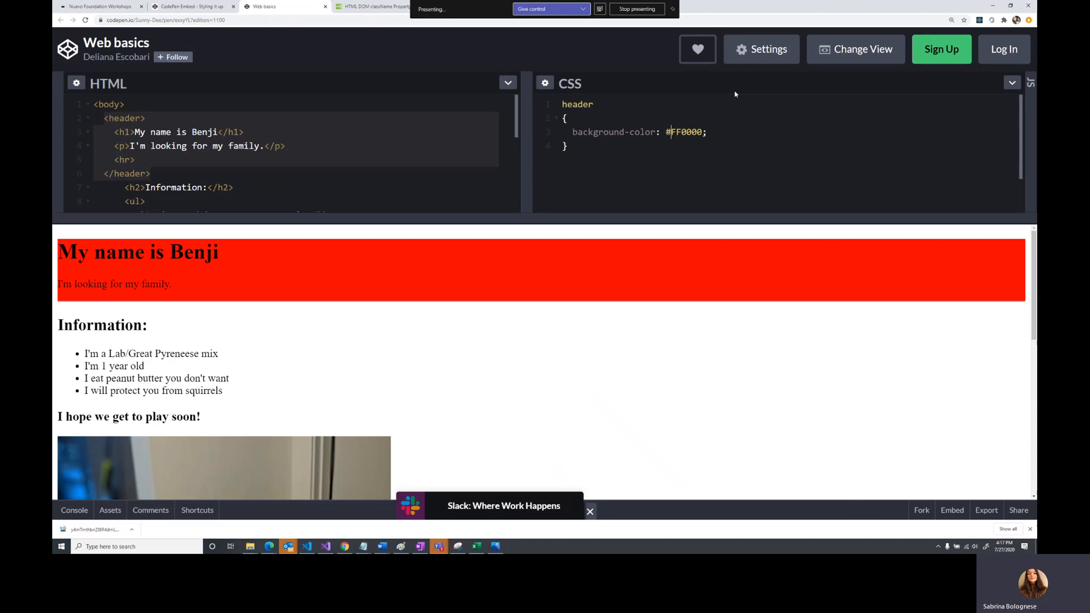
Settle the header background-color on teal #0097A7 and start a new declaration line
{"action": "double_click", "coordinate": [684, 132]}
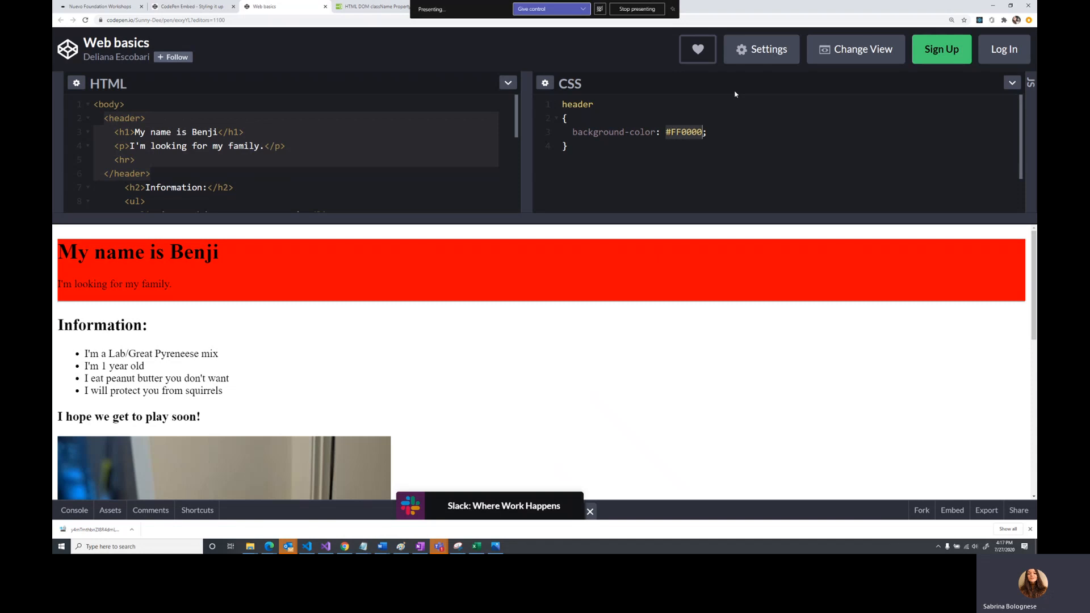
{"action": "type", "text": "#0097A7"}
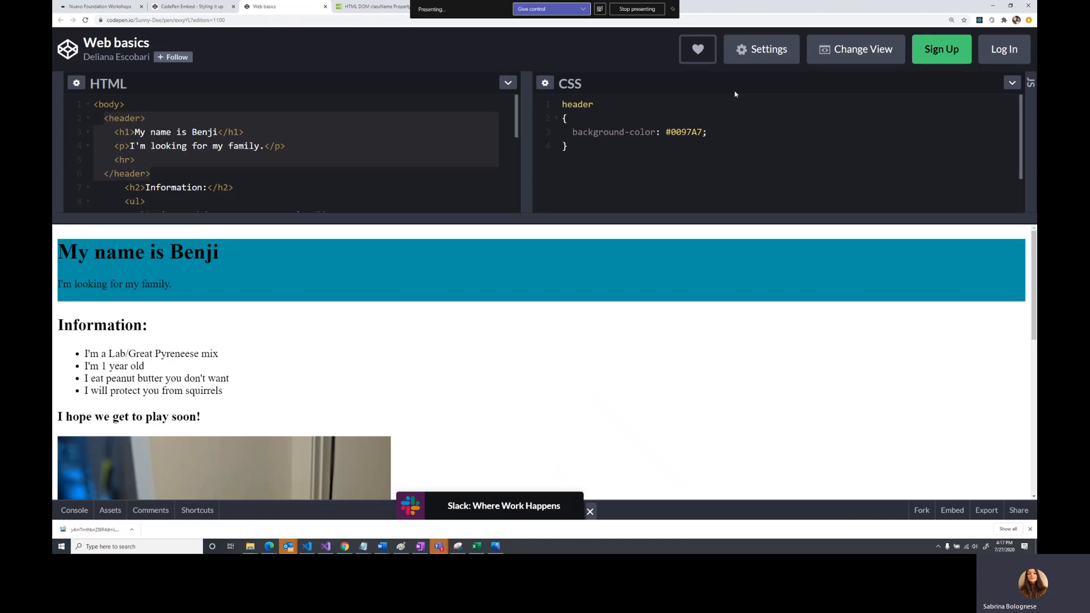
{"action": "left_click", "coordinate": [707, 132]}
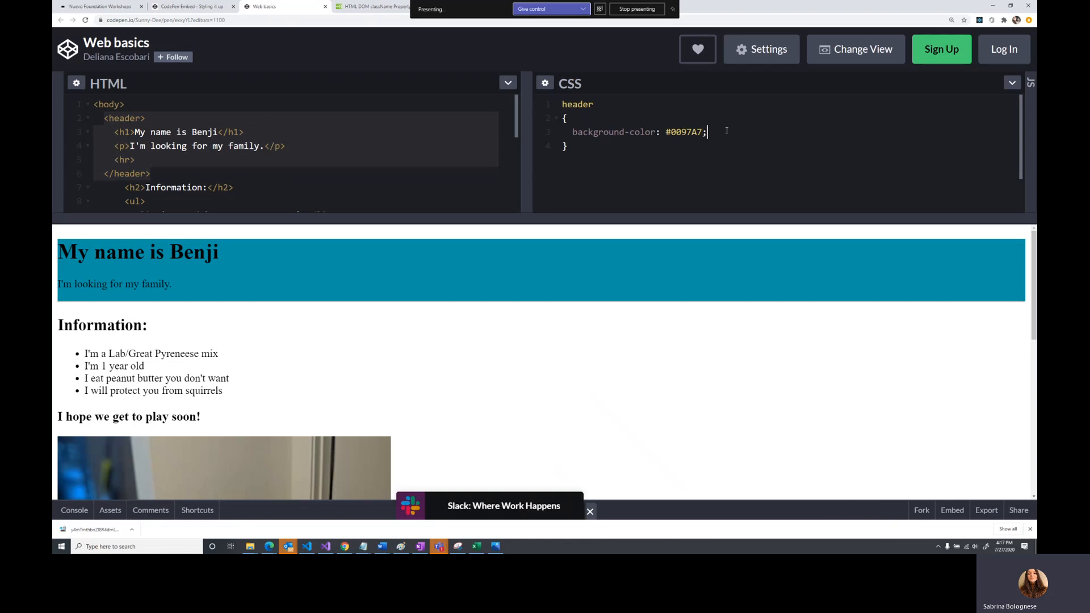
{"action": "key", "text": "Enter"}
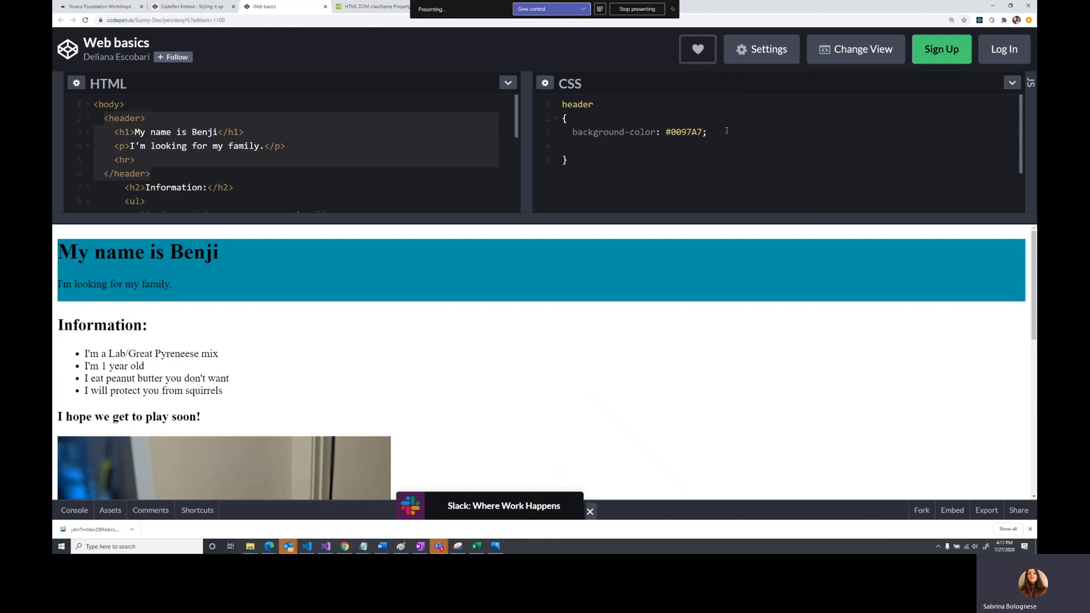
Add color: white and padding: 10px to the header rule
{"action": "type", "text": "color"}
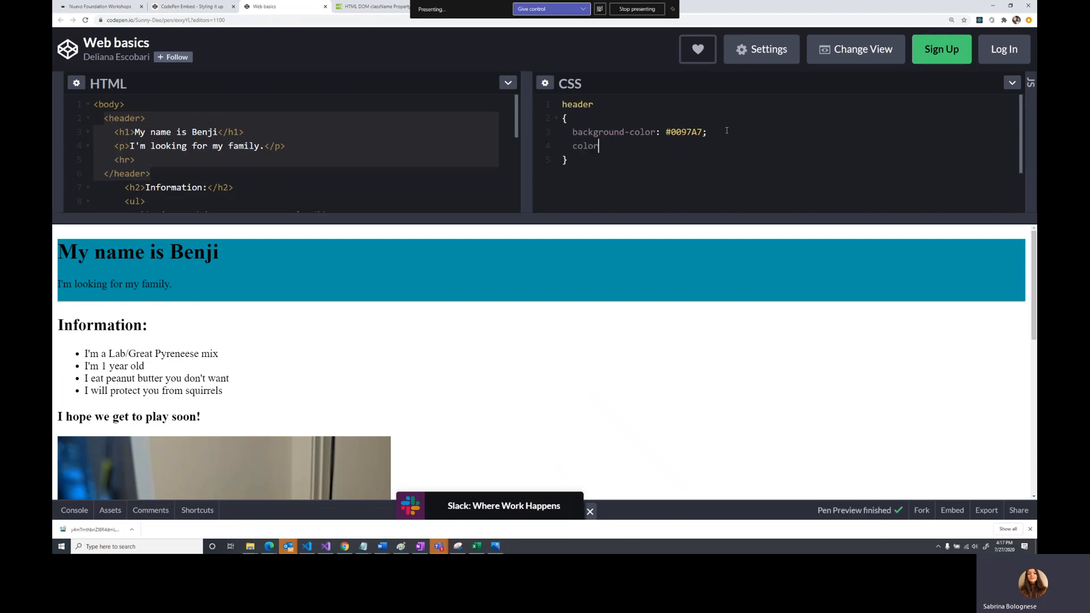
{"action": "type", "text": ": white;"}
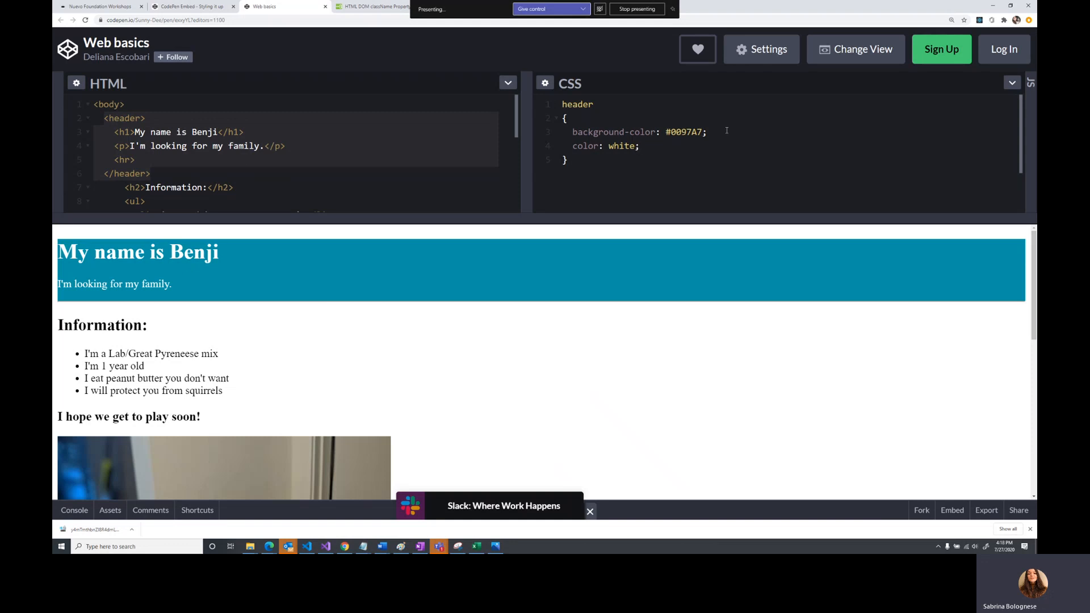
{"action": "type", "text": "padding"}
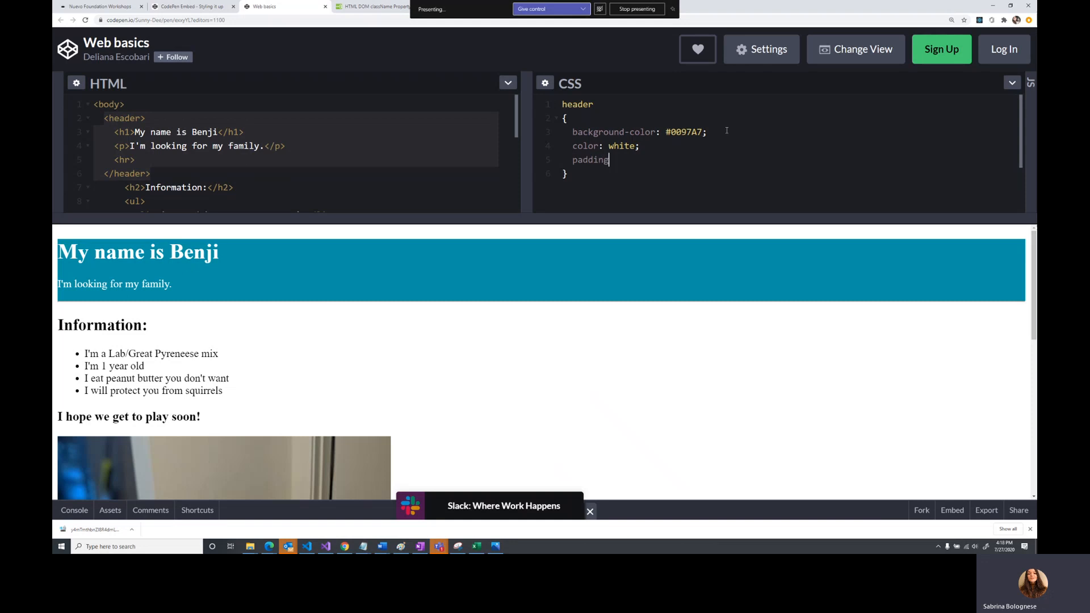
{"action": "type", "text": ":"}
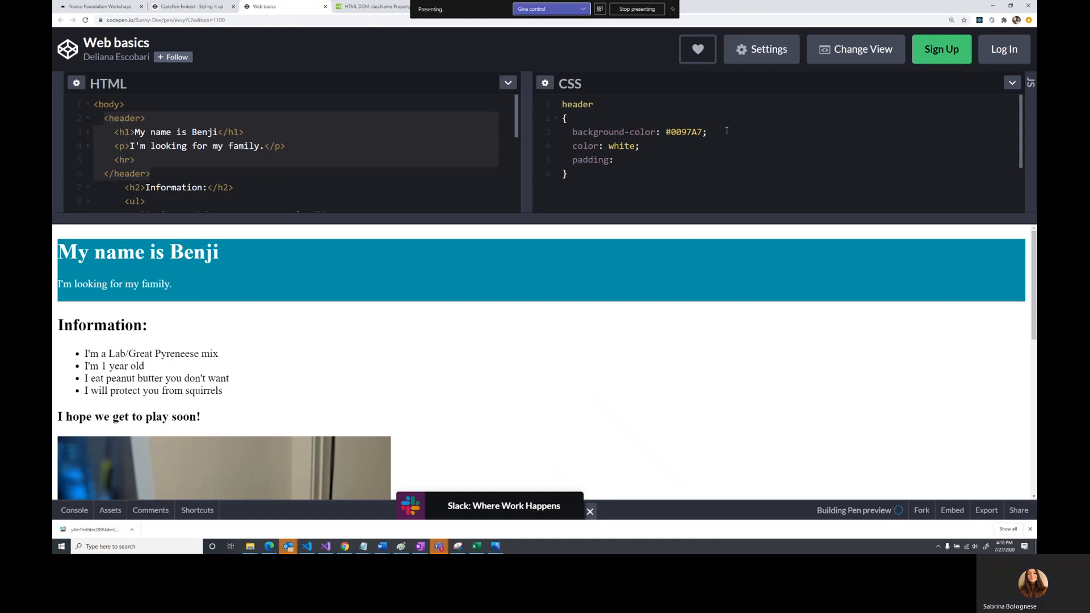
{"action": "type", "text": "10p"}
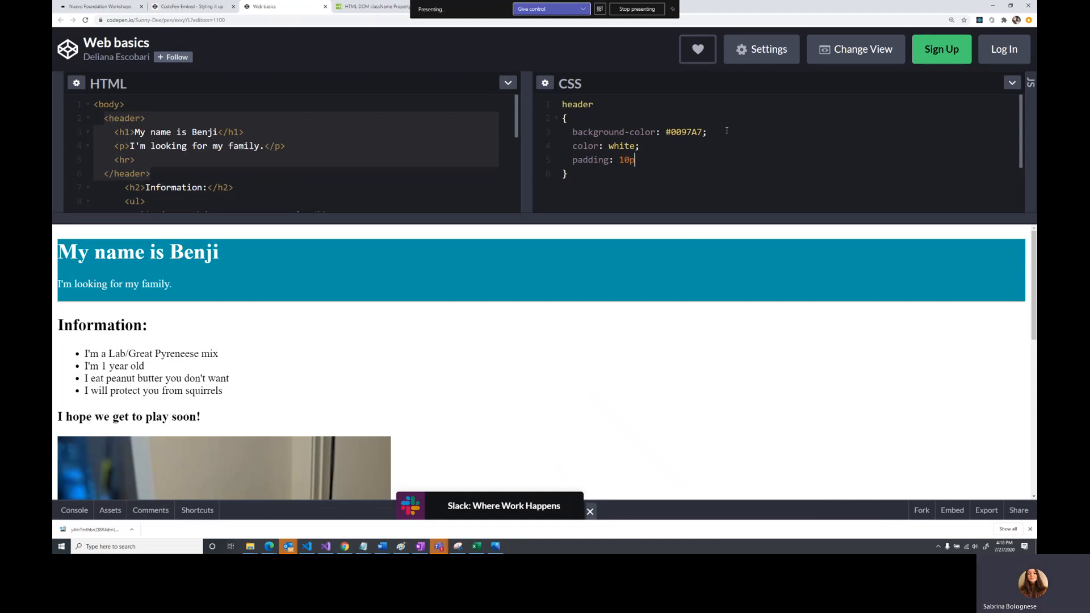
{"action": "type", "text": "x;"}
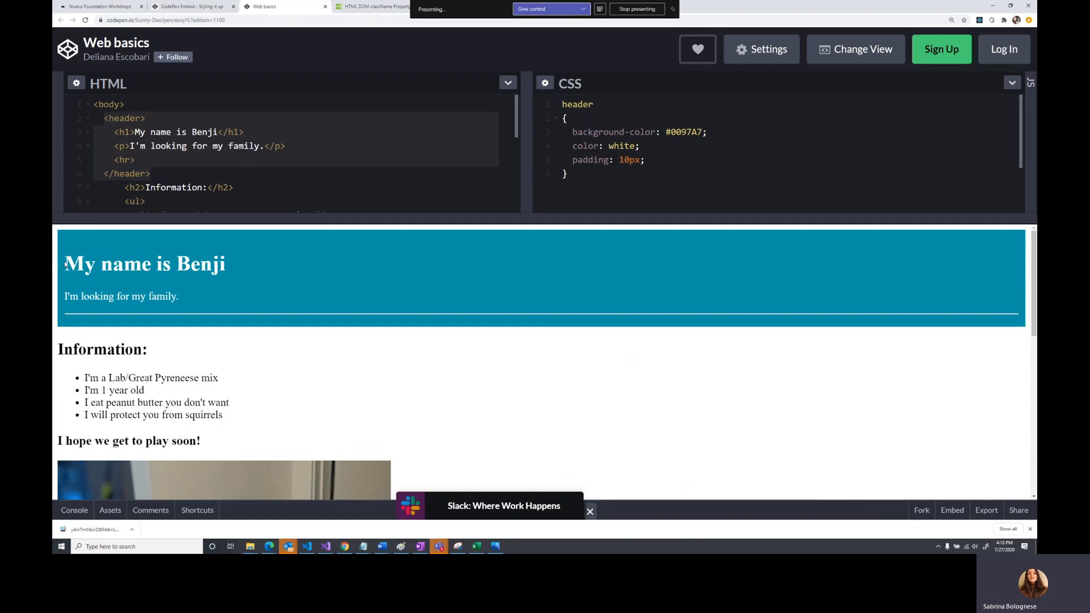
{"action": "mouse_move", "coordinate": [87, 327]}
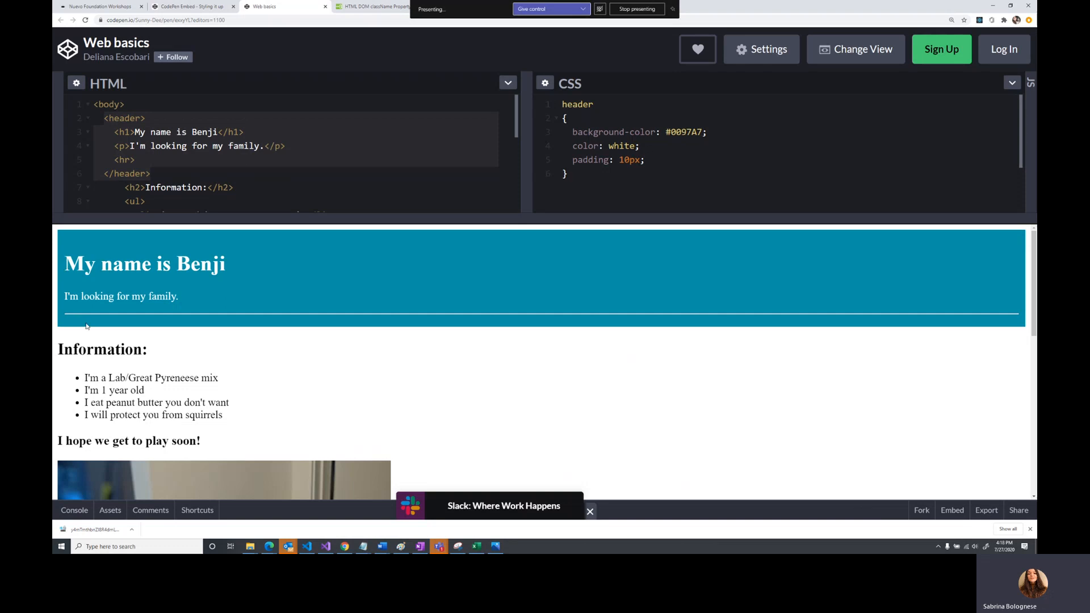
{"action": "mouse_move", "coordinate": [993, 284]}
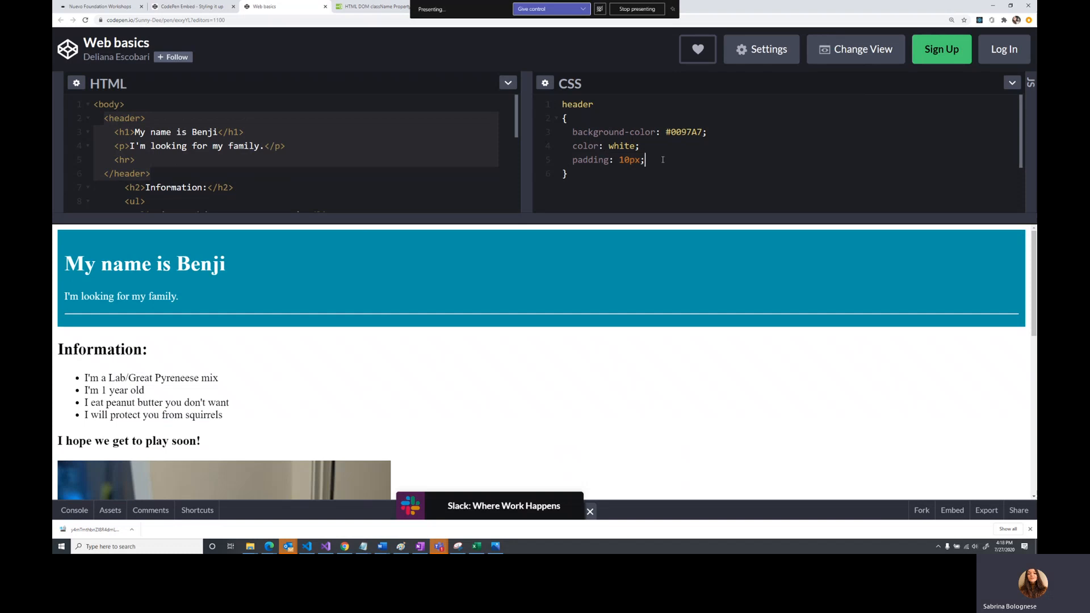
{"action": "type", "text": "padding-left:"}
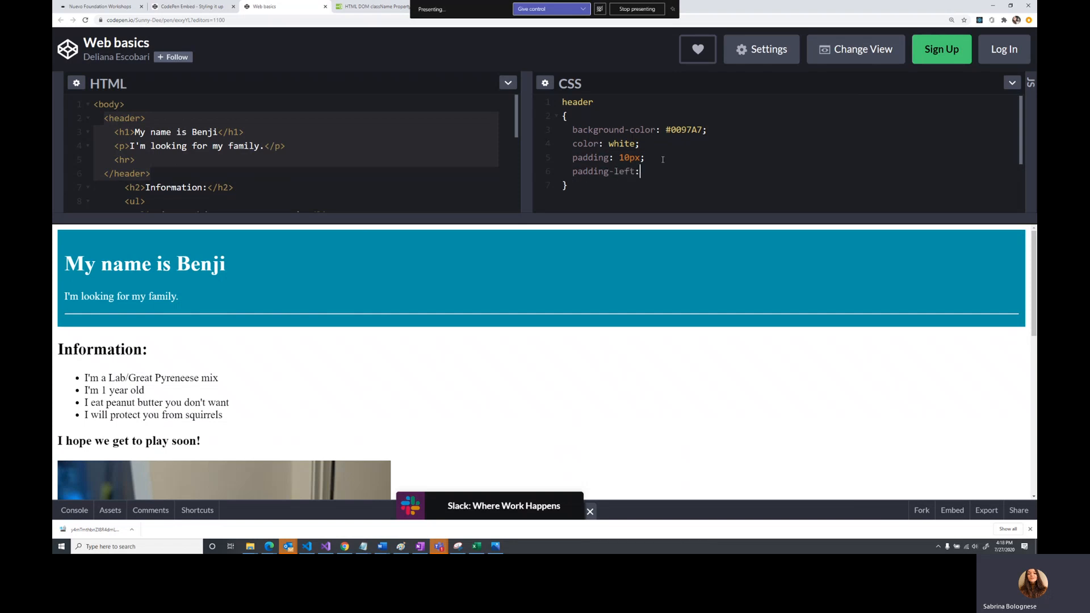
{"action": "type", "text": "100px;"}
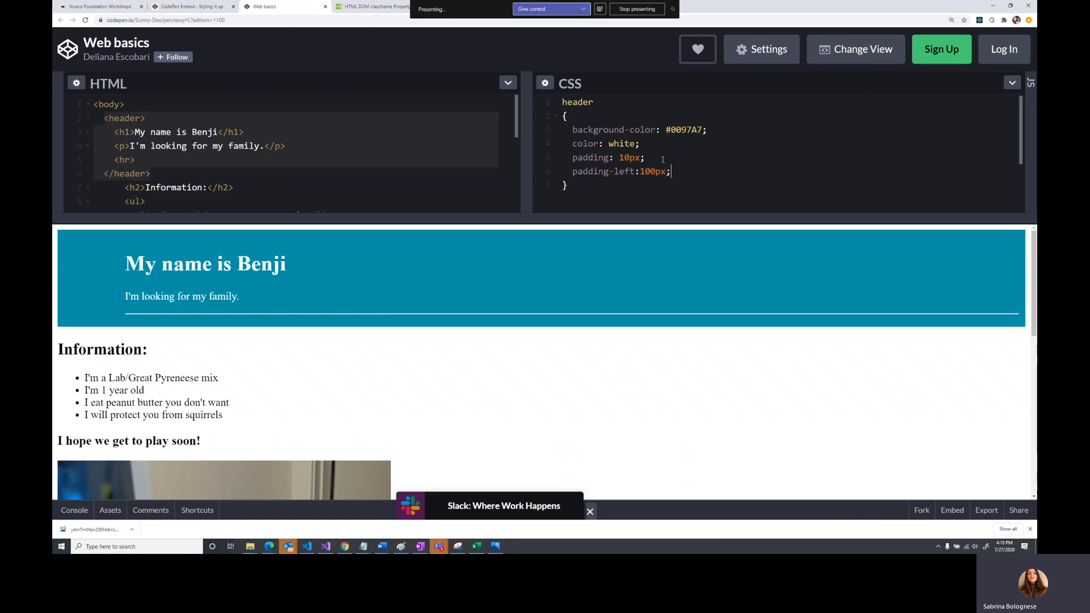
{"action": "key", "text": "Backspace"}
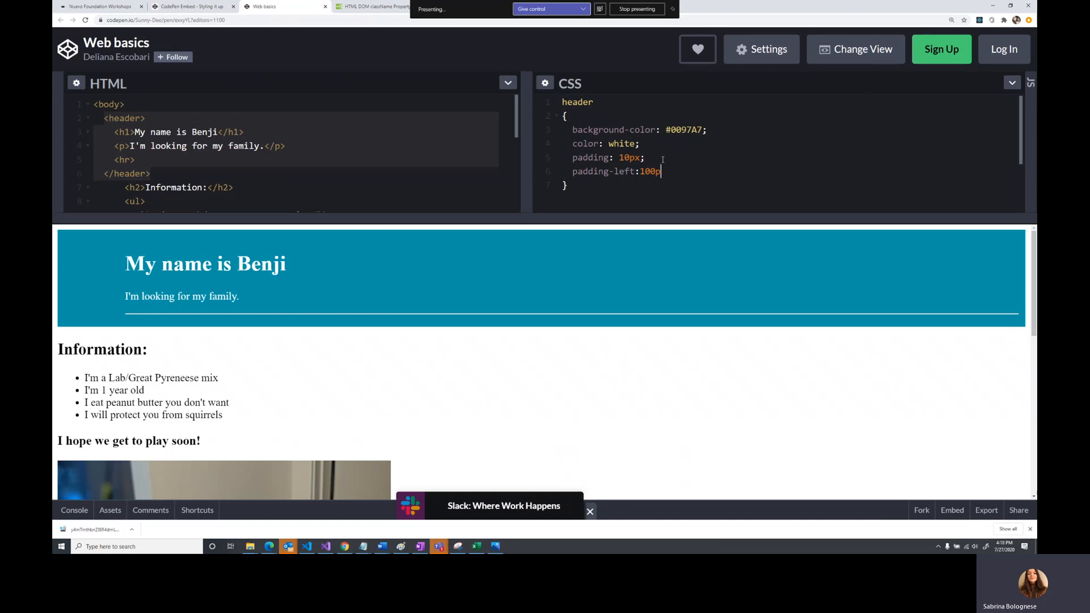
{"action": "key", "text": "Backspace"}
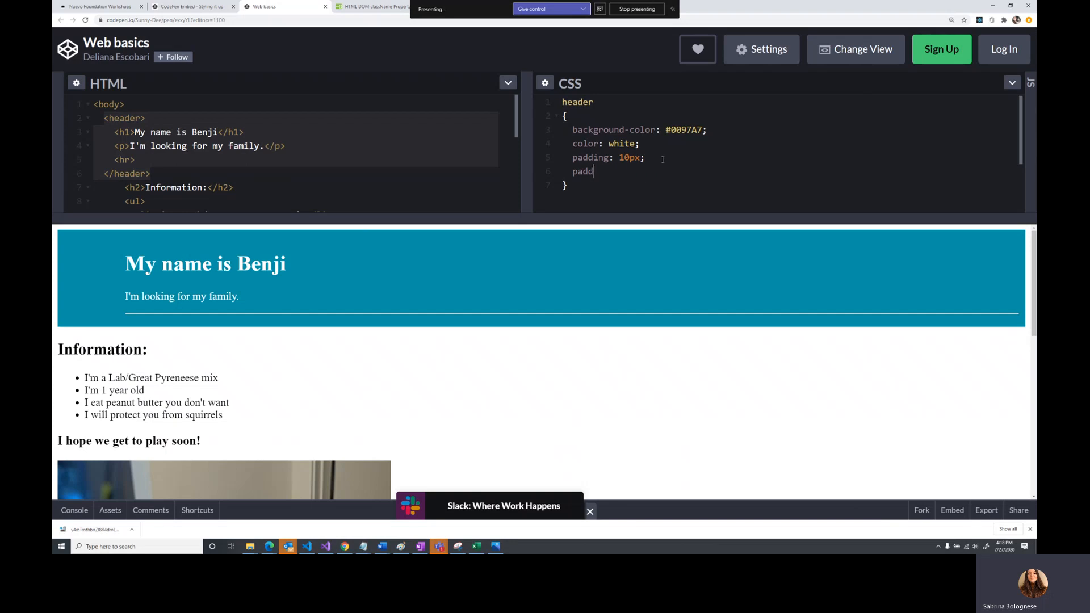
{"action": "key", "text": "Backspace"}
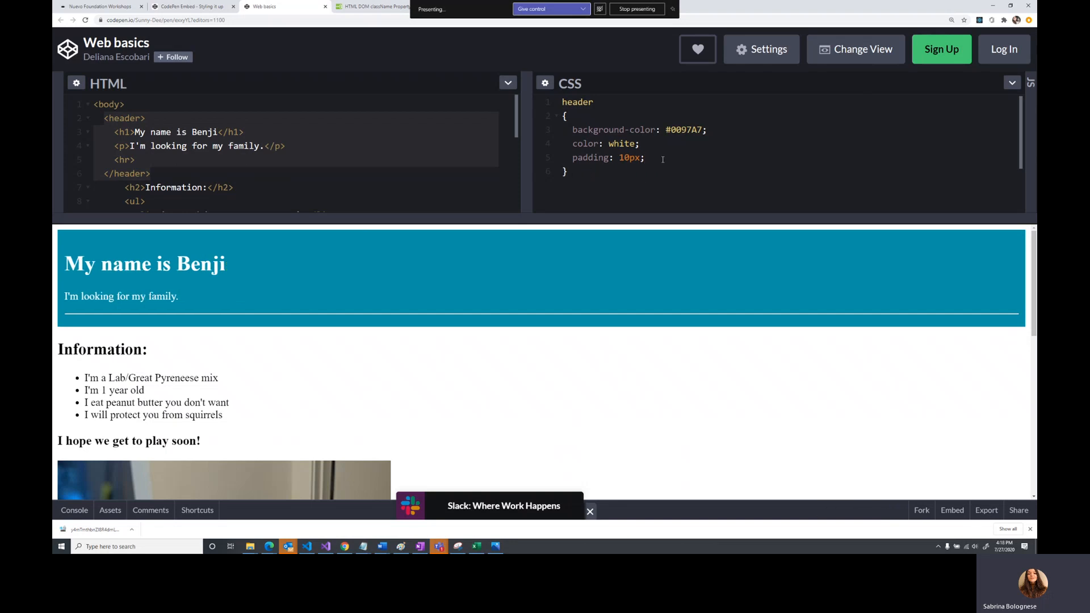
{"action": "mouse_move", "coordinate": [651, 167]}
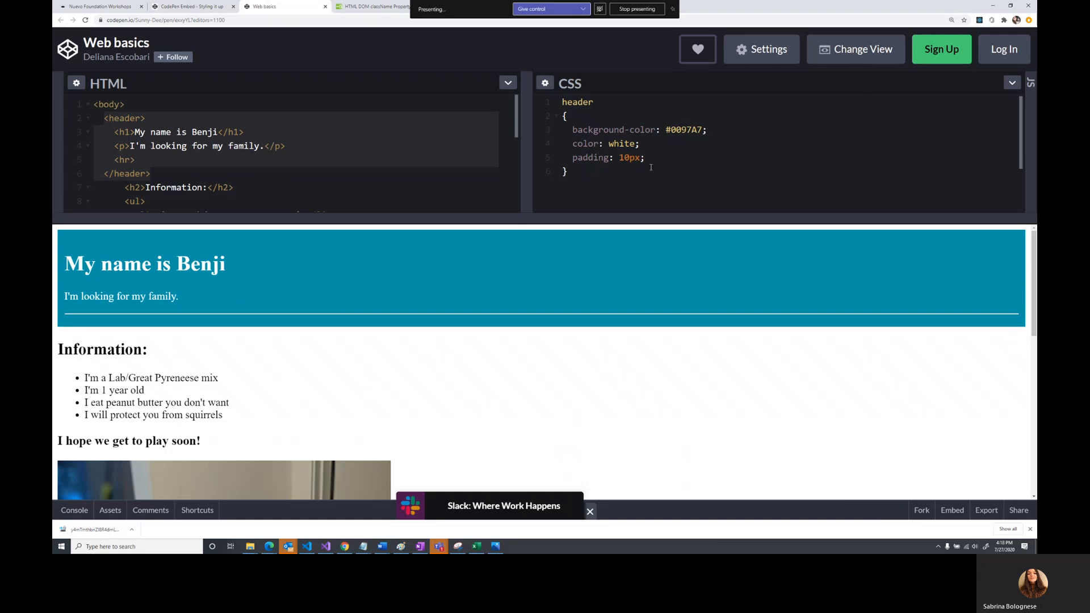
{"action": "mouse_move", "coordinate": [388, 271]}
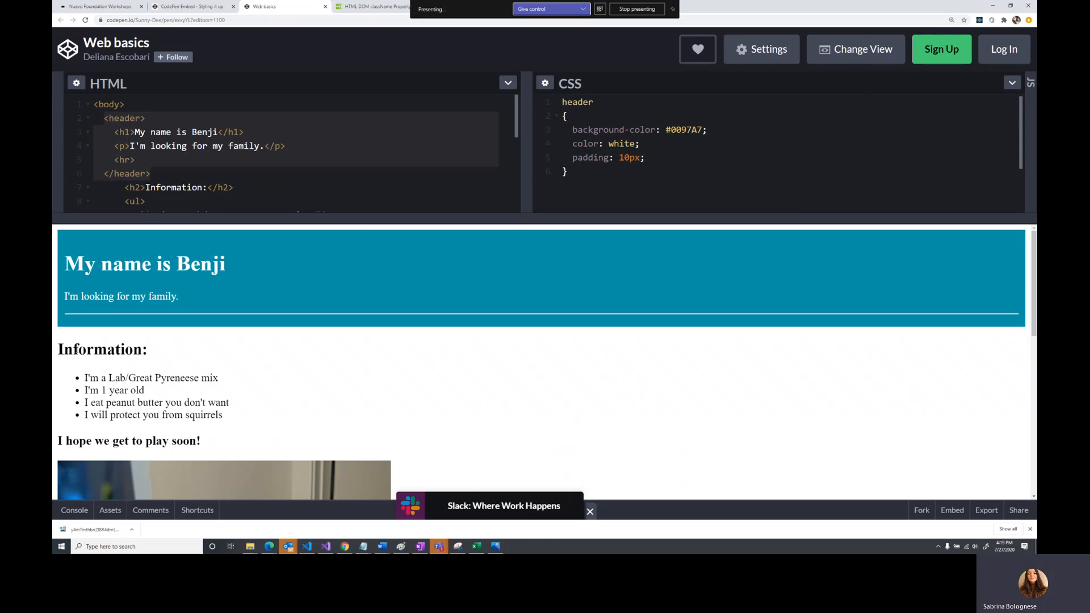
Insert <div id="info"> before the Information heading and its list
{"action": "left_click_drag", "start_coordinate": [58, 349], "coordinate": [148, 415]}
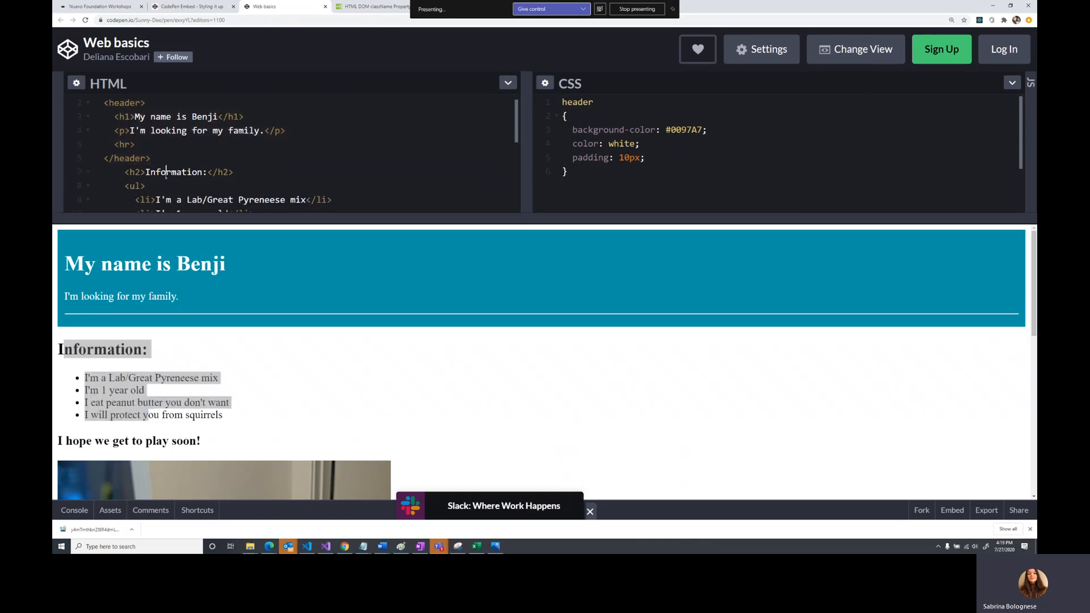
{"action": "scroll", "scroll_direction": "down", "scroll_amount": 3}
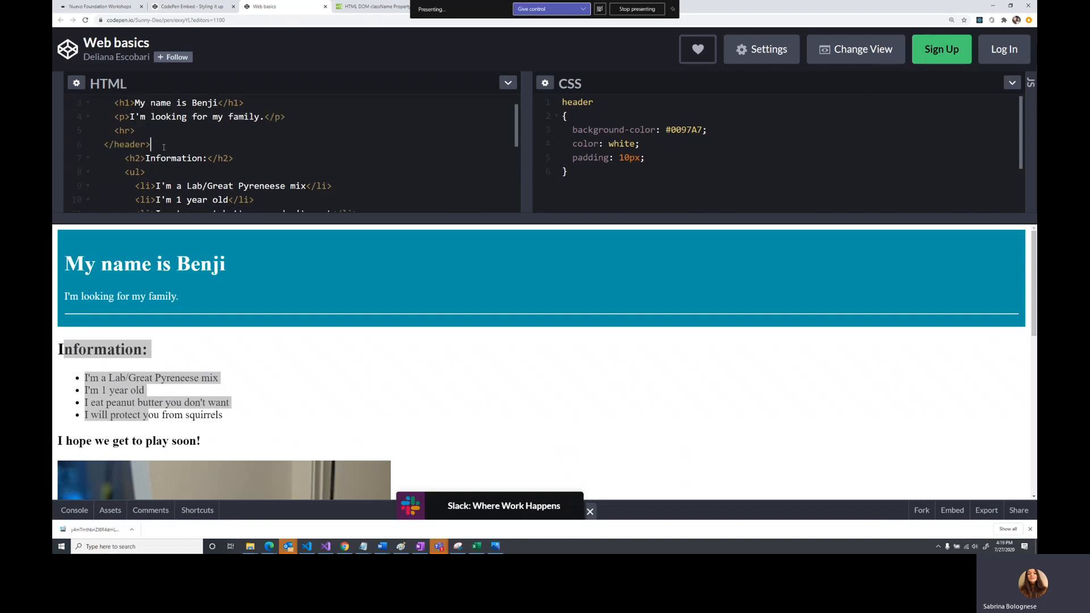
{"action": "type", "text": "<"}
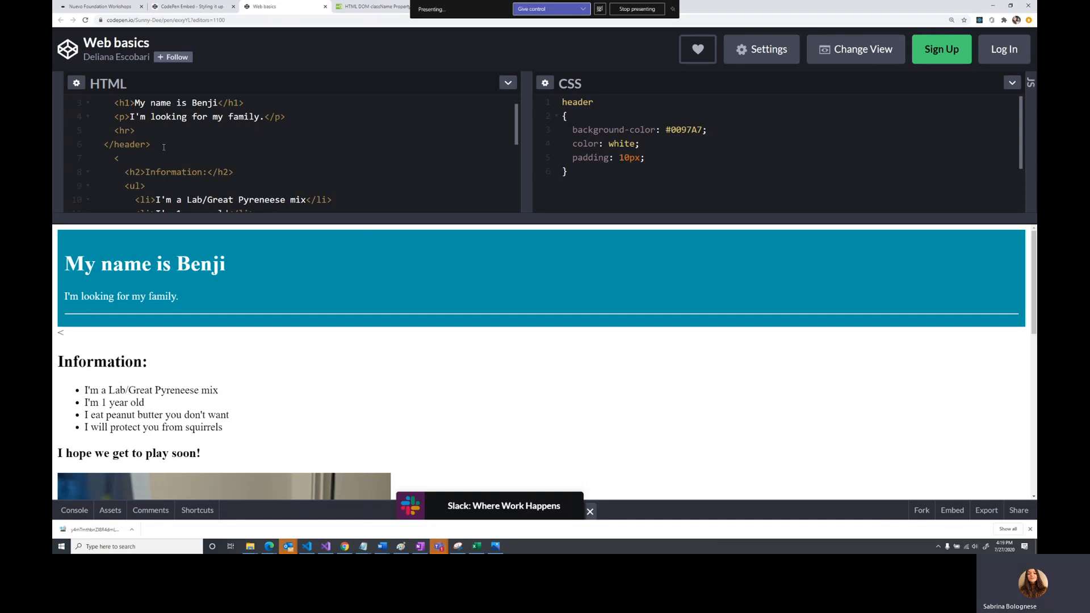
{"action": "type", "text": "di"}
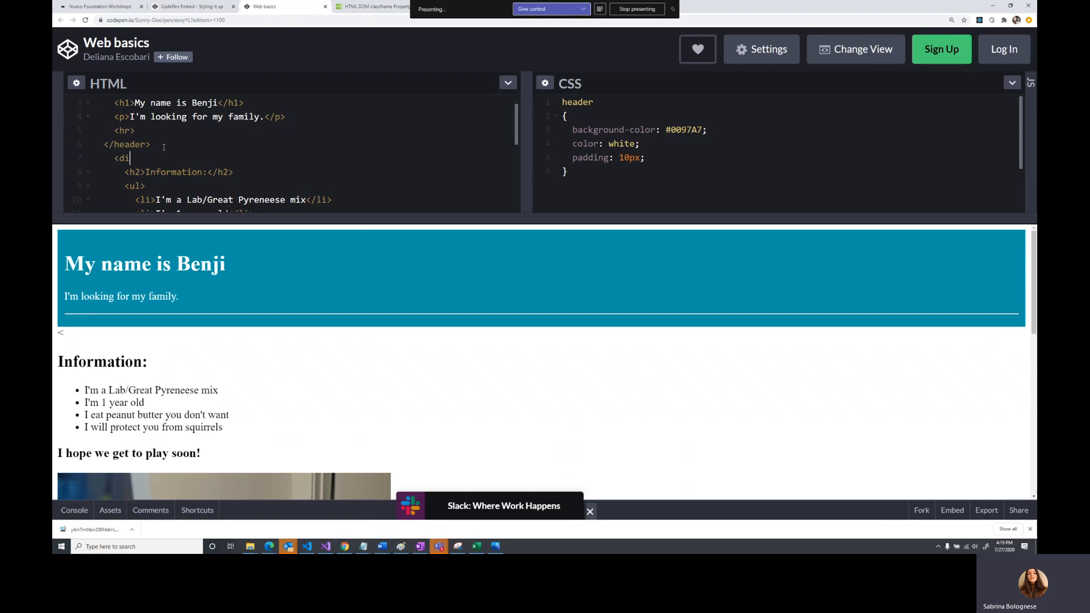
{"action": "type", "text": "v"}
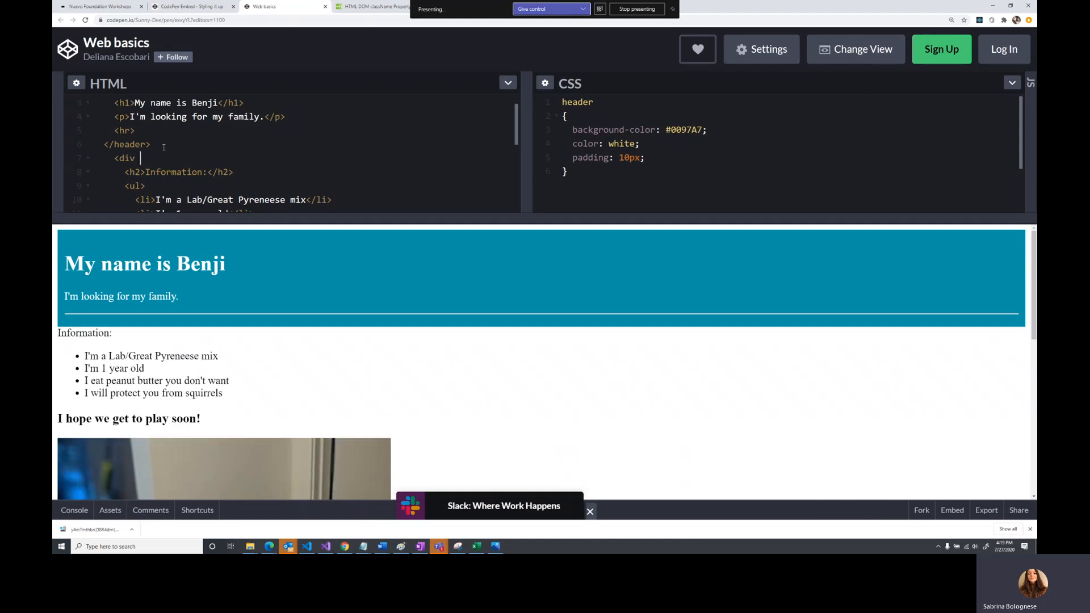
{"action": "type", "text": "id"}
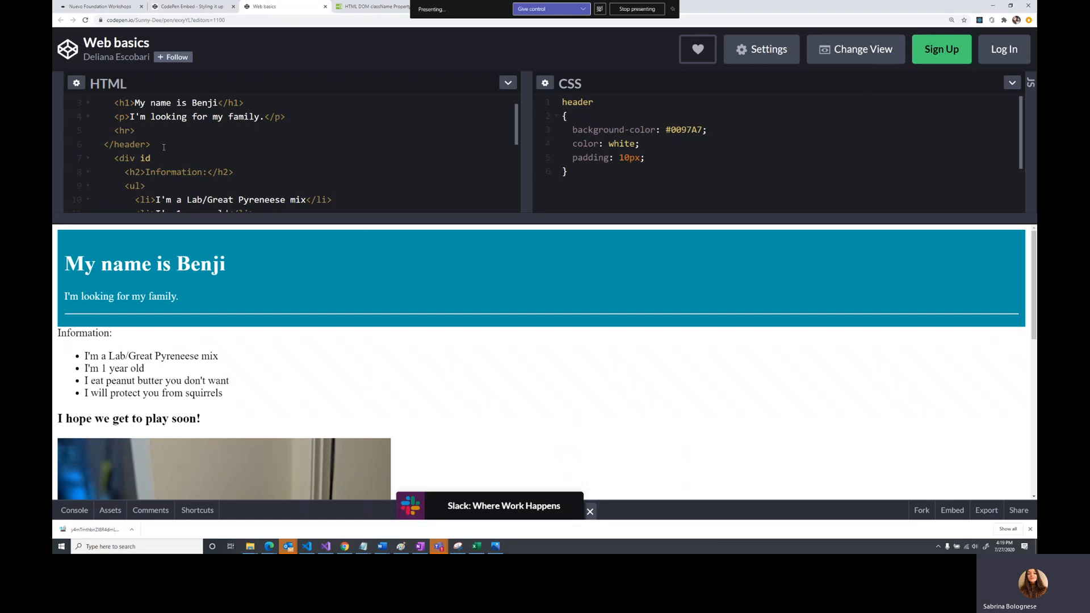
{"action": "type", "text": "=\"info\">"}
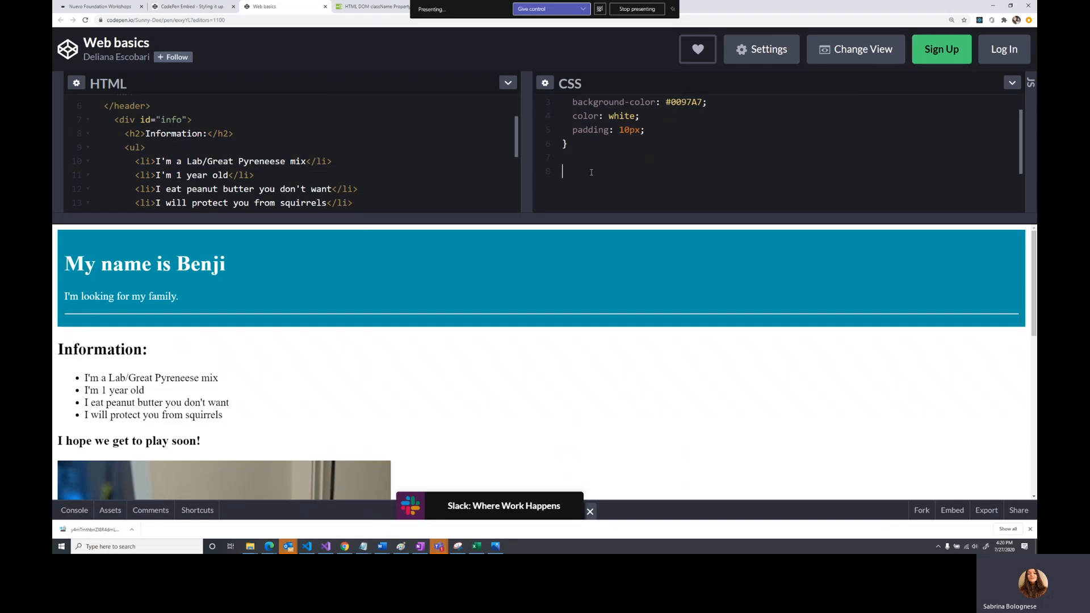
Add an #id { color: #0097A7; } rule below the header rule
{"action": "type", "text": "#"}
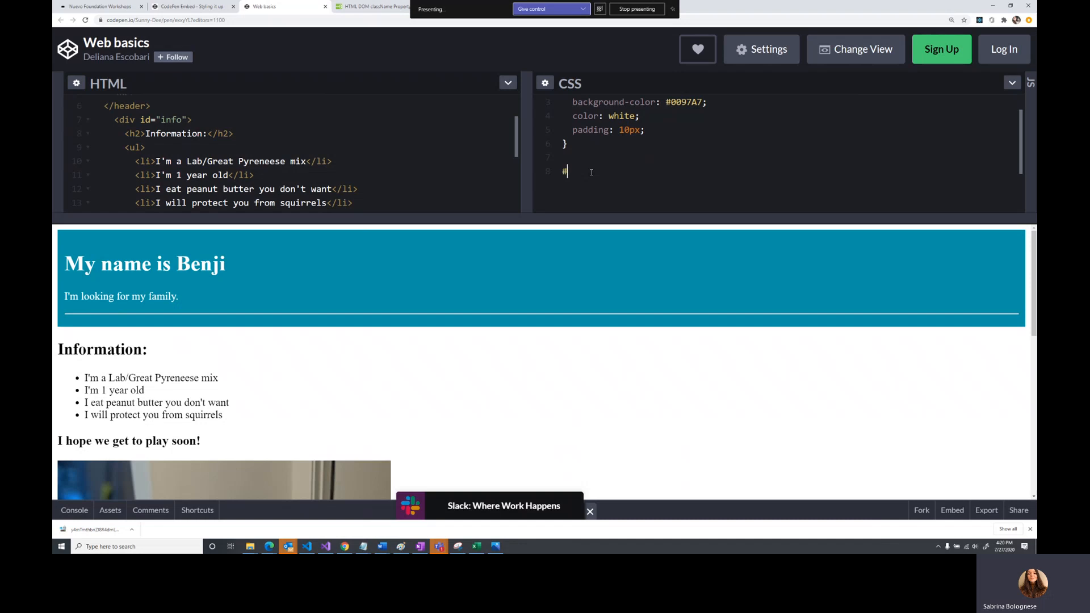
{"action": "type", "text": "id {"}
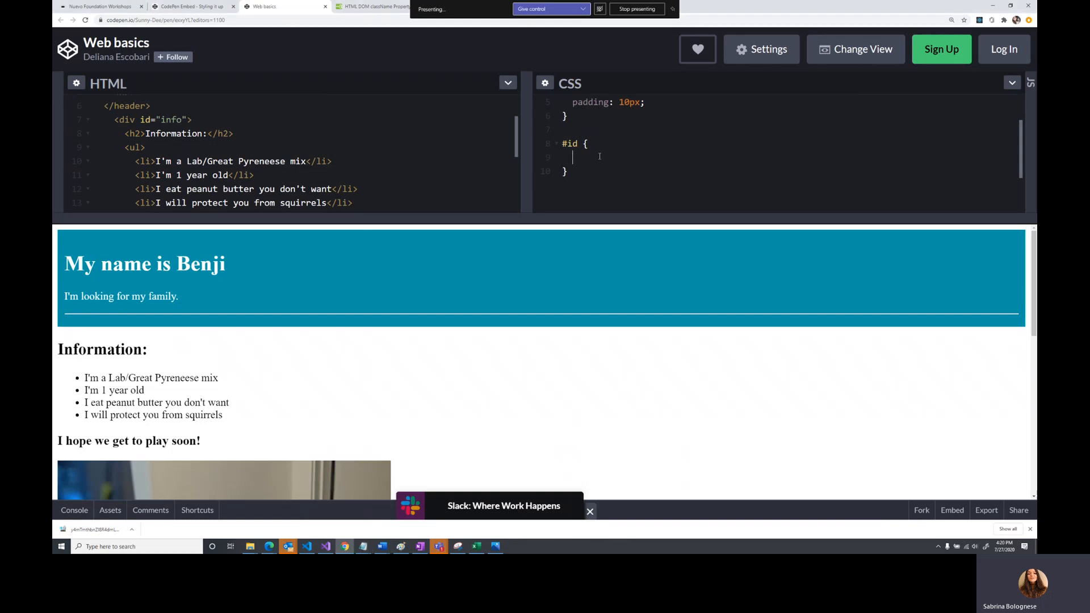
{"action": "type", "text": "color:"}
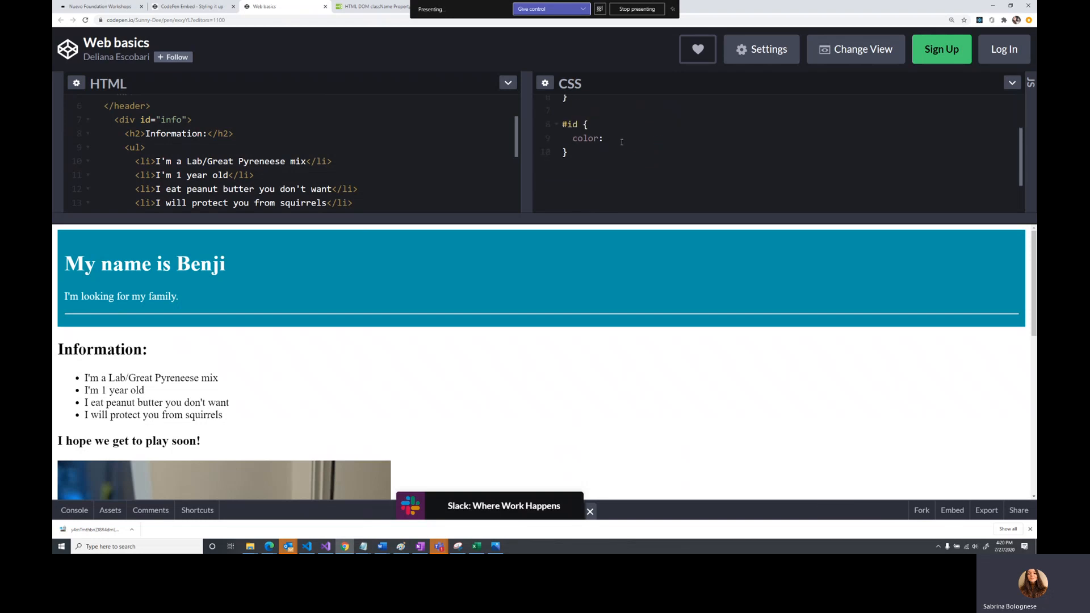
{"action": "type", "text": "#0097A7;"}
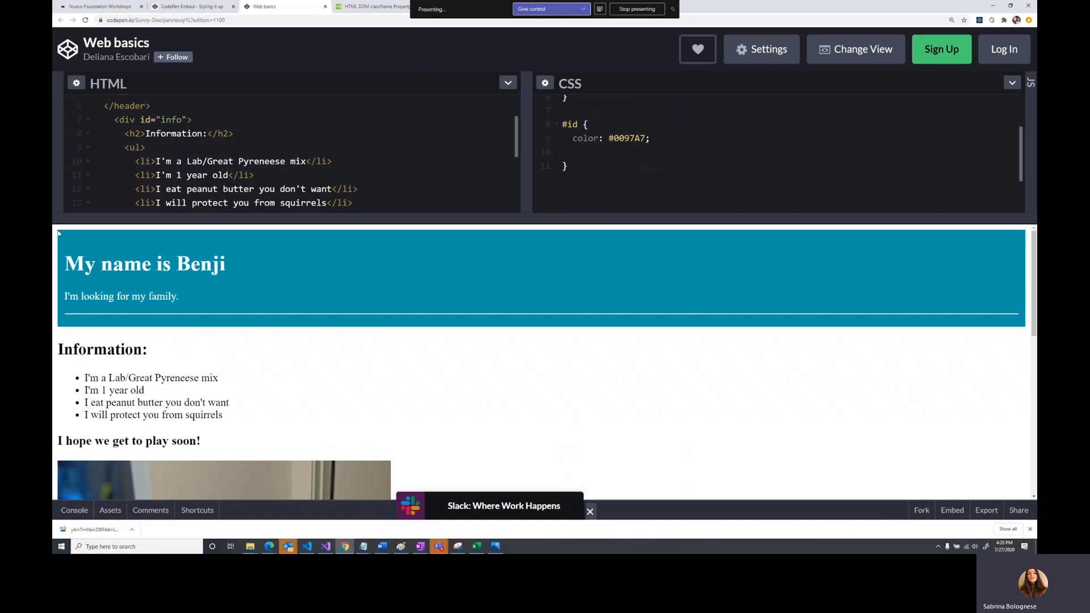
{"action": "mouse_move", "coordinate": [89, 330]}
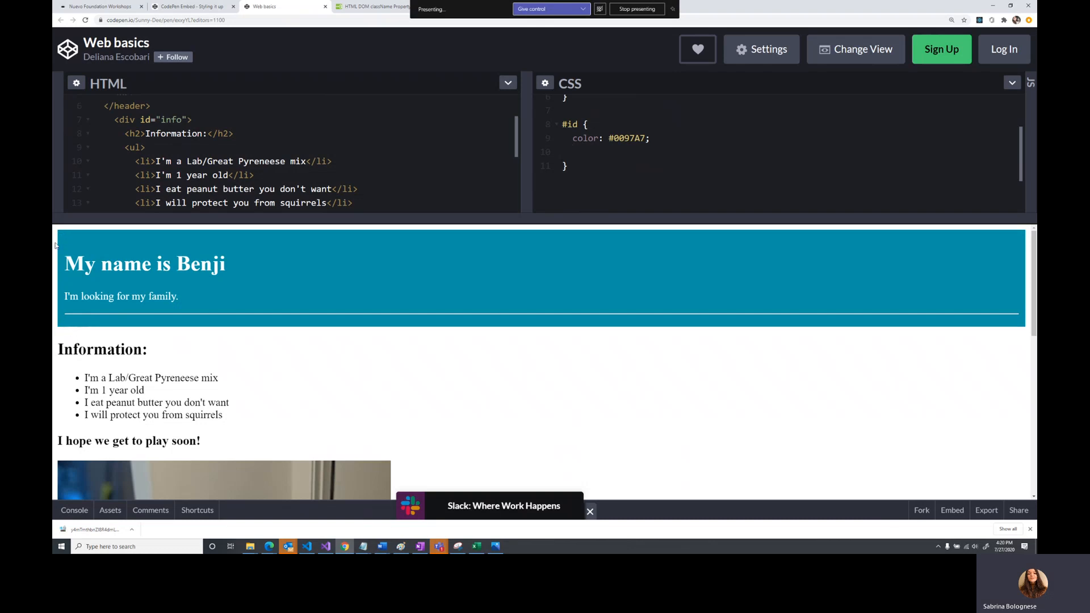
{"action": "double_click", "coordinate": [77, 263]}
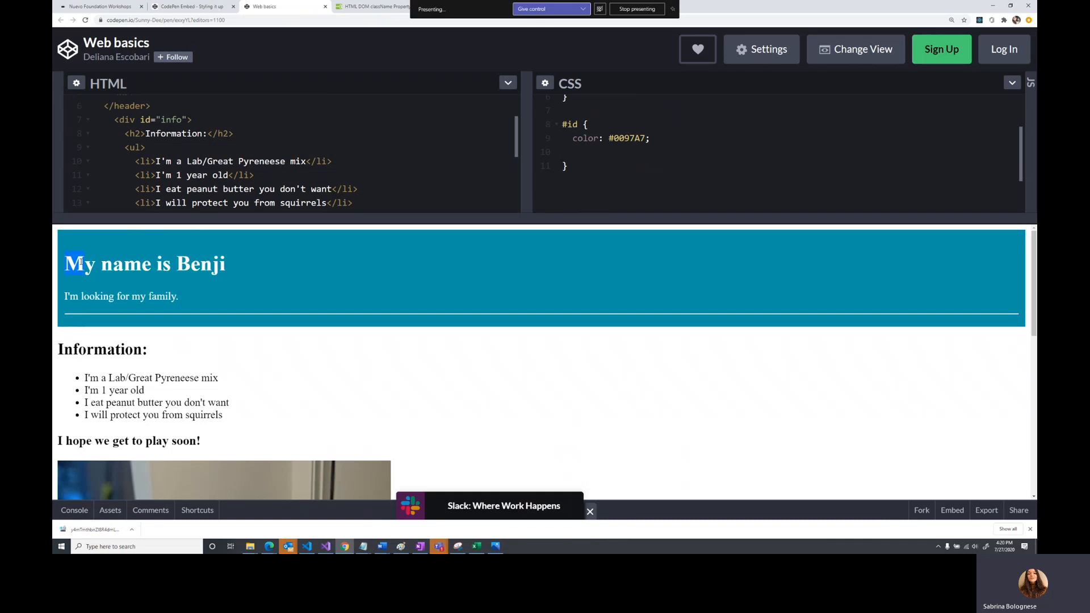
{"action": "left_click", "coordinate": [434, 256]}
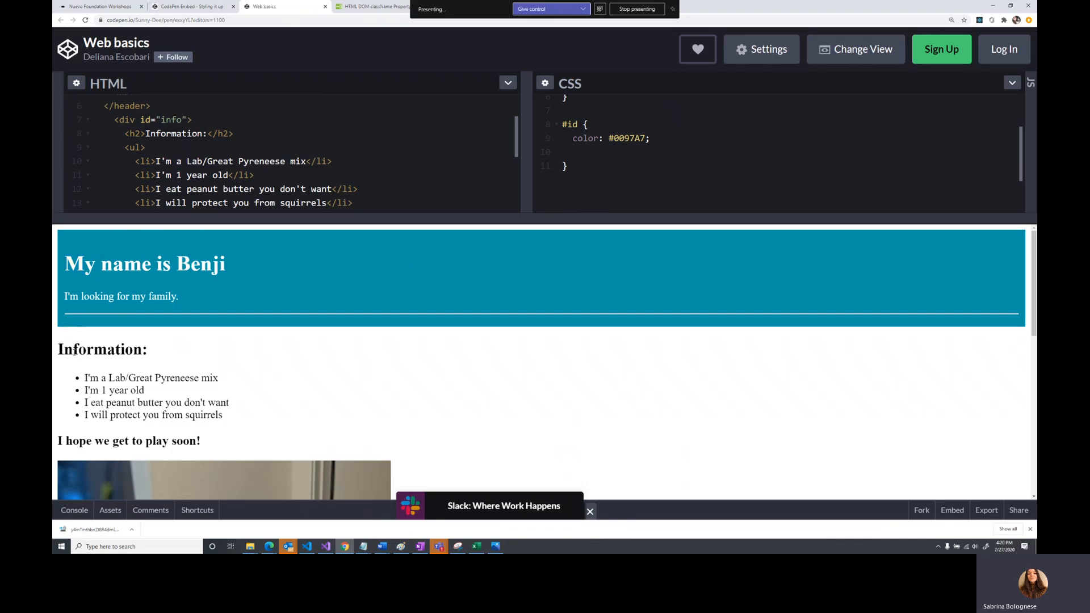
{"action": "mouse_move", "coordinate": [89, 287]}
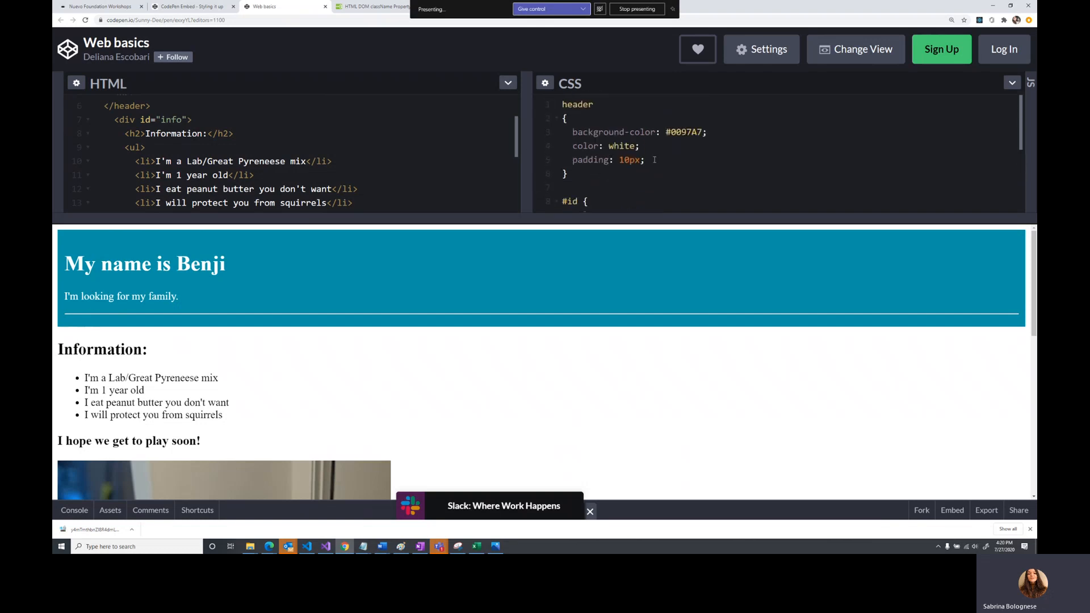
{"action": "key", "text": "Enter"}
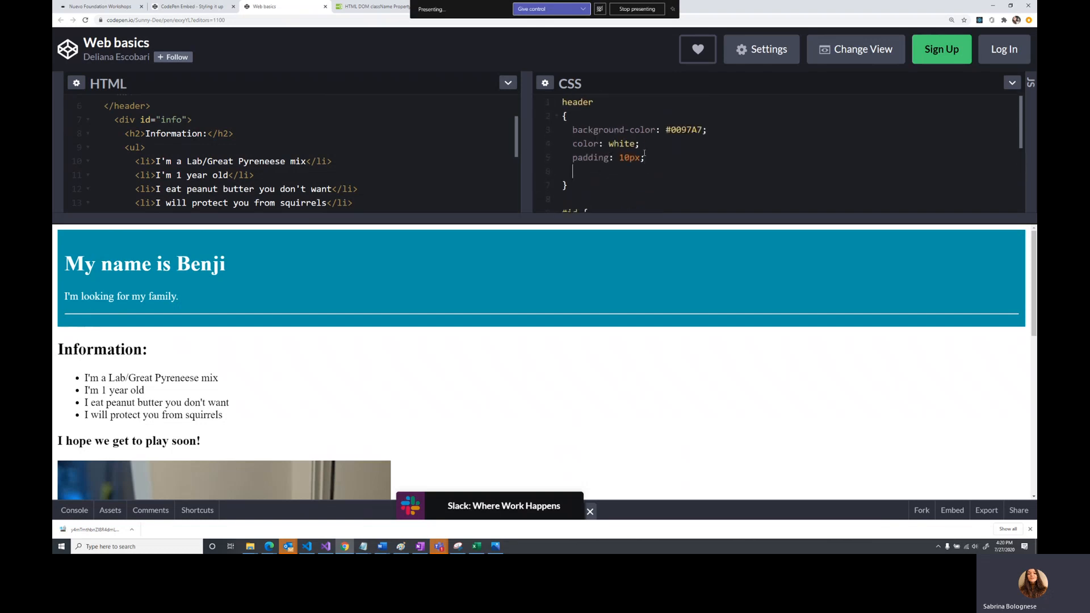
{"action": "type", "text": "margin"}
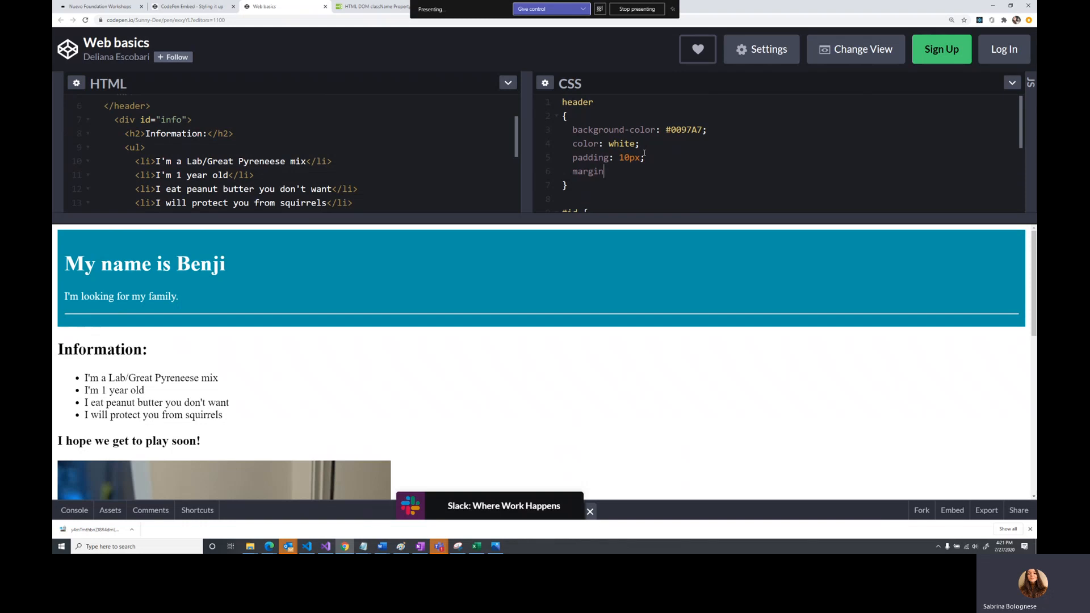
{"action": "type", "text": "-left:100"}
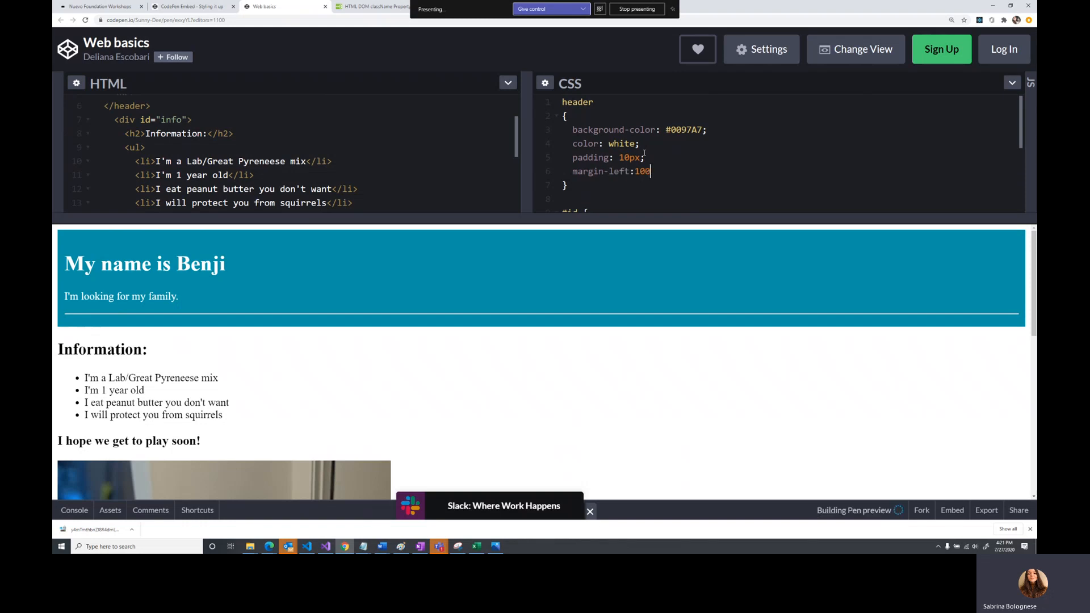
{"action": "type", "text": "px;"}
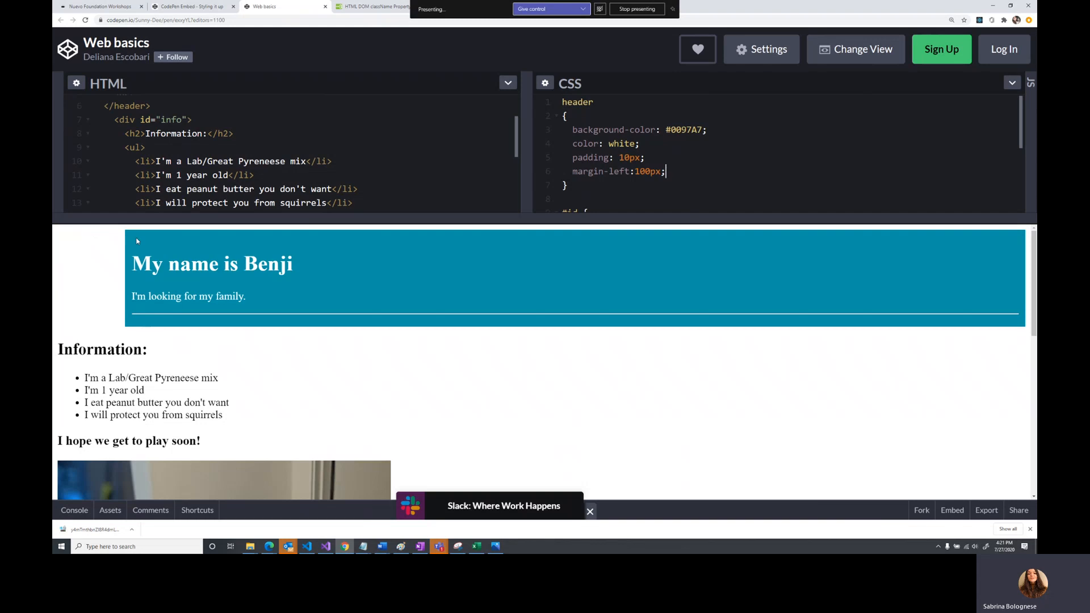
{"action": "mouse_move", "coordinate": [173, 282]}
{"action": "type", "text": "color: #0097A7;"}
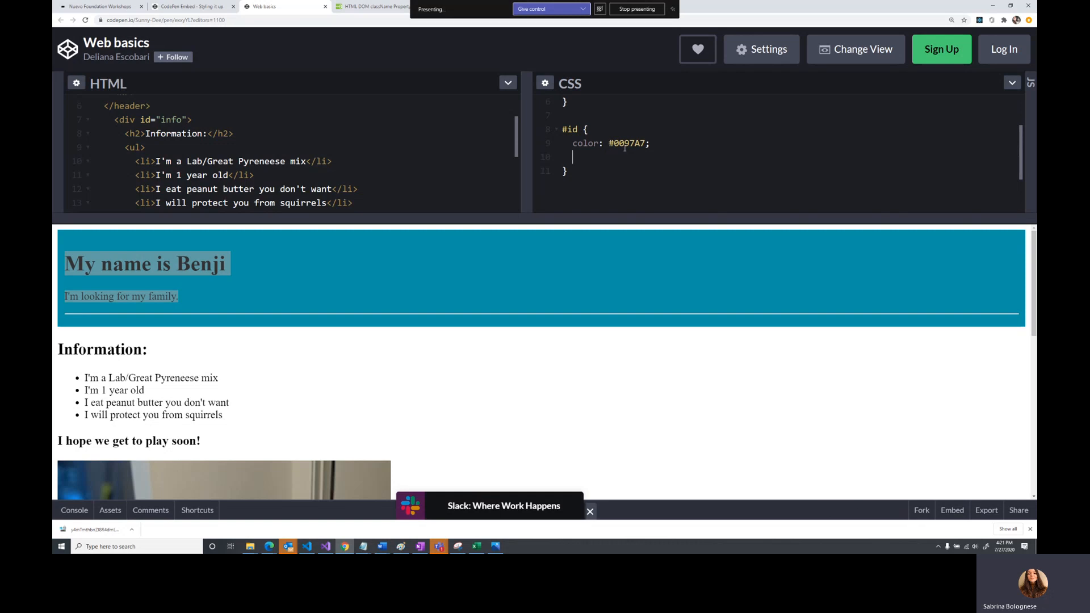
Give the Information rule margin: 10px and target #info so the section turns teal
{"action": "type", "text": "margin: 1-"}
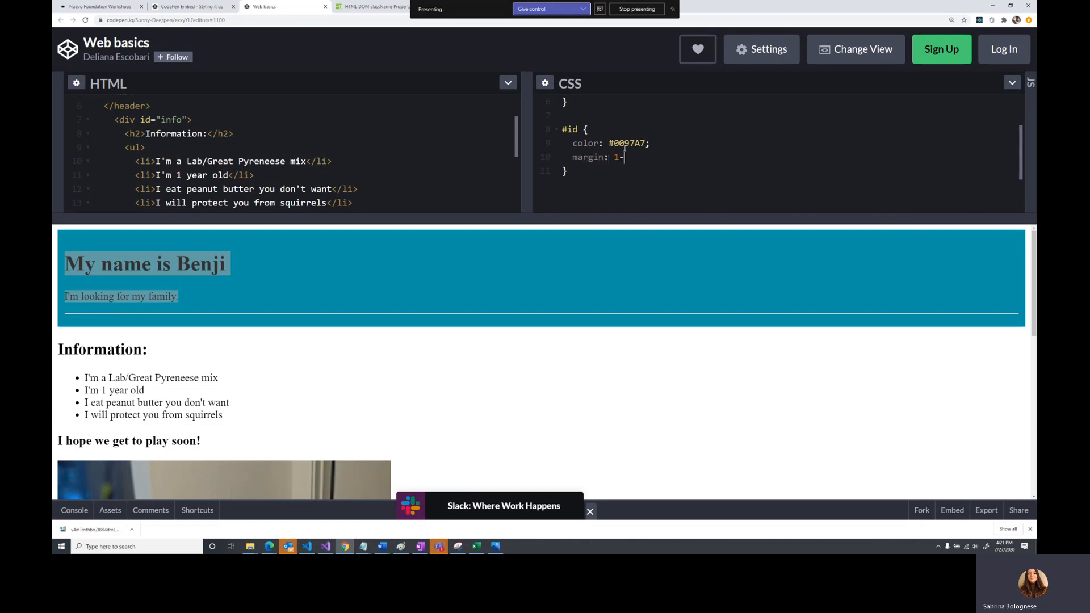
{"action": "type", "text": "0px;"}
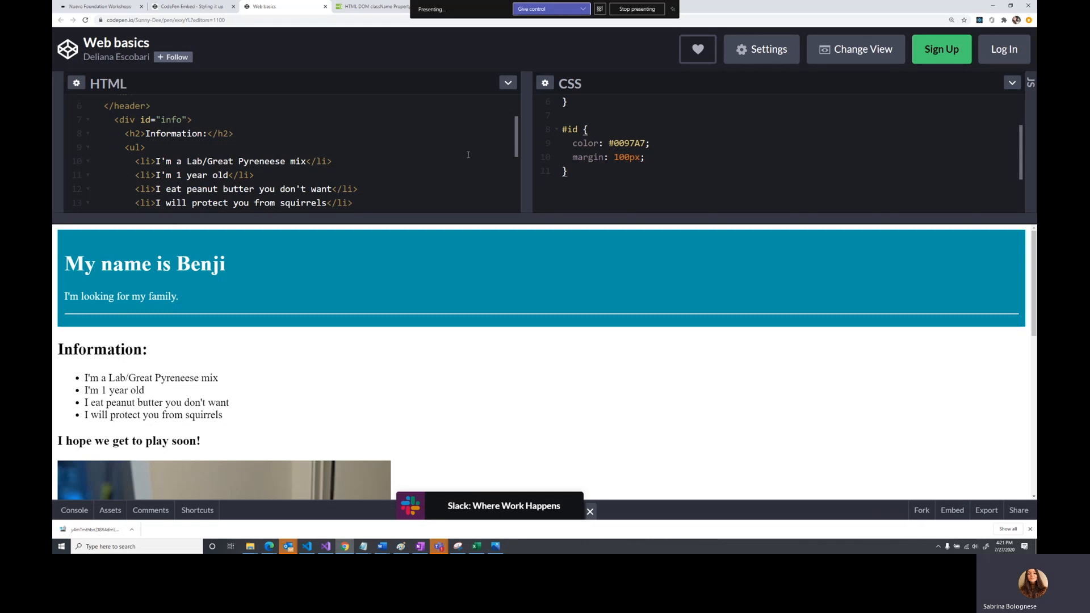
{"action": "scroll", "scroll_direction": "down", "scroll_amount": 3}
{"action": "type", "text": "nfo"}
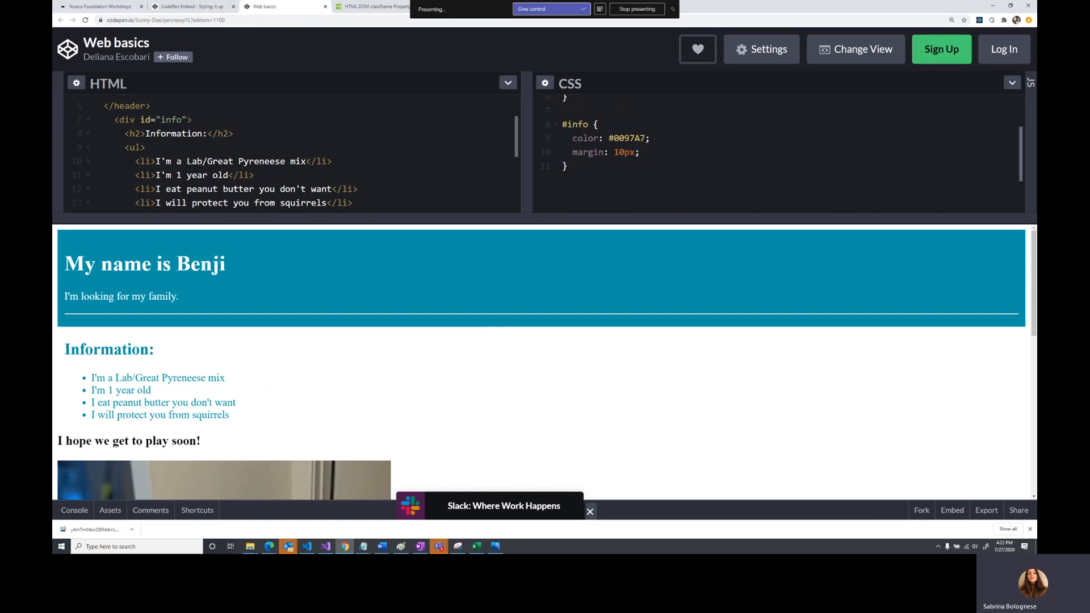
{"action": "mouse_move", "coordinate": [73, 345]}
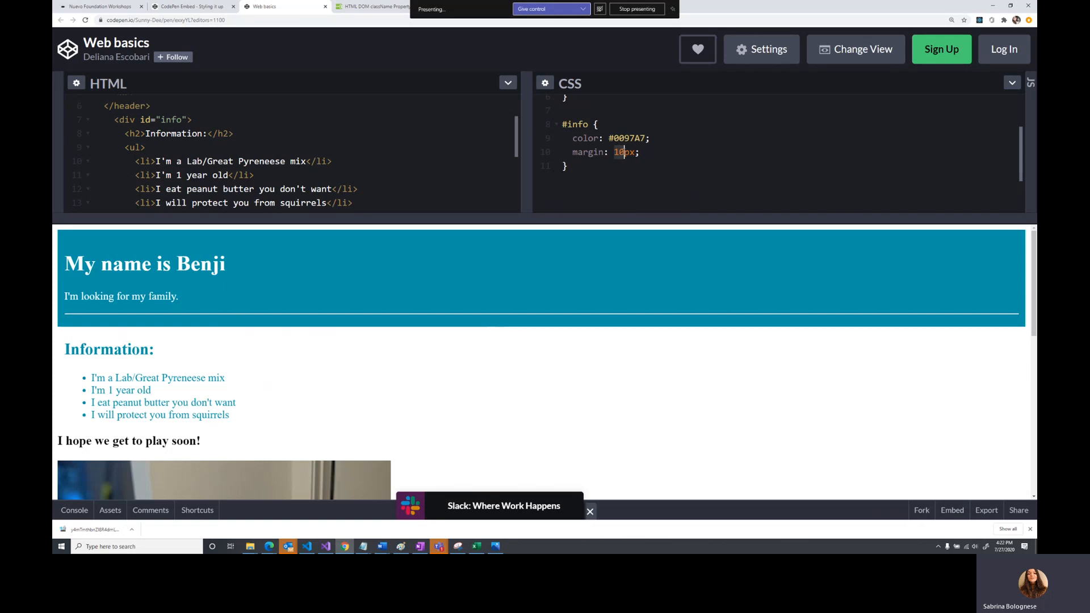
{"action": "mouse_move", "coordinate": [183, 318]}
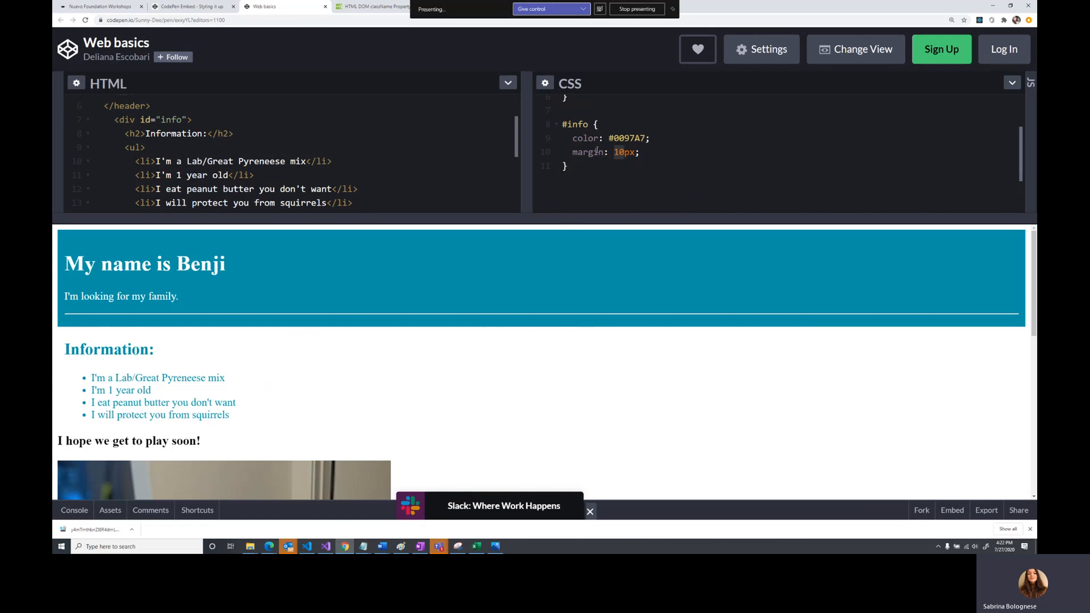
{"action": "mouse_move", "coordinate": [622, 163]}
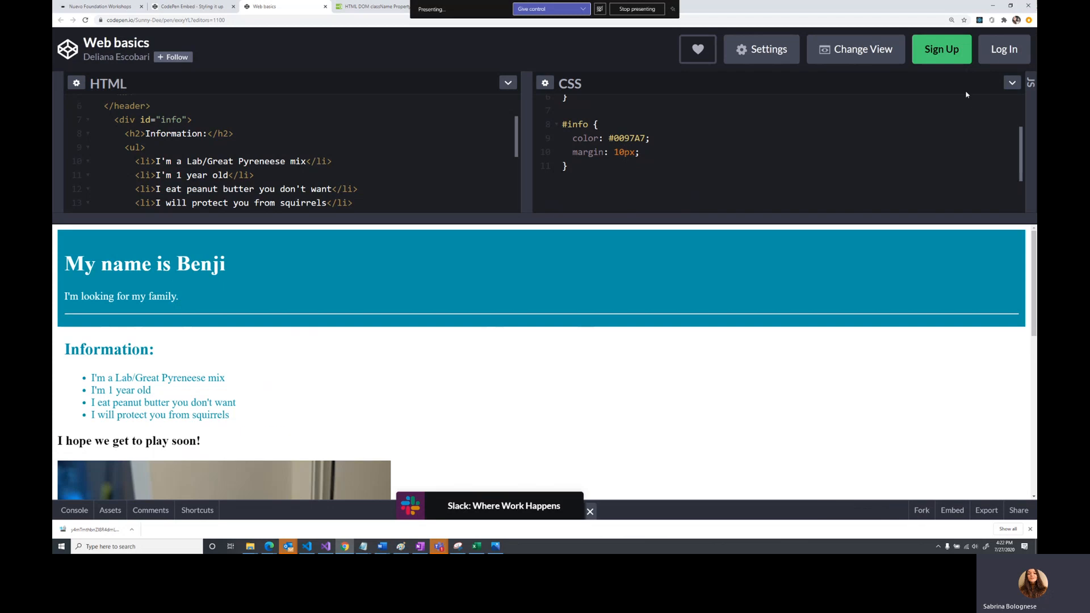
{"action": "mouse_move", "coordinate": [61, 347]}
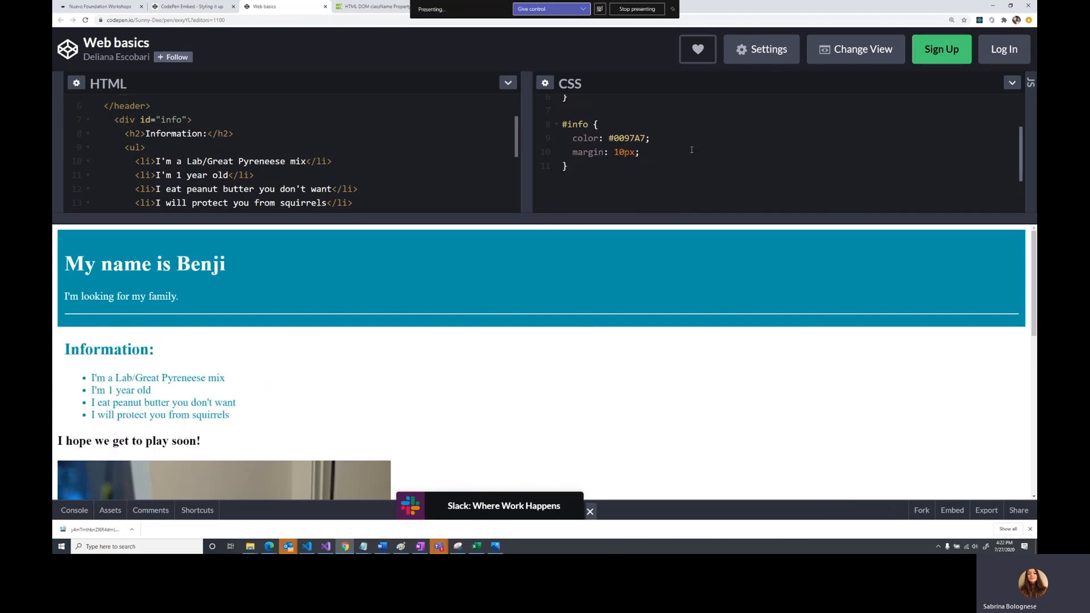
{"action": "type", "text": "backgr"}
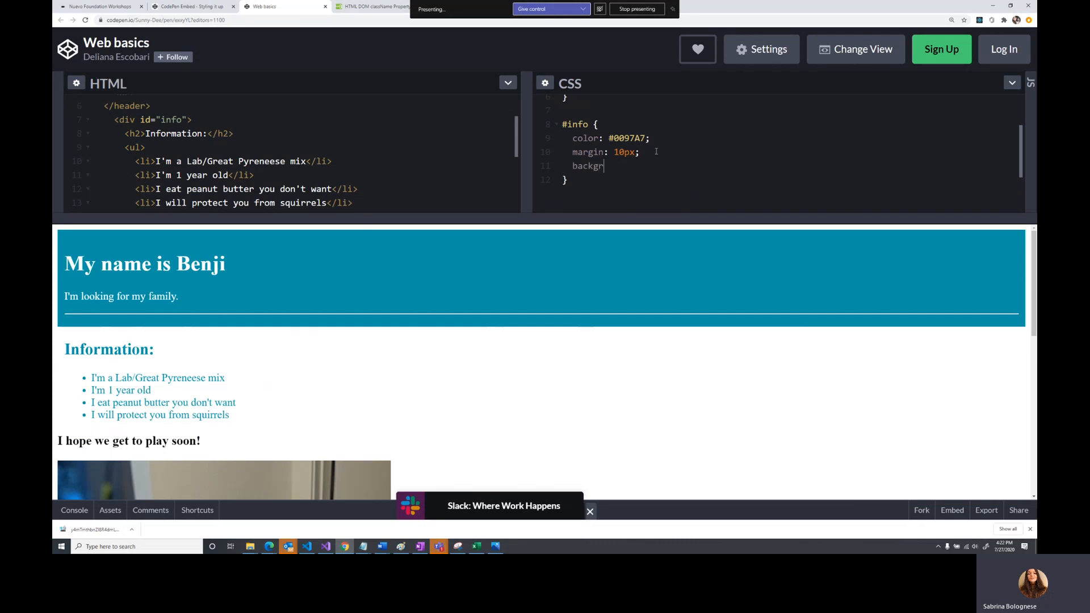
{"action": "type", "text": "ound-color:black;"}
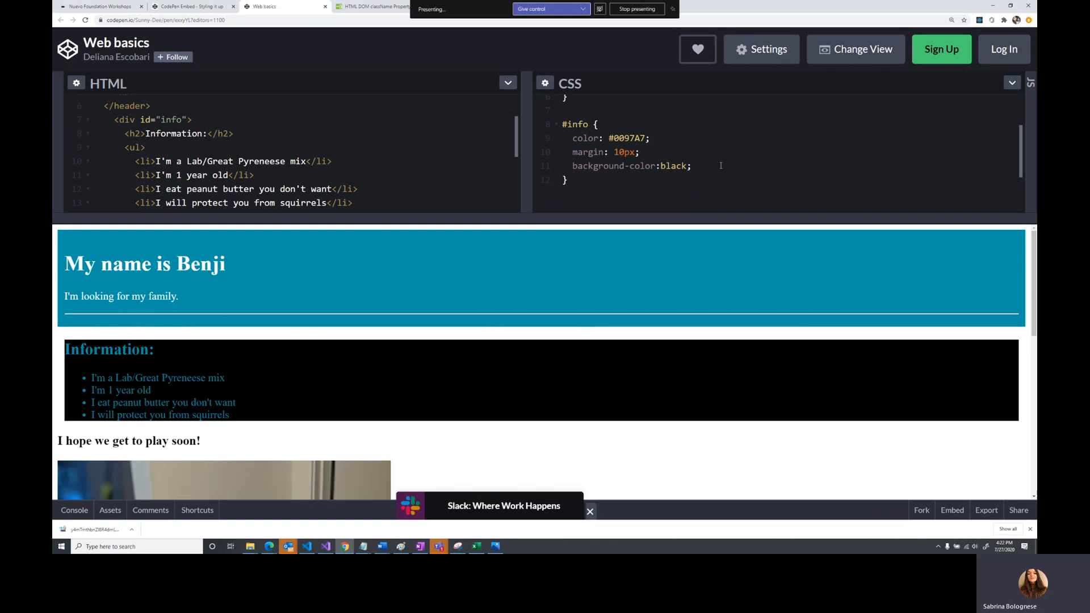
{"action": "key", "text": "Backspace"}
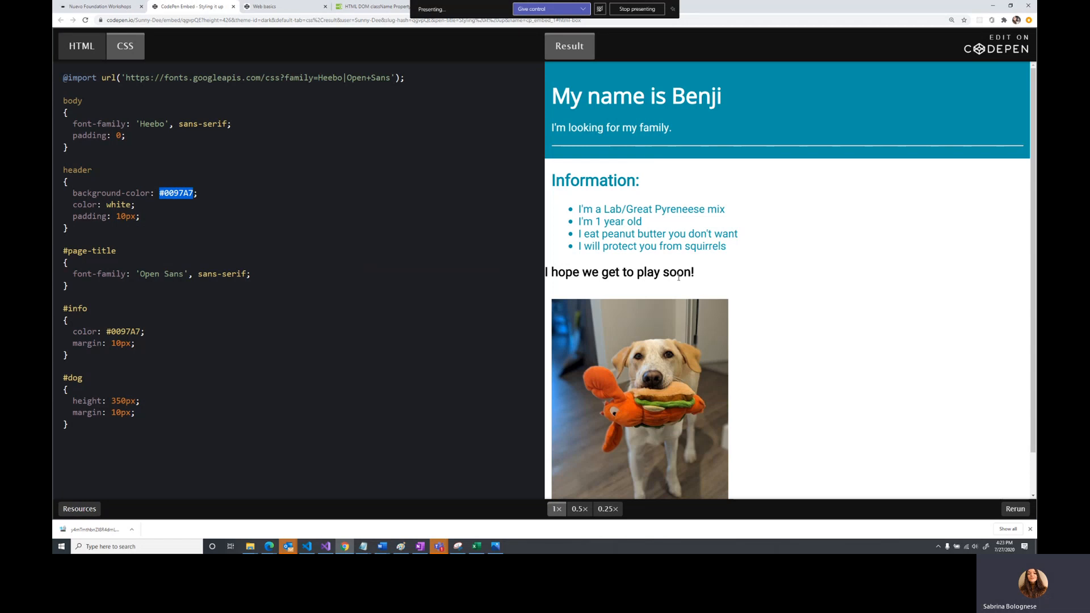
{"action": "scroll", "scroll_direction": "down", "scroll_amount": 3}
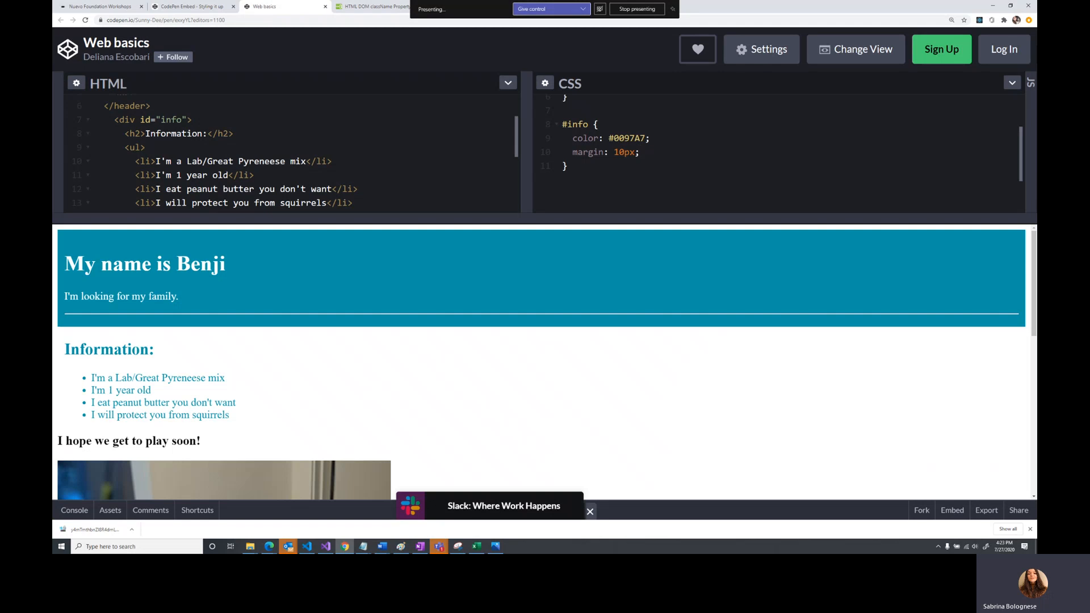
Write a #dog rule with height: 350px and margin: 10px, shrinking the photo
{"action": "scroll", "scroll_direction": "down", "scroll_amount": 3}
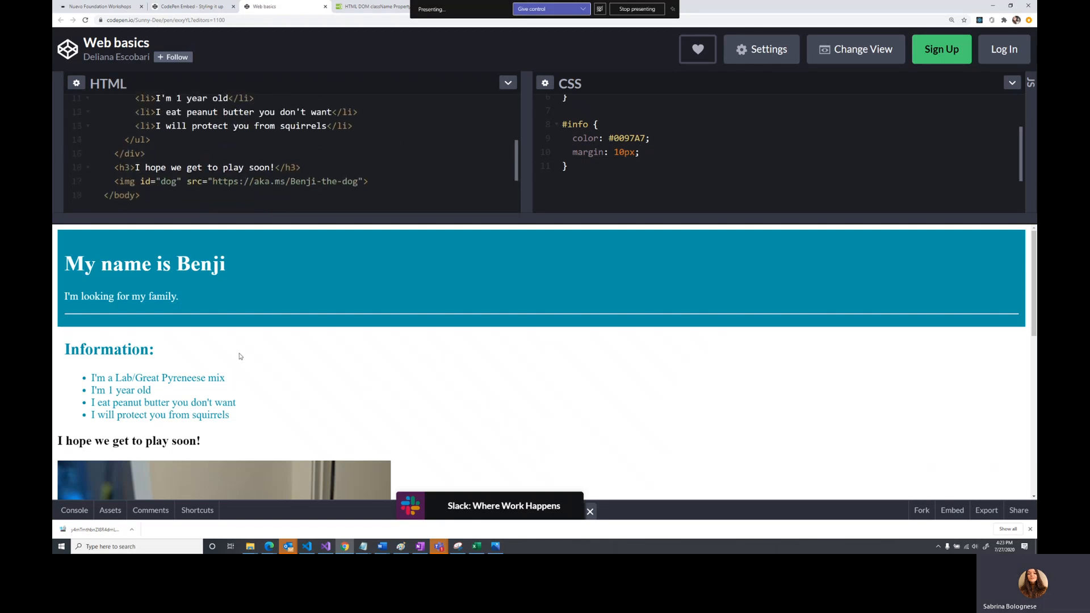
{"action": "mouse_move", "coordinate": [516, 207]}
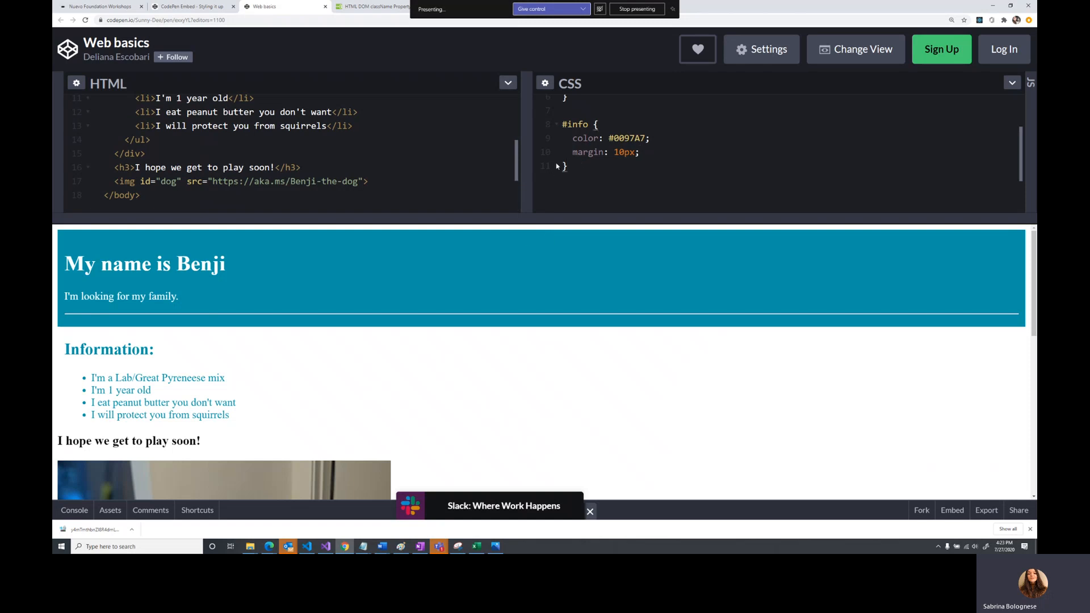
{"action": "mouse_move", "coordinate": [823, 166]}
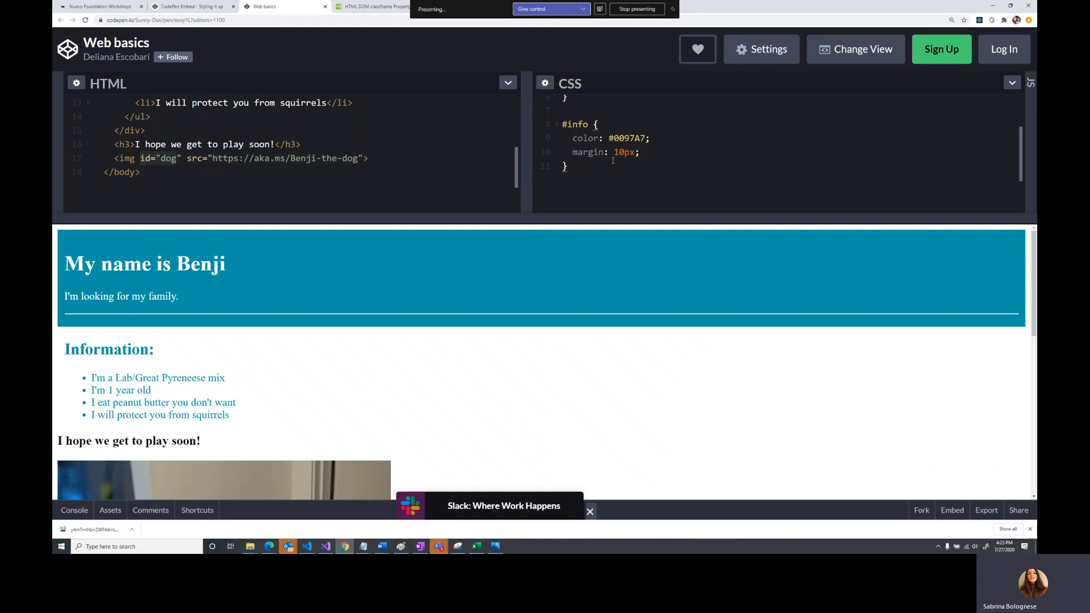
{"action": "type", "text": "#dog"}
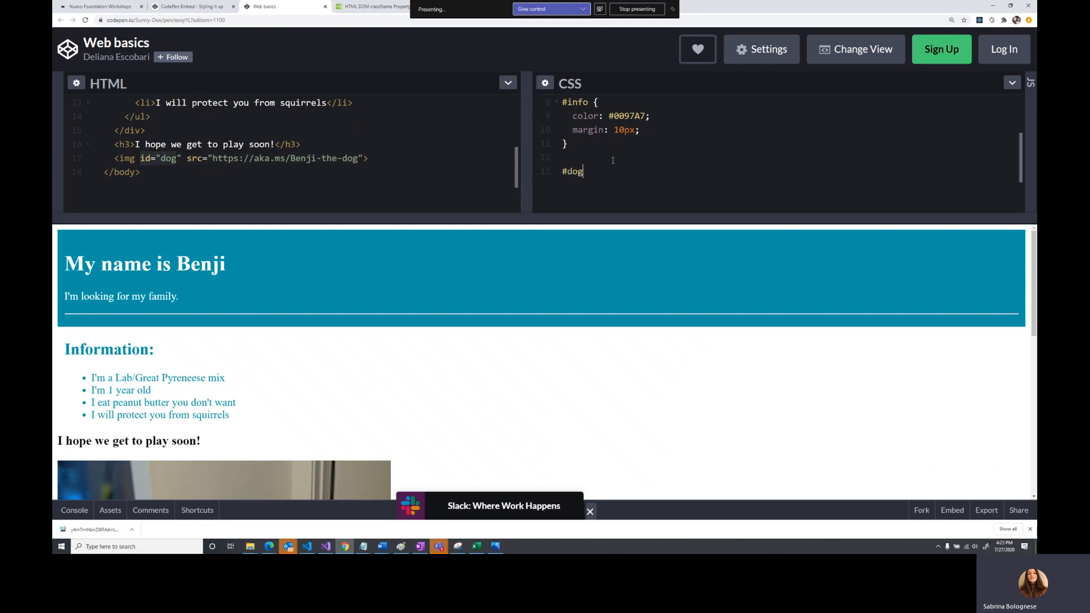
{"action": "type", "text": "{"}
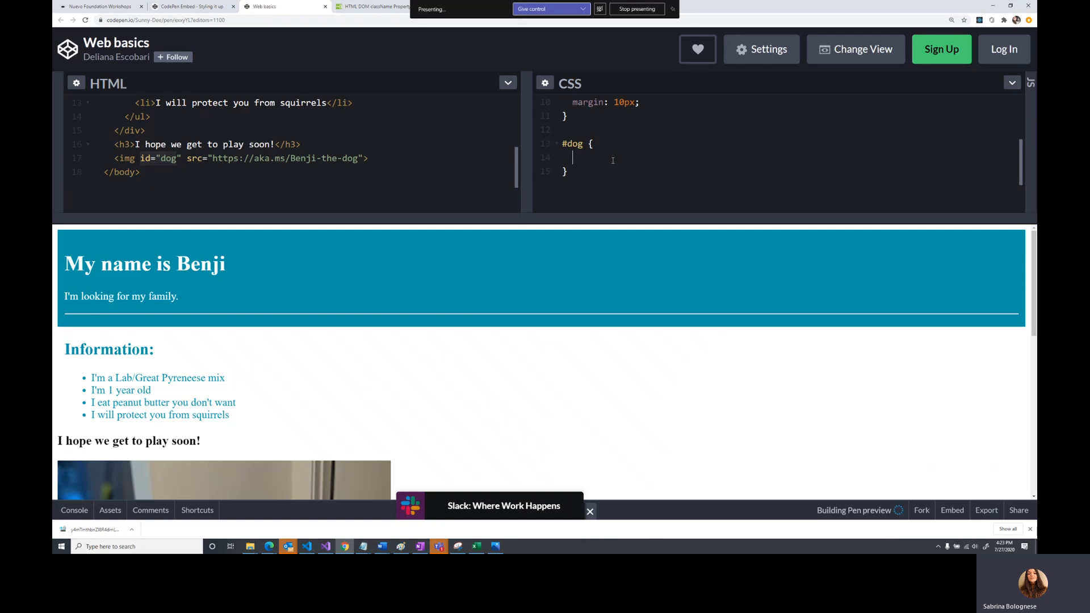
{"action": "type", "text": "height:"}
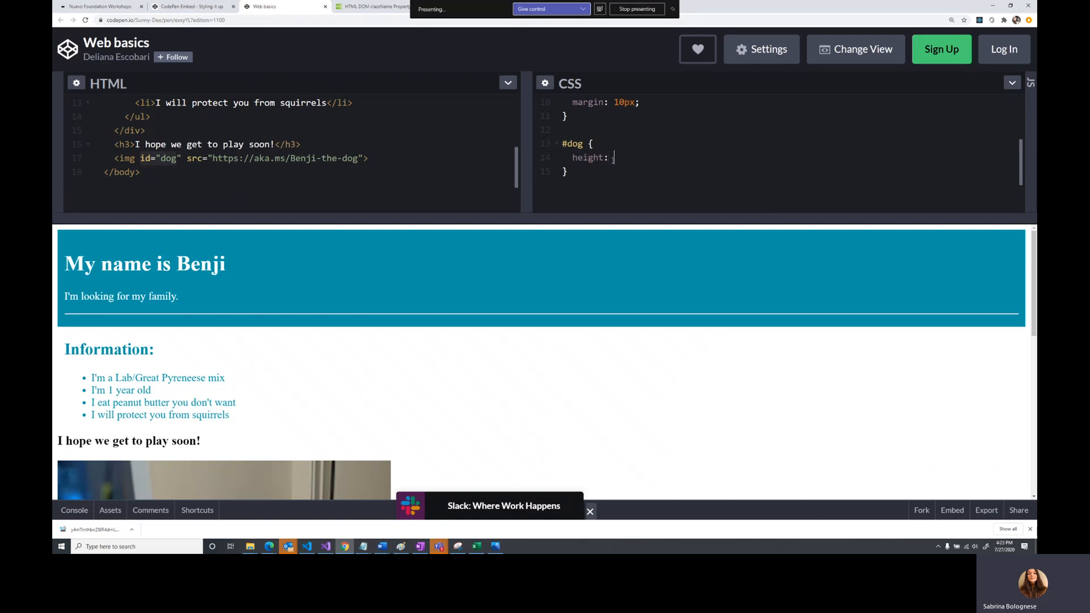
{"action": "type", "text": "350px;"}
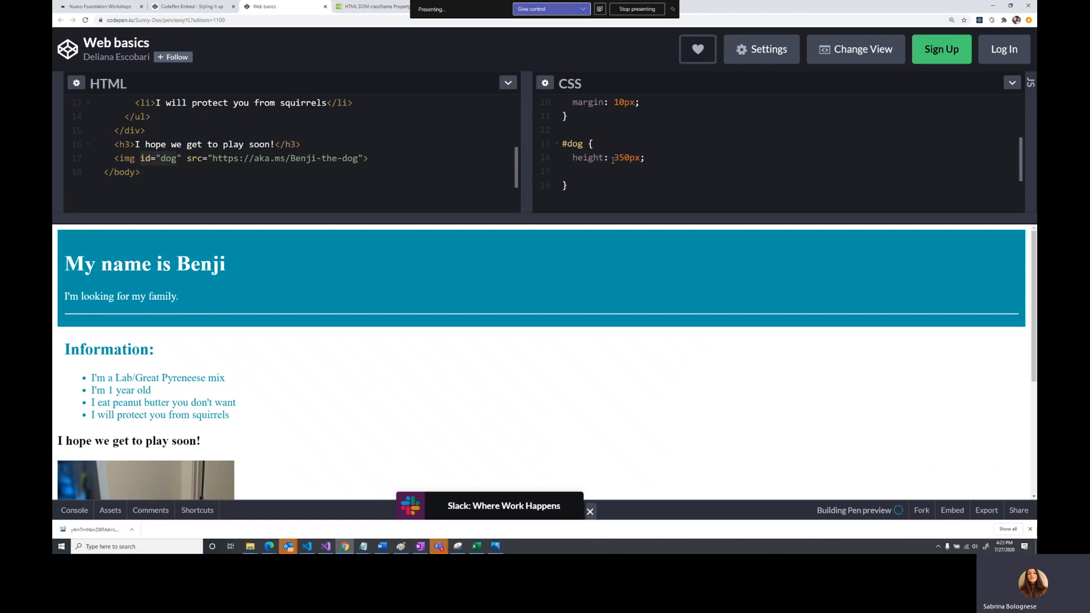
{"action": "type", "text": "margin: 10px;"}
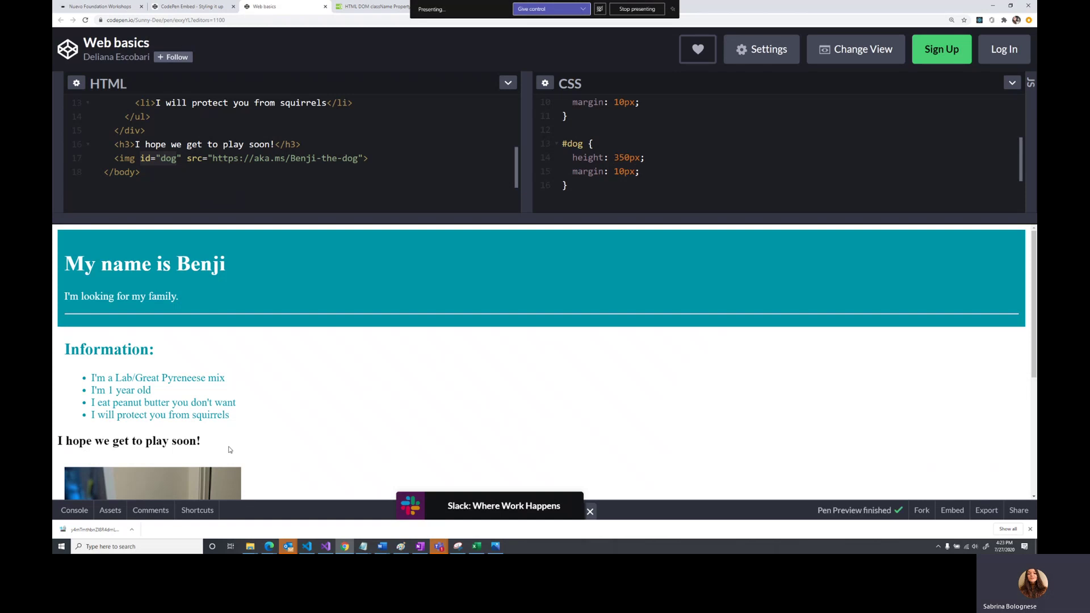
{"action": "scroll", "scroll_direction": "down", "scroll_amount": 3}
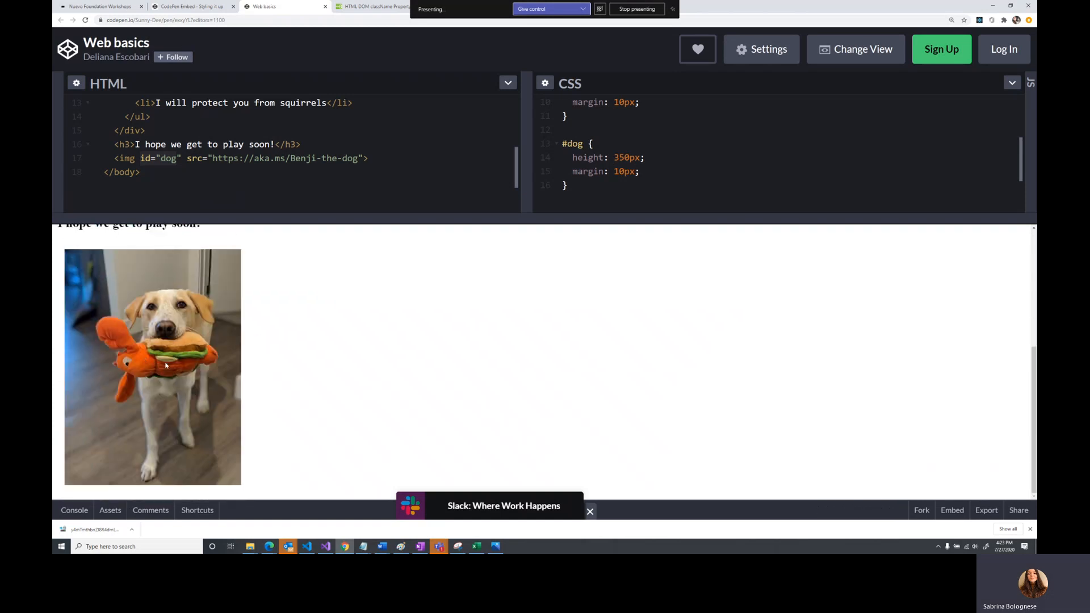
{"action": "scroll", "scroll_direction": "up", "scroll_amount": 3}
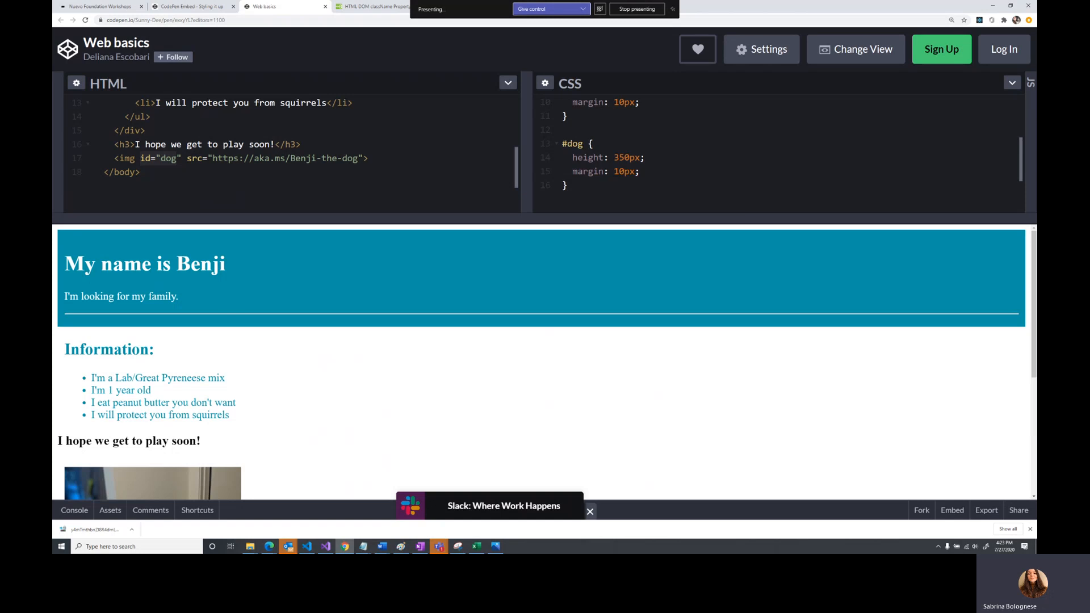
{"action": "mouse_move", "coordinate": [181, 387]}
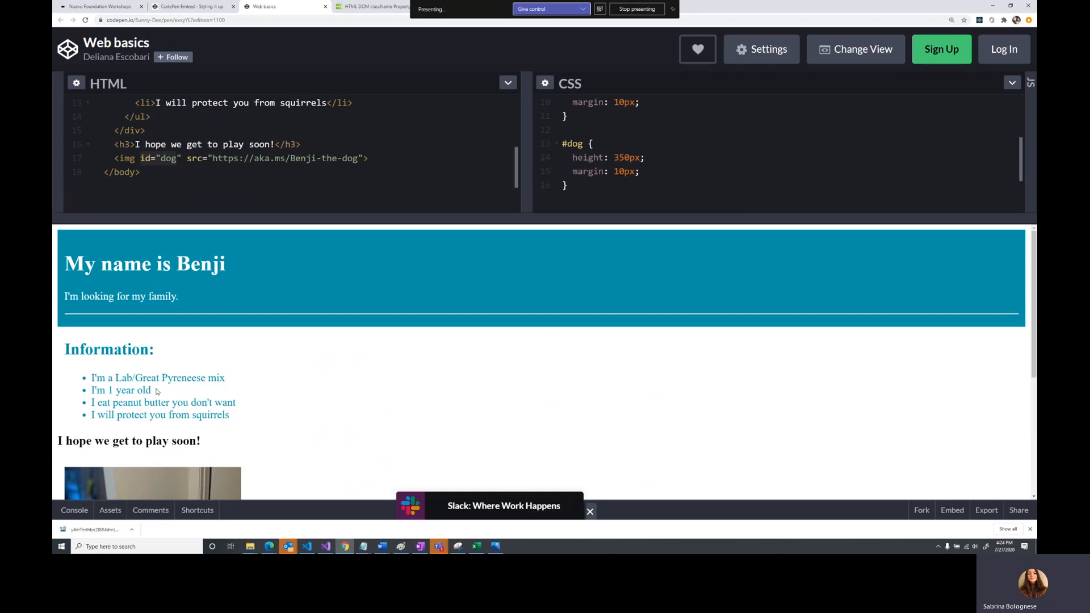
{"action": "mouse_move", "coordinate": [91, 378]}
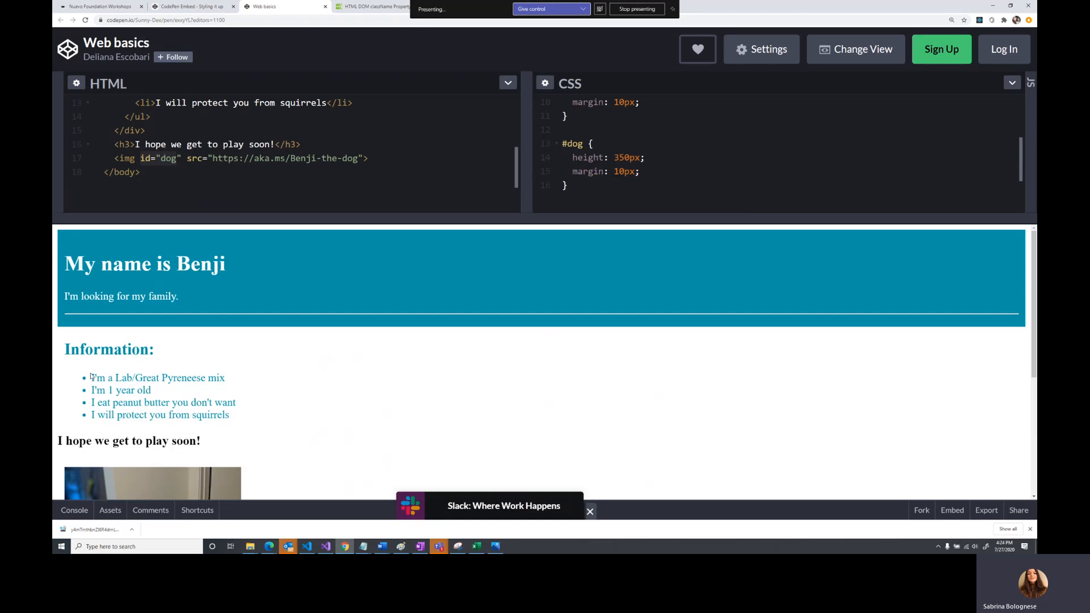
{"action": "mouse_move", "coordinate": [91, 378]}
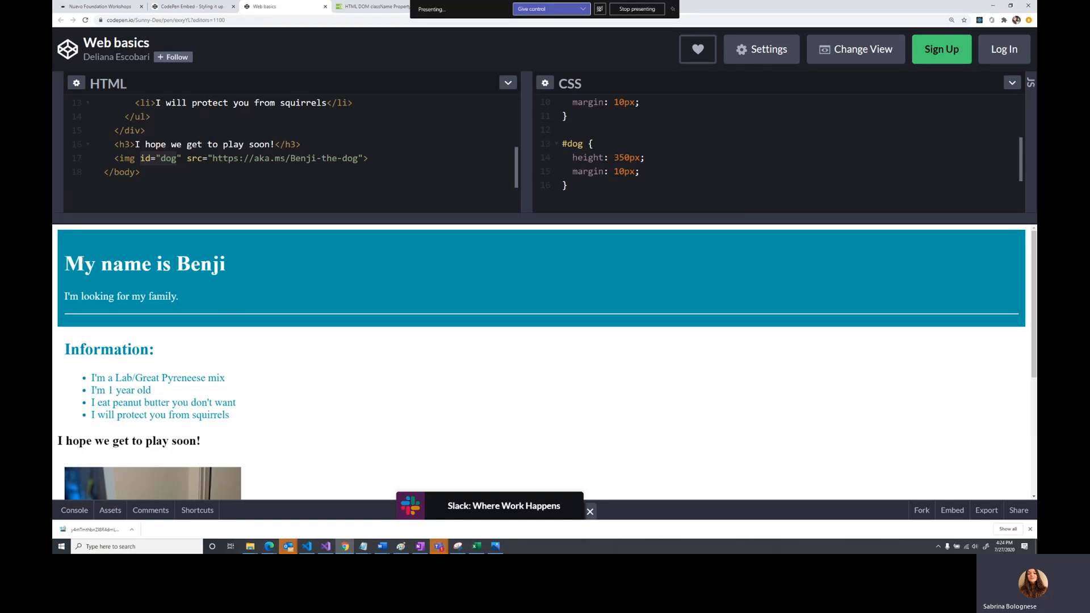
Add body { font-family: sans-serif; } at the top of the CSS
{"action": "double_click", "coordinate": [75, 264]}
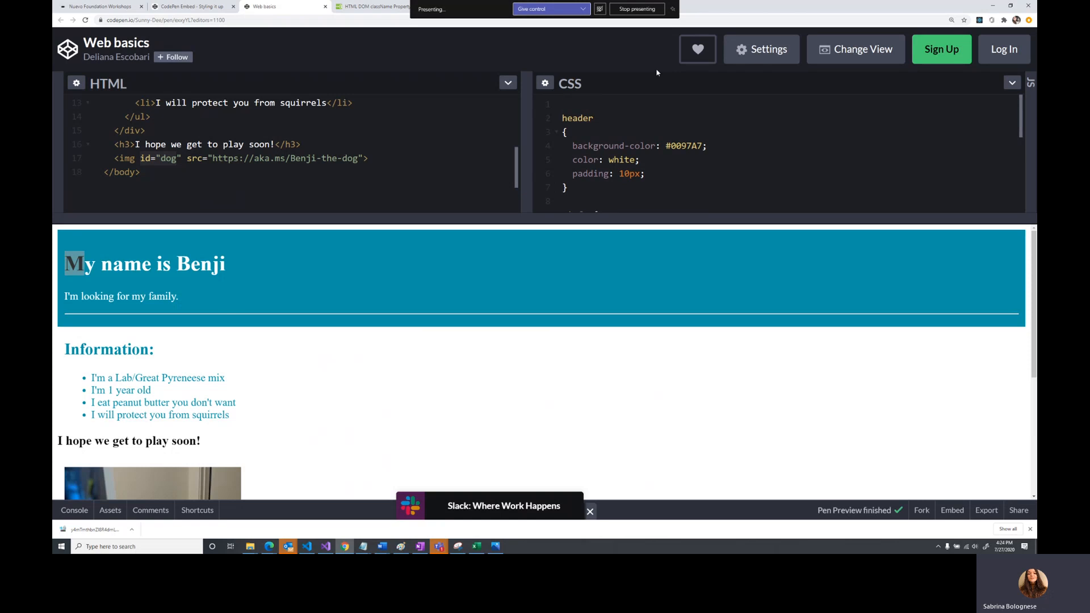
{"action": "type", "text": "body {"}
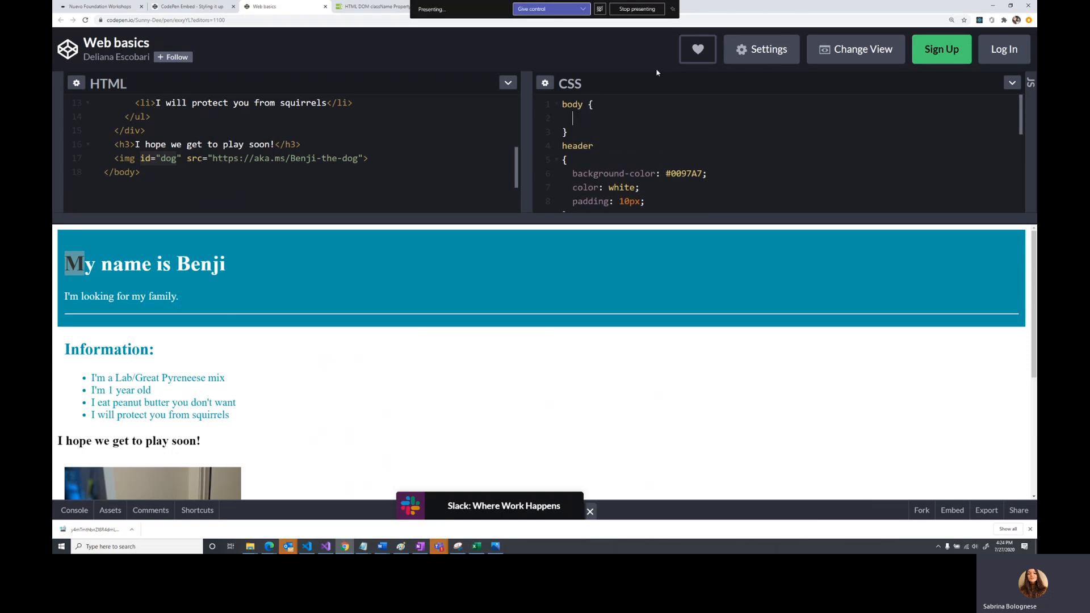
{"action": "type", "text": "font-family"}
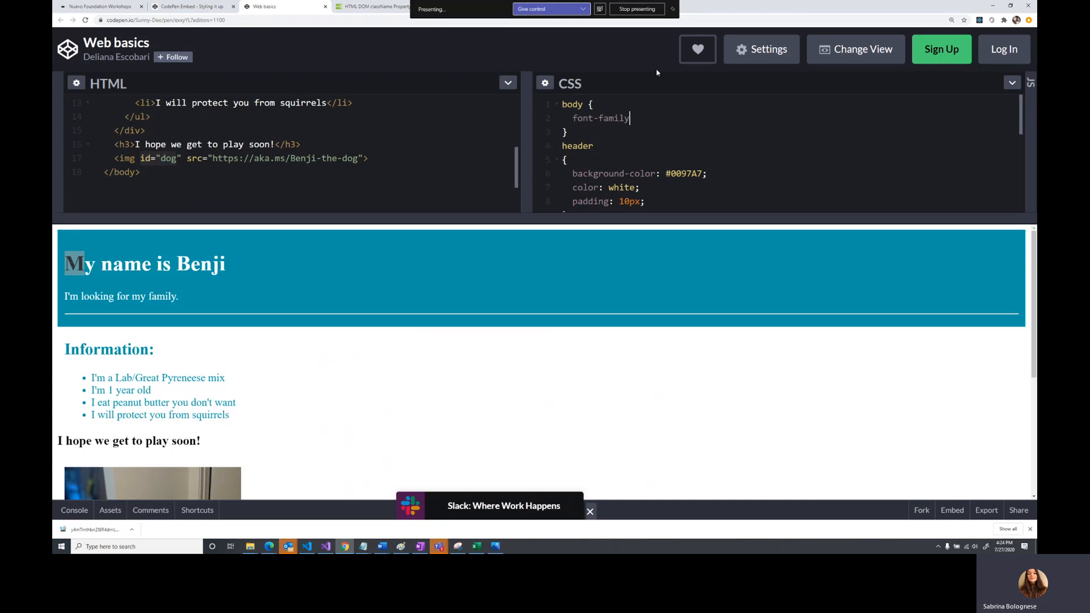
{"action": "type", "text": ": sans"}
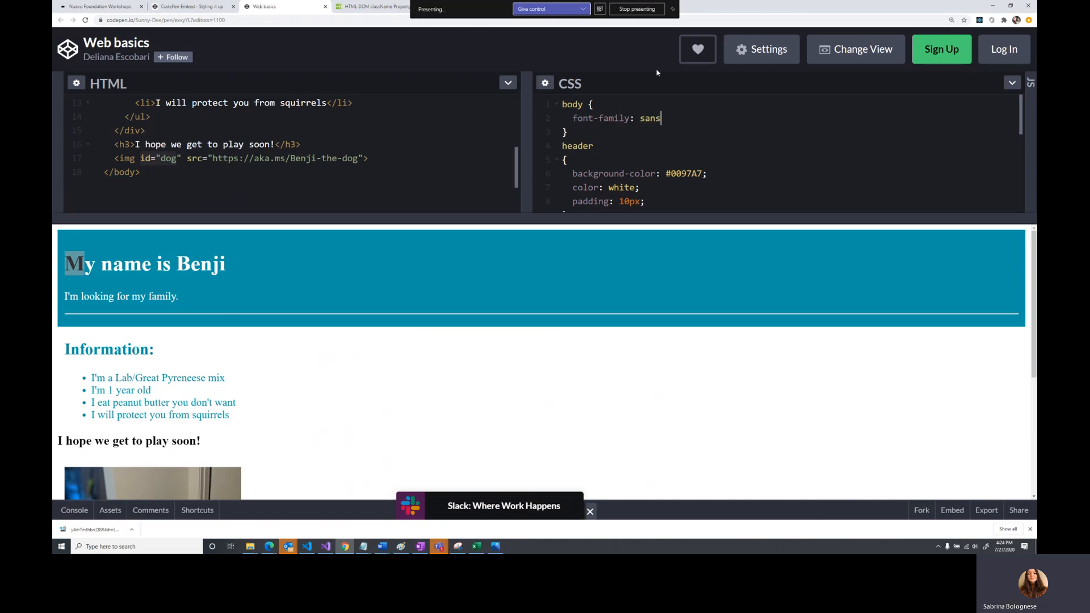
{"action": "type", "text": "-serif;"}
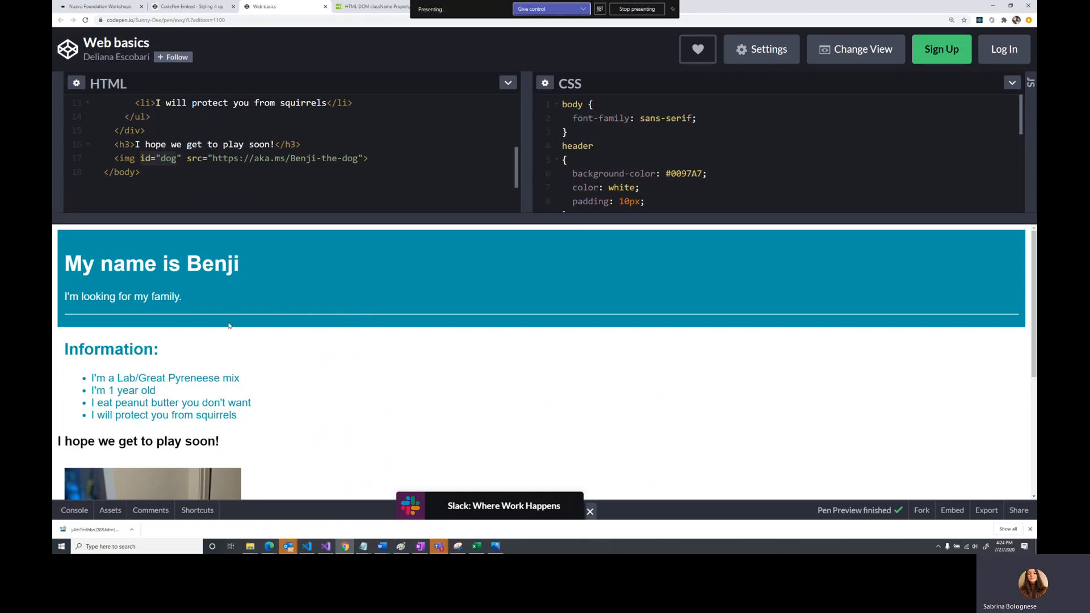
{"action": "double_click", "coordinate": [213, 263]}
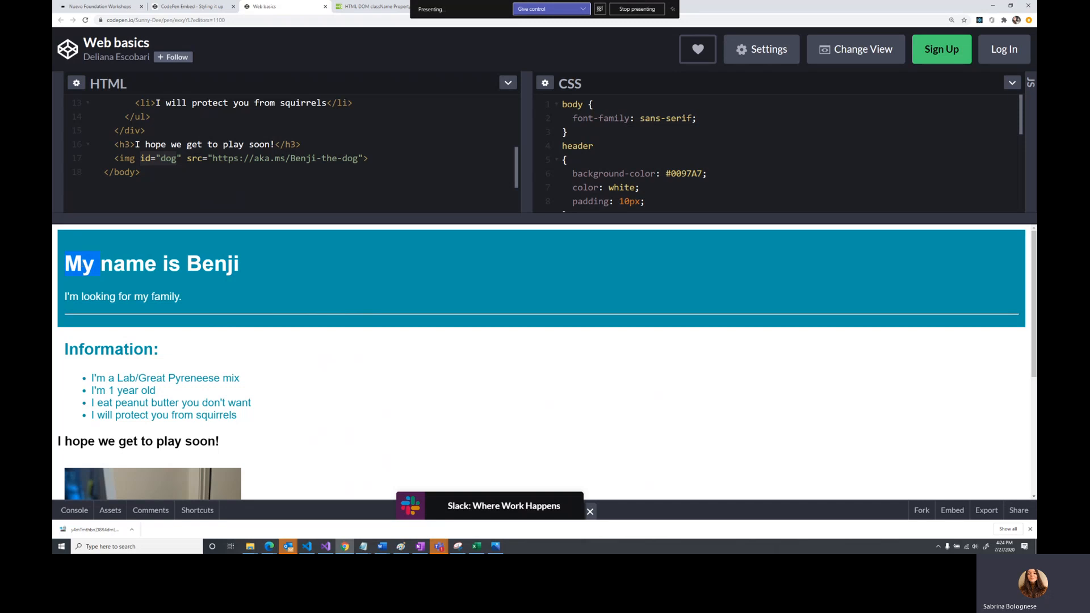
{"action": "double_click", "coordinate": [207, 416]}
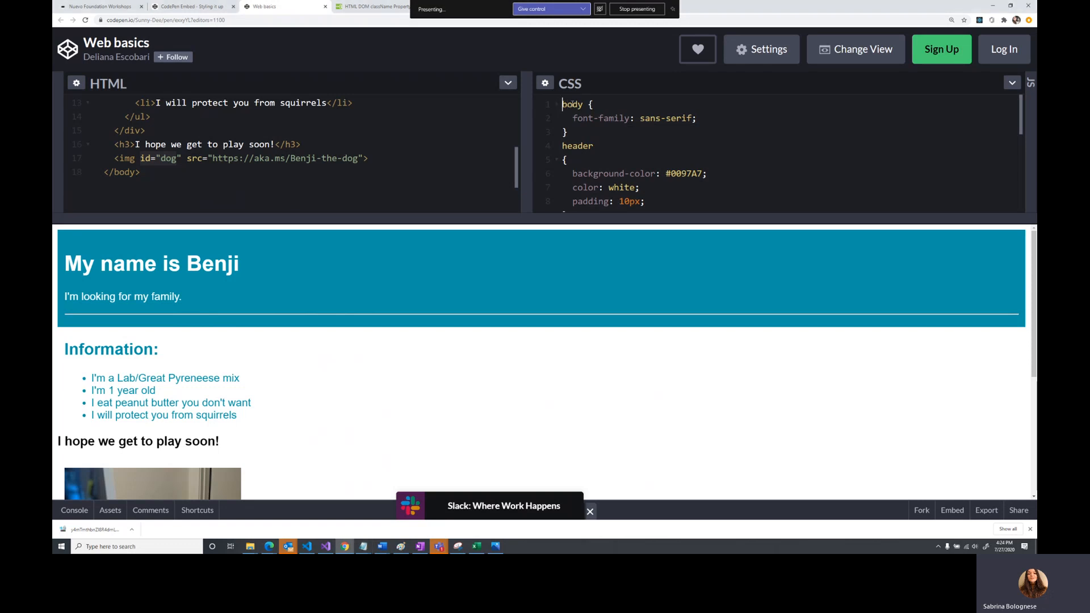
Import the Heebo Google Font and set body font-family to 'Heebo', sans-serif
{"action": "type", "text": "@import url('https://fonts.googleapis.com/css?family=Heebo|Open+Sans');"}
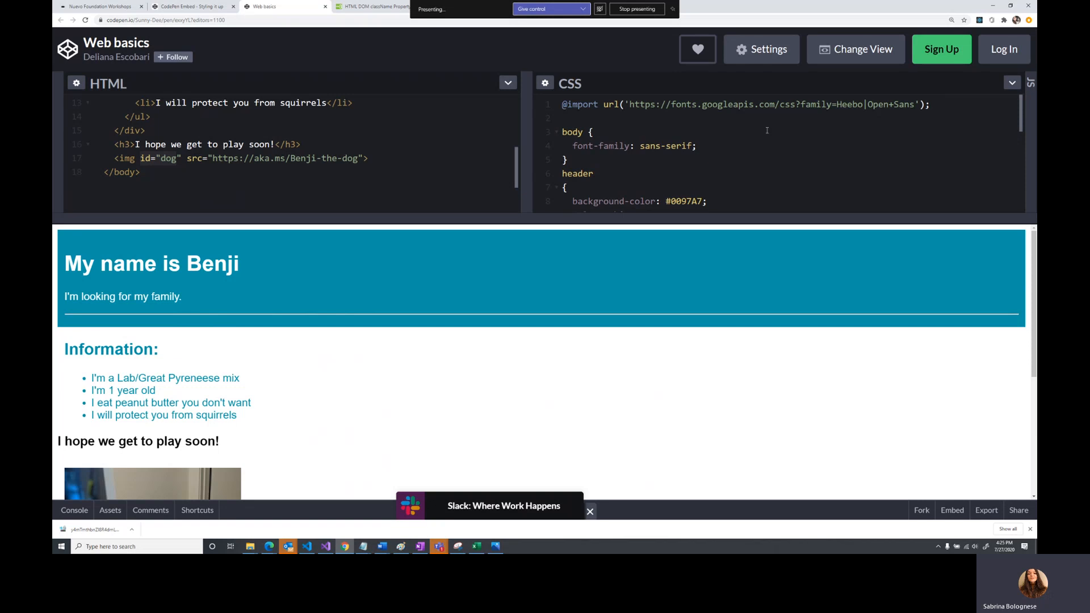
{"action": "left_click", "coordinate": [839, 105]}
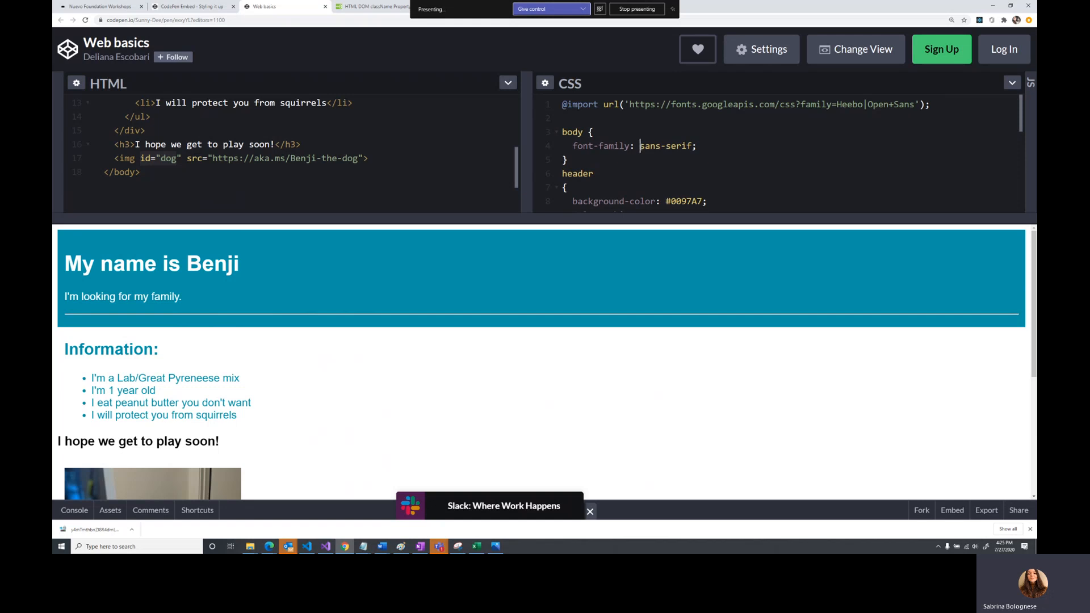
{"action": "type", "text": "'Heebo',"}
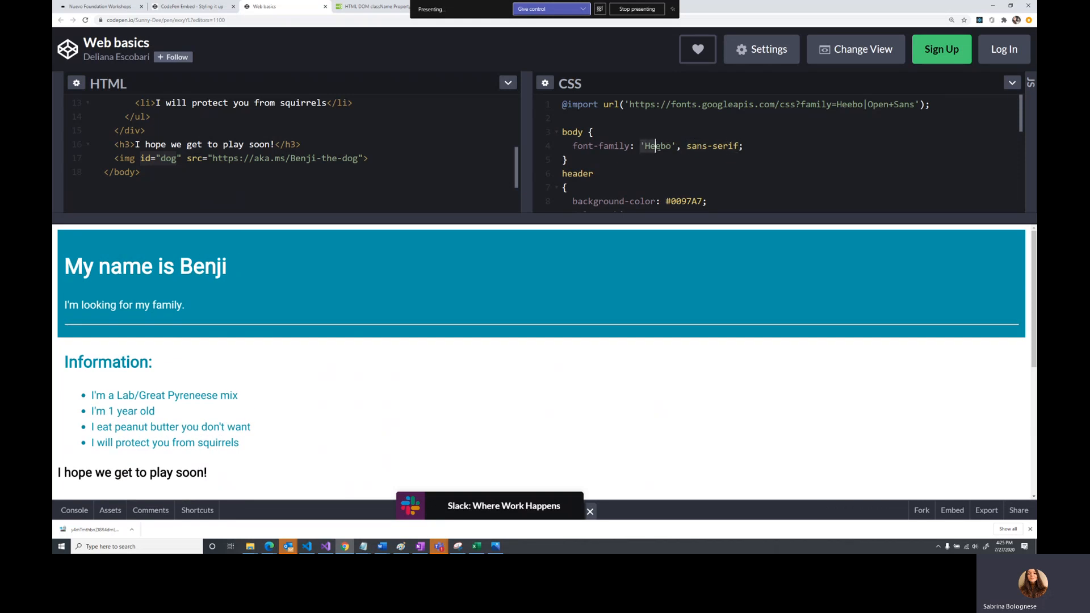
{"action": "double_click", "coordinate": [656, 145]}
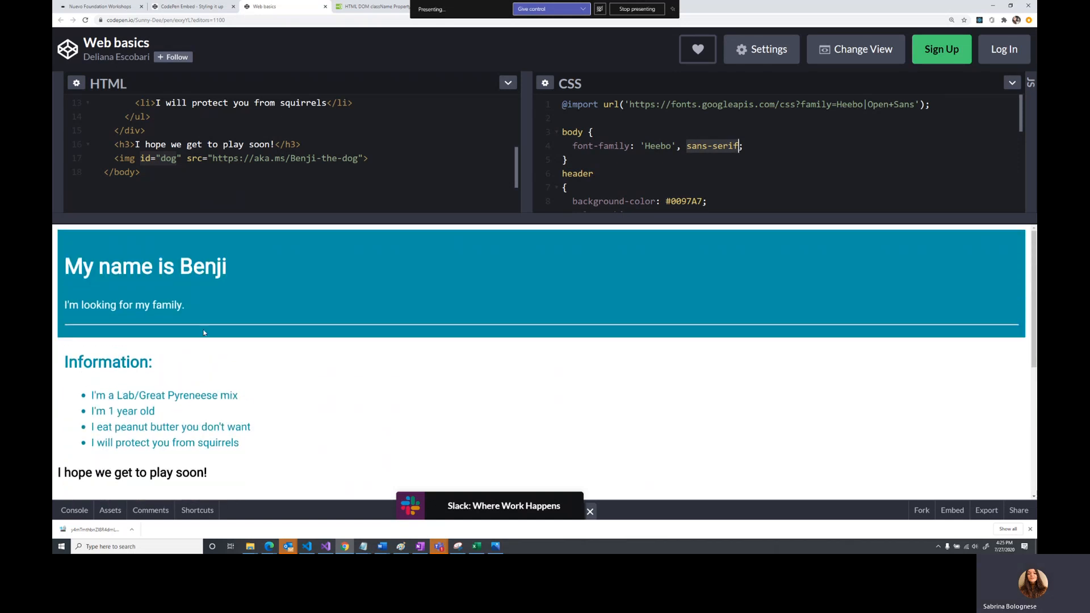
{"action": "mouse_move", "coordinate": [195, 5]}
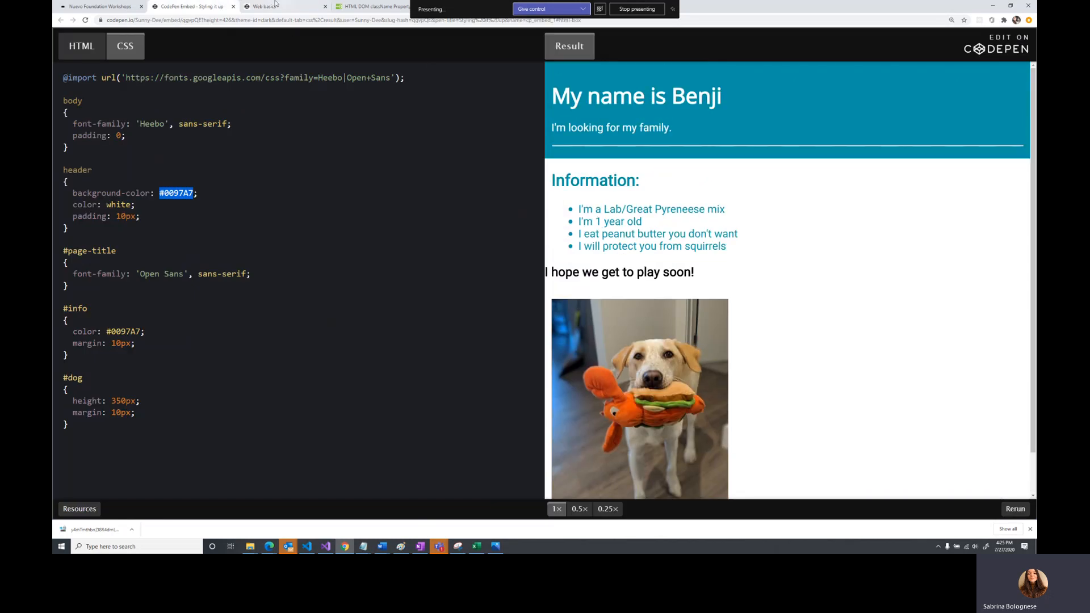
Return to the Web basics pen showing the Heebo-styled dog page
{"action": "left_click", "coordinate": [269, 5]}
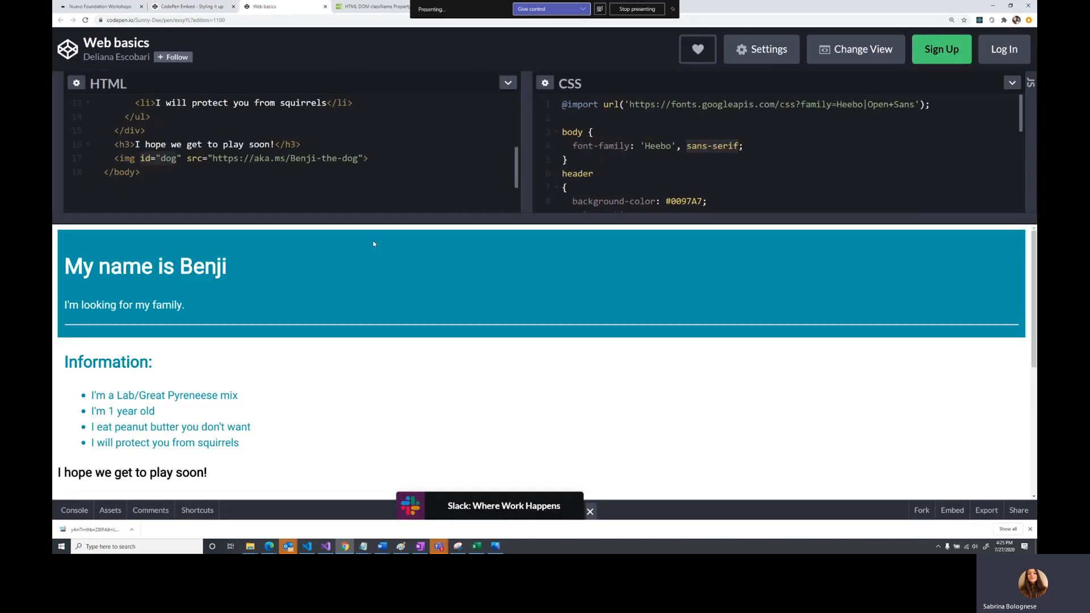
{"action": "mouse_move", "coordinate": [359, 241]}
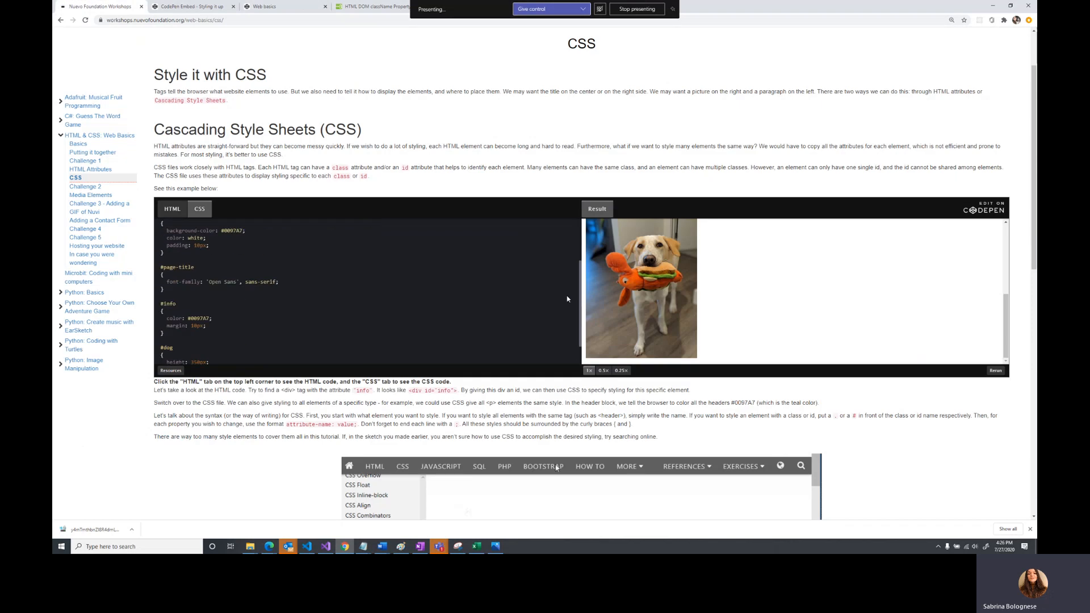
Continue past the CSS lesson to the Challenge 2 page on page-title id, yellow color and Roboto Mono
{"action": "scroll", "scroll_direction": "down", "scroll_amount": 3}
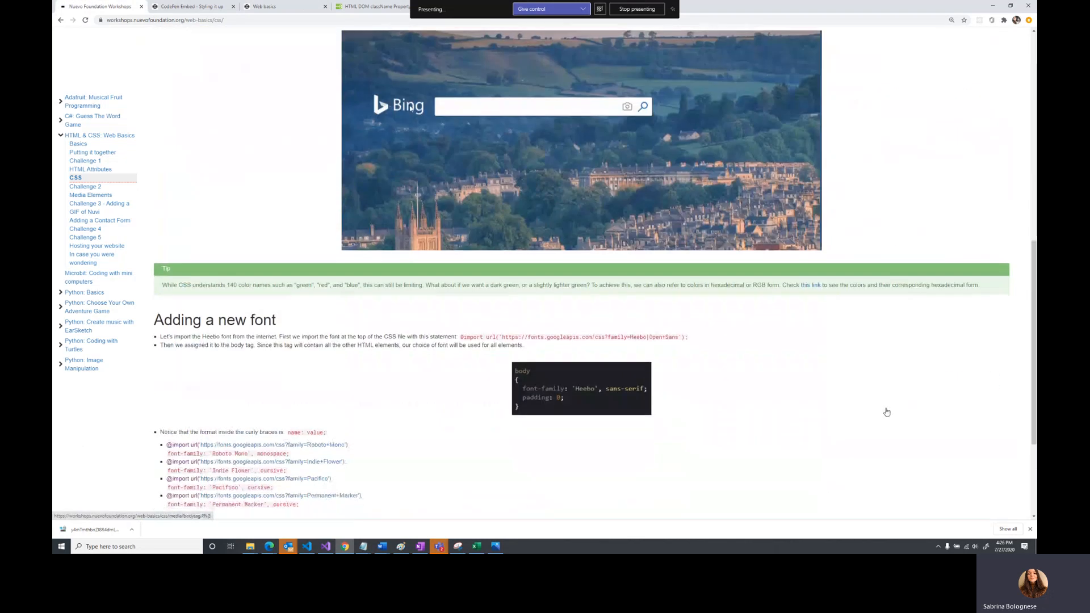
{"action": "type", "text": "how to color a butt"}
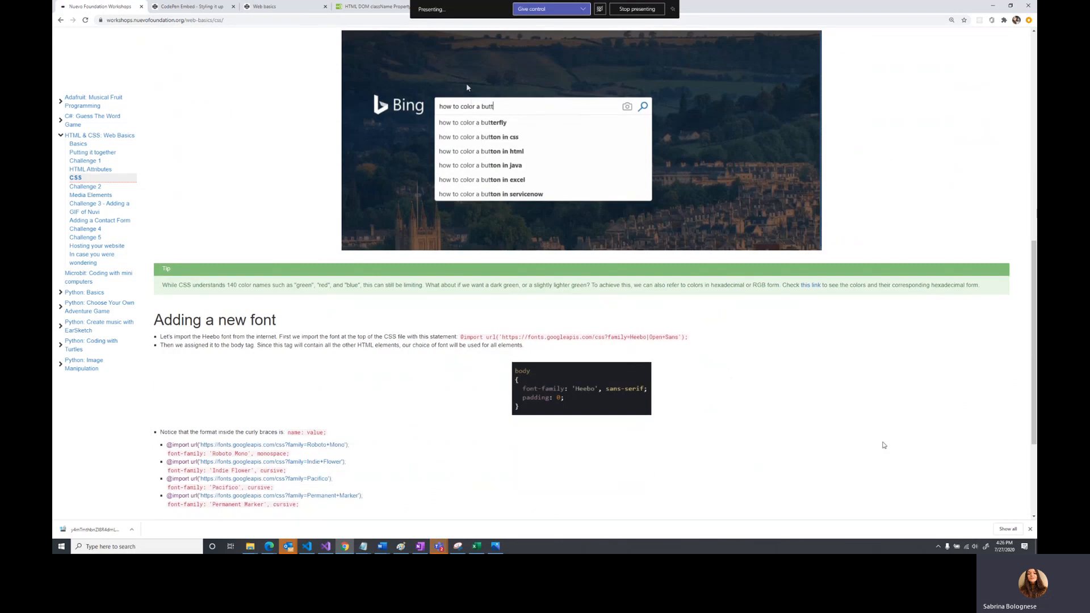
{"action": "left_click", "coordinate": [982, 461]}
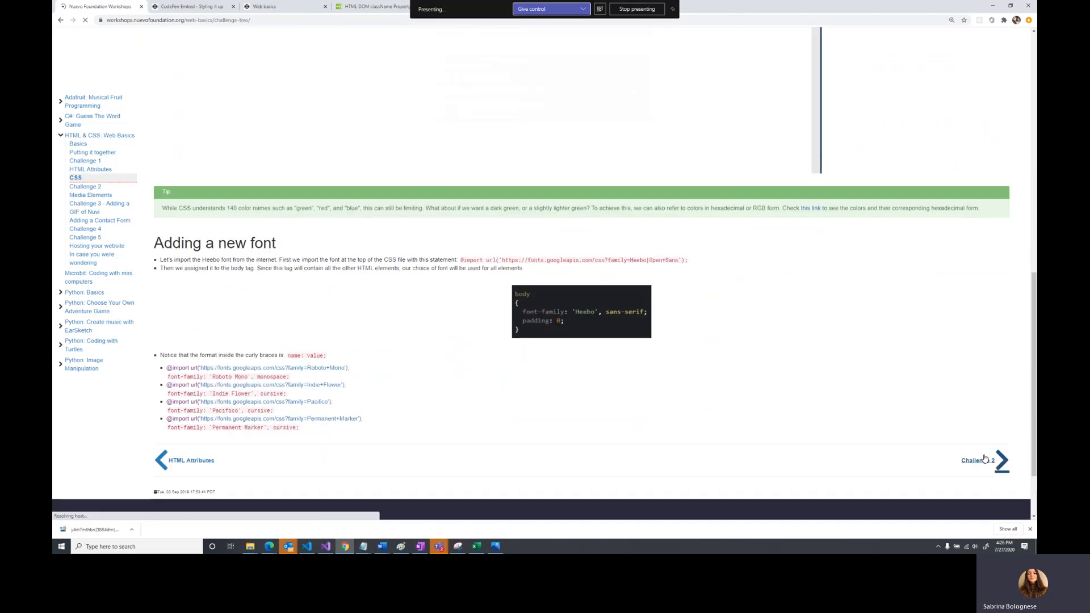
{"action": "left_click", "coordinate": [85, 186]}
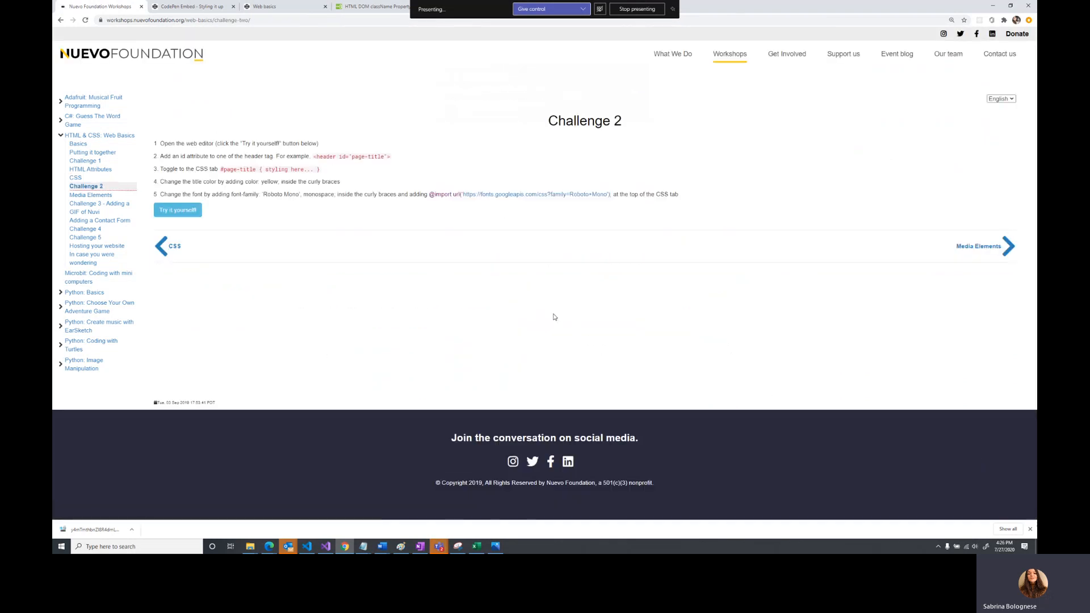
{"action": "mouse_move", "coordinate": [291, 329]}
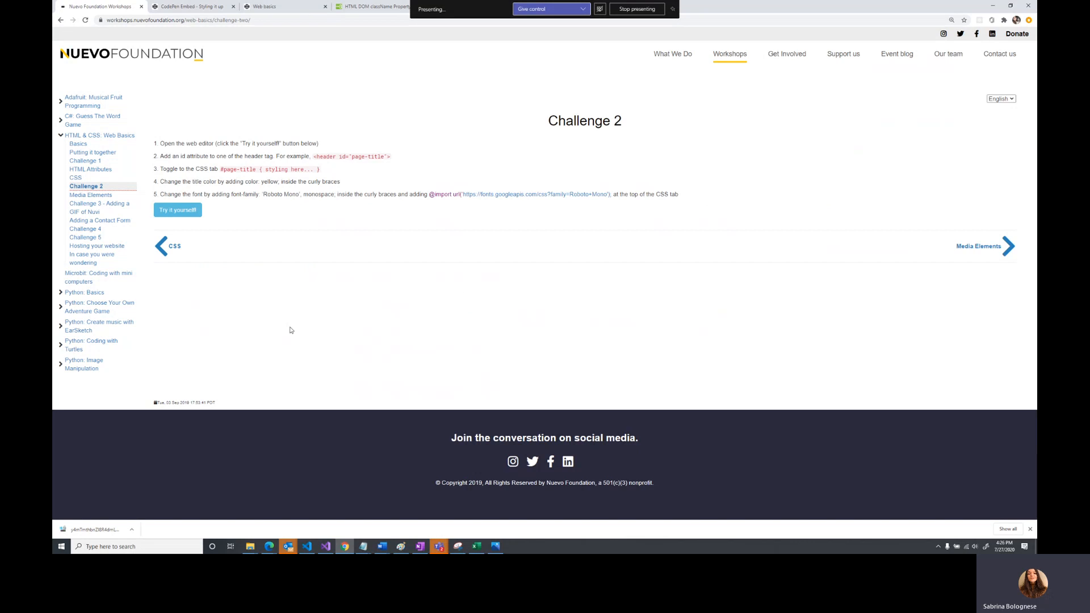